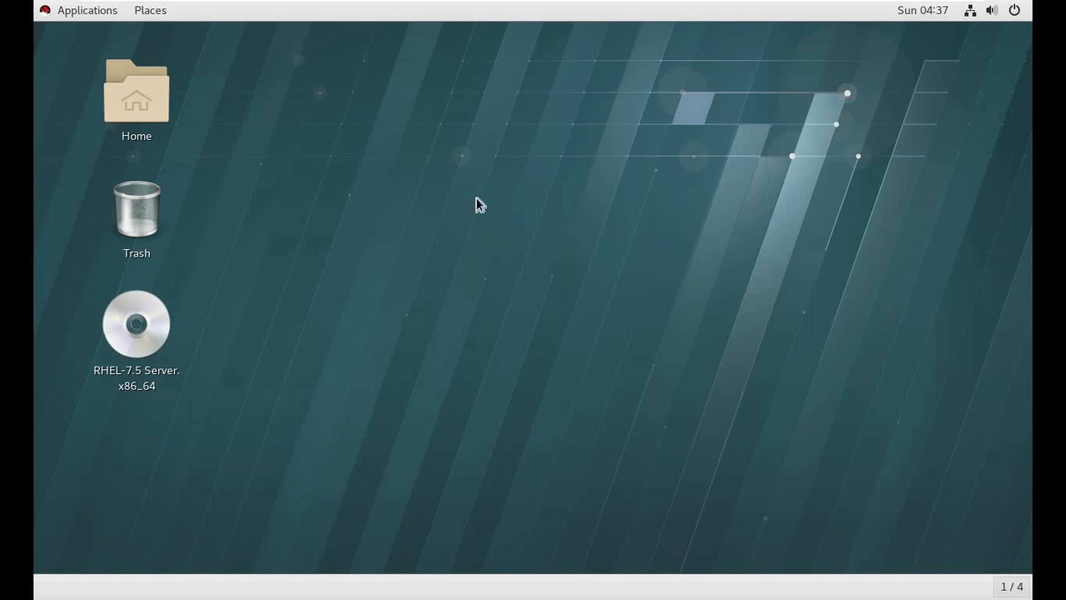
pyautogui.moveTo(482, 271)
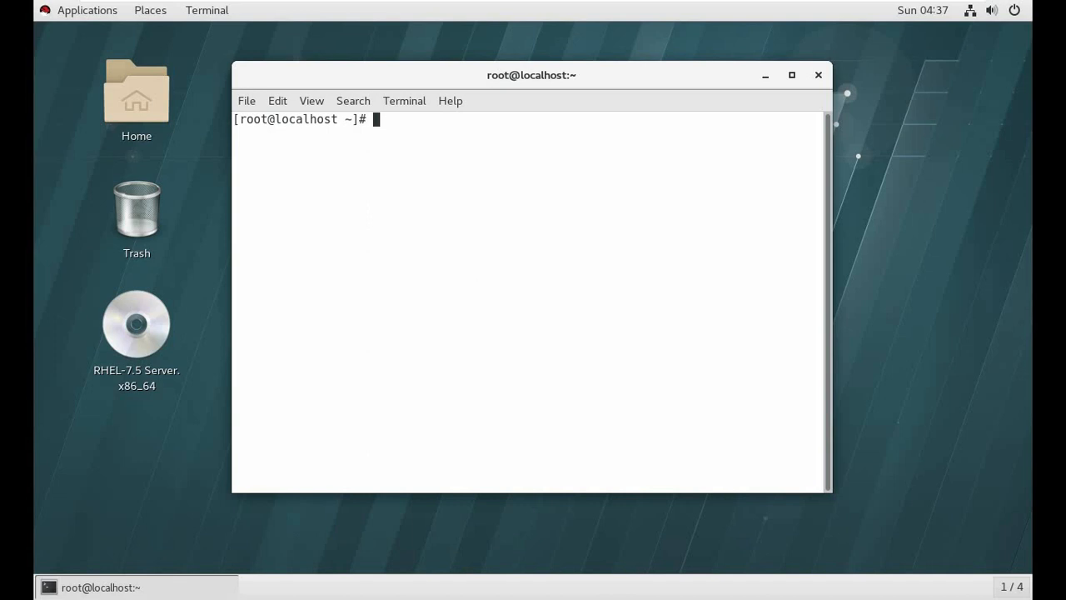
# Ping goo.gl and restart the Docker service with systemctl restart docker.service.
pyautogui.write('ping goo.gl')
pyautogui.write('s')
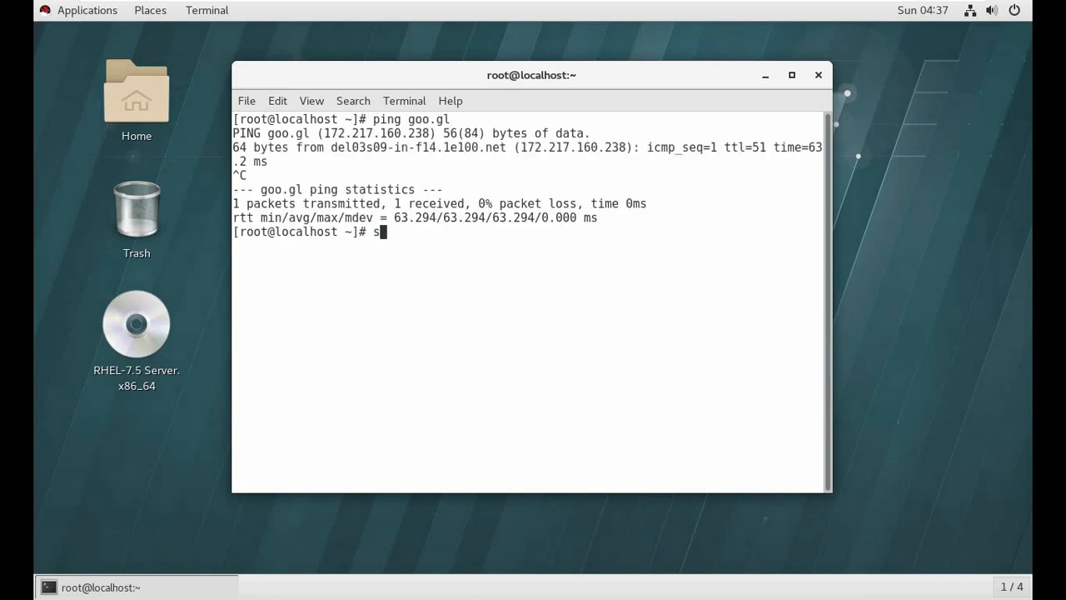
pyautogui.write('ystemctr')
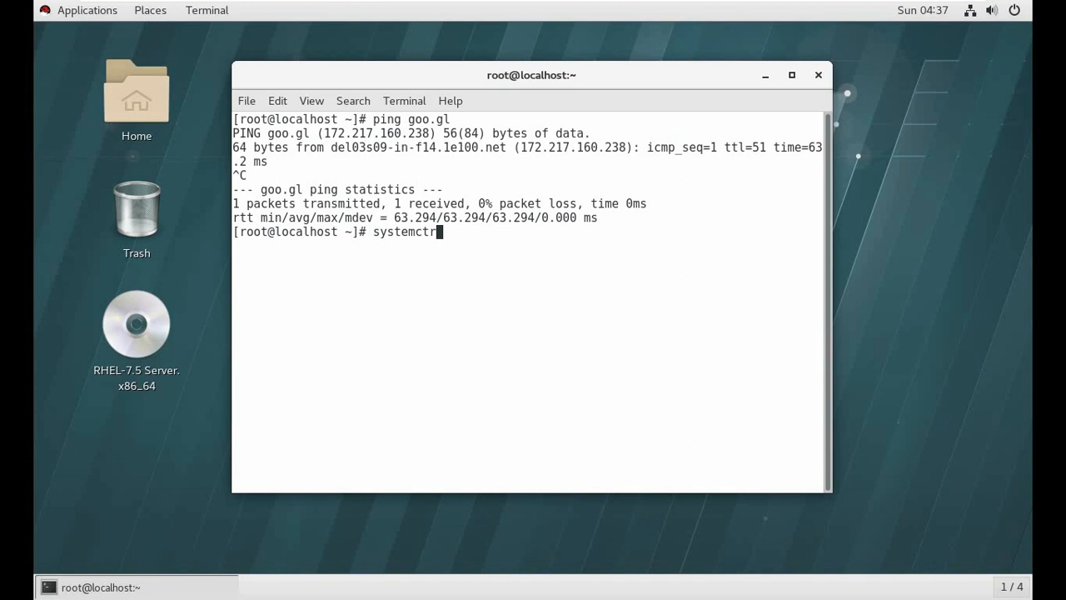
pyautogui.write('retsr')
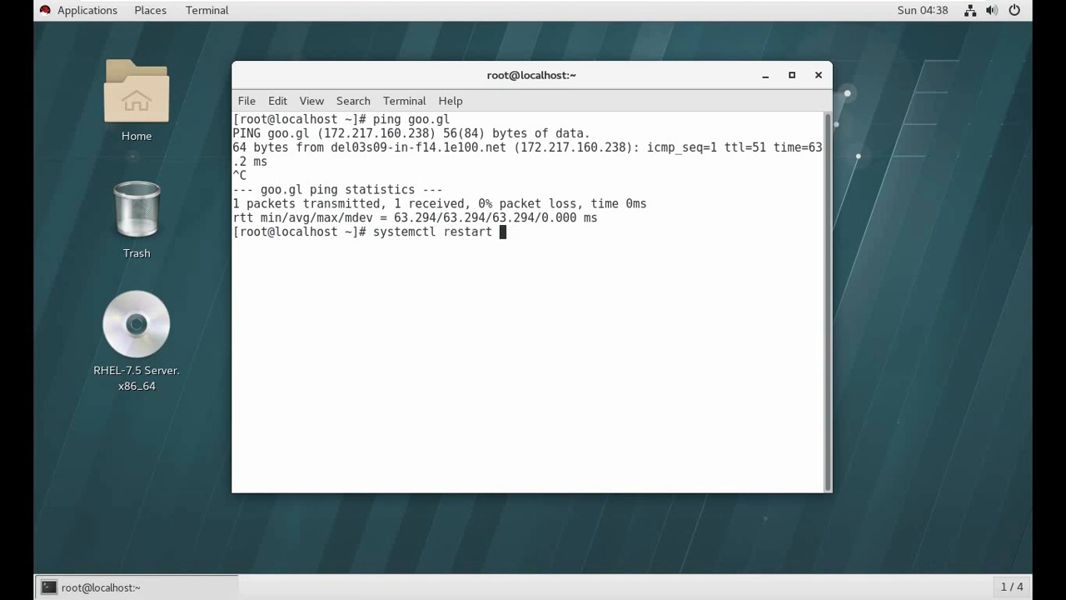
pyautogui.write('dc')
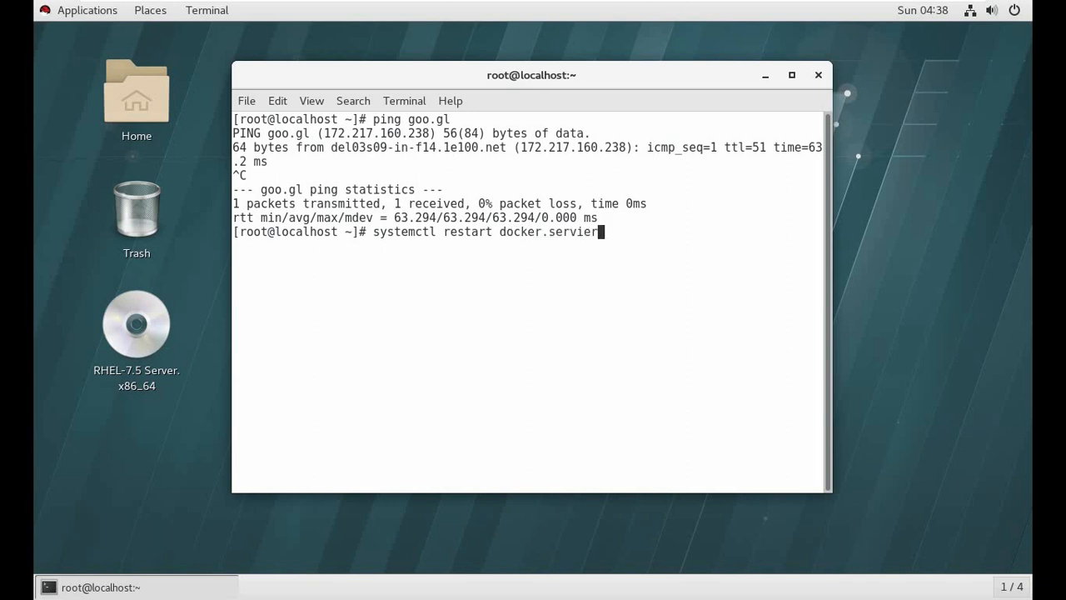
pyautogui.write('ce')
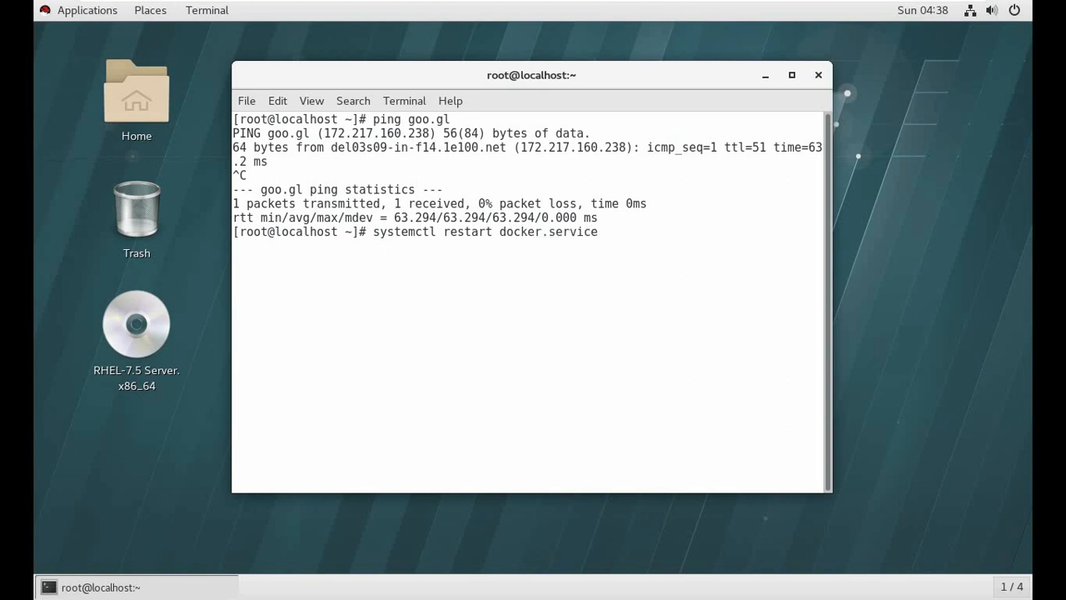
pyautogui.press('Return')
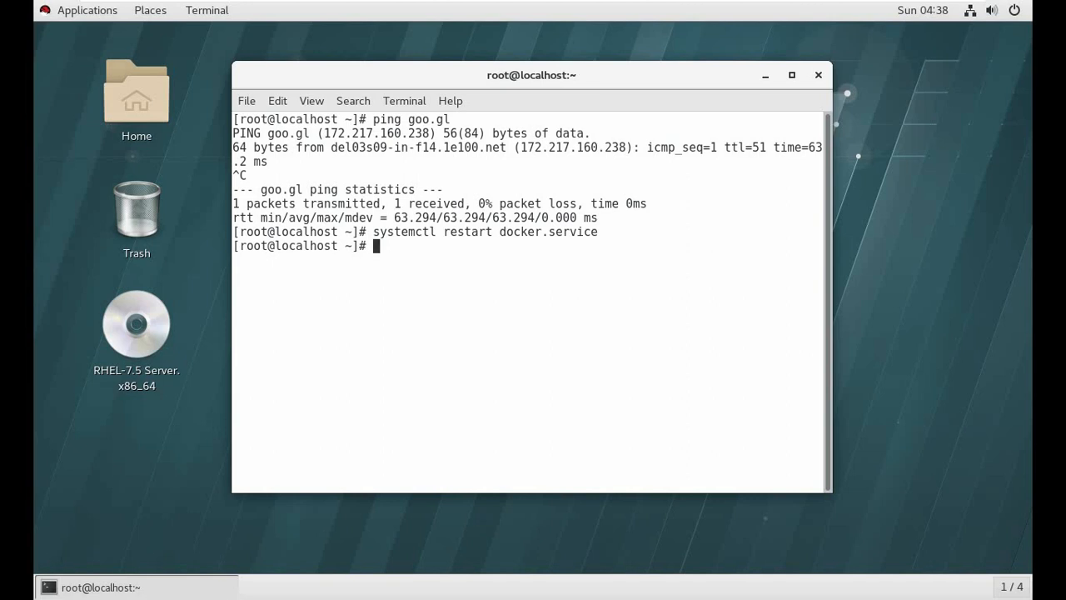
# List the local Docker images: centos7gui, dockergui, nginx, alpine and centos.
pyautogui.write('docker im')
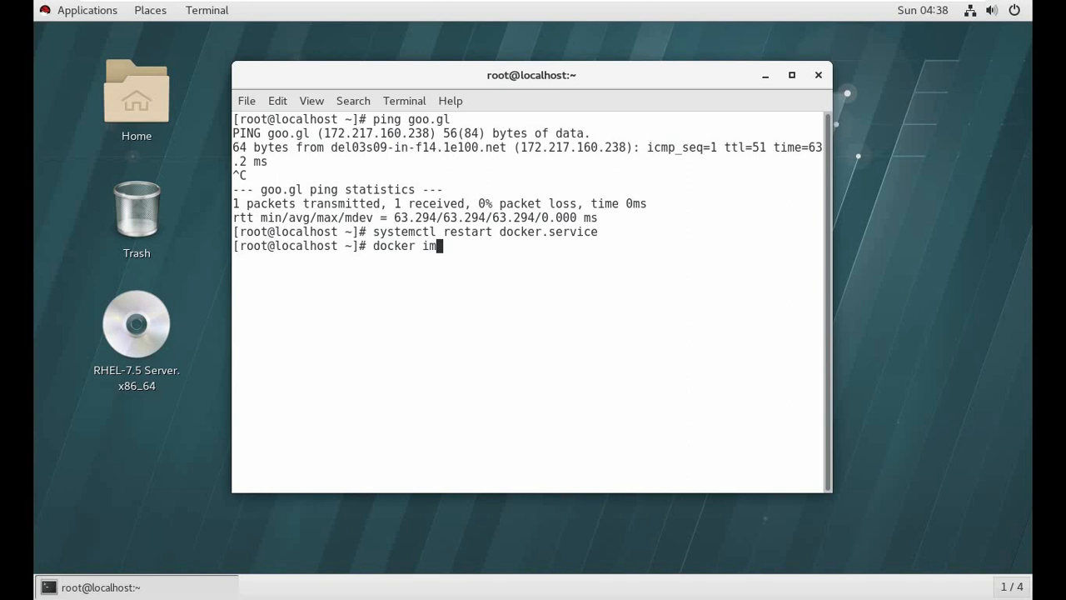
pyautogui.write('ges')
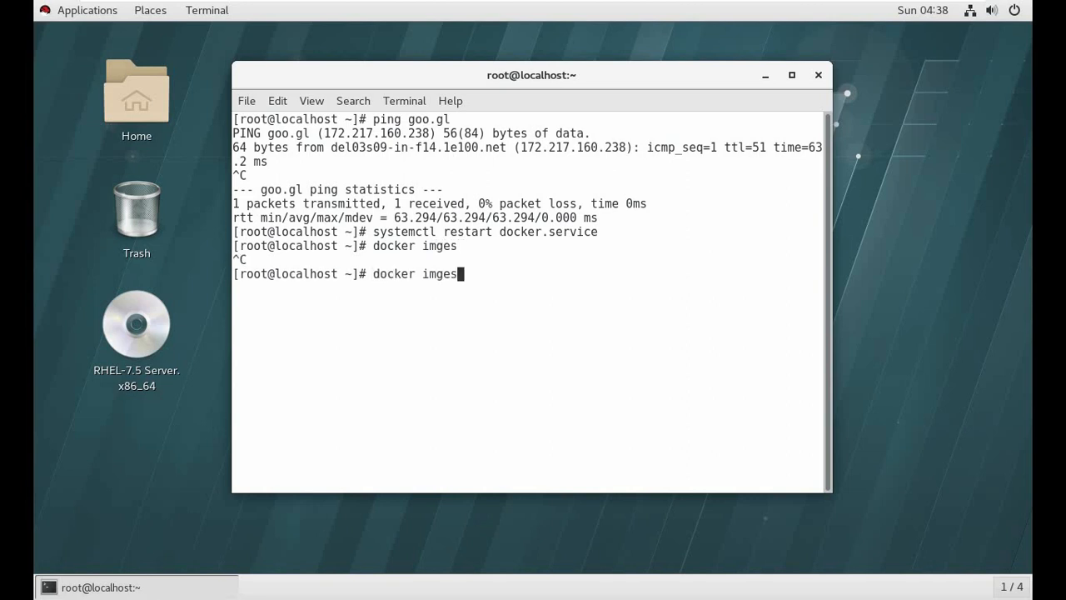
pyautogui.press('Return')
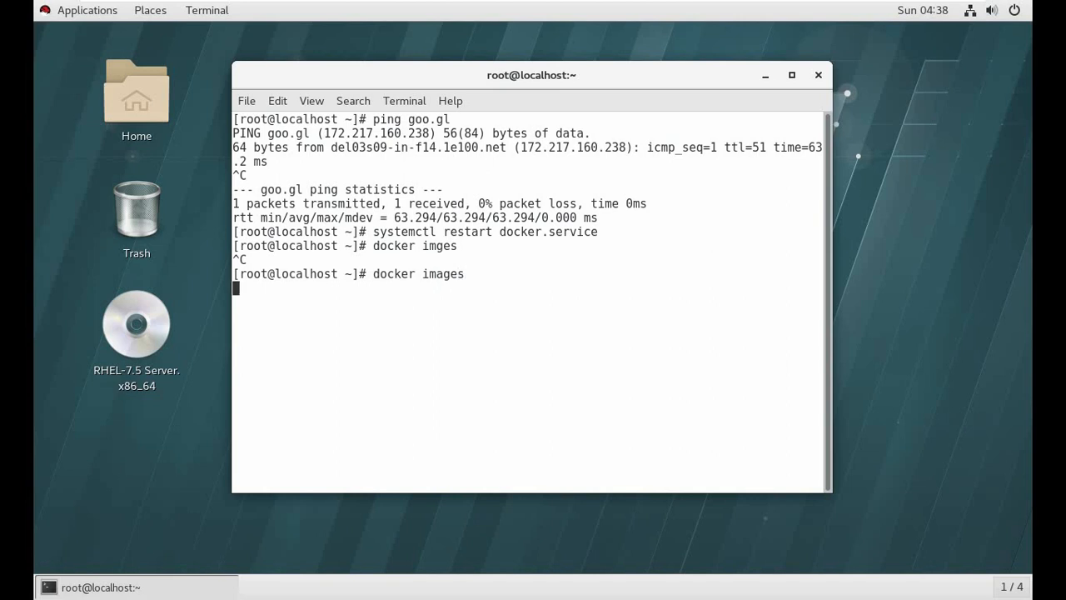
pyautogui.press('Return')
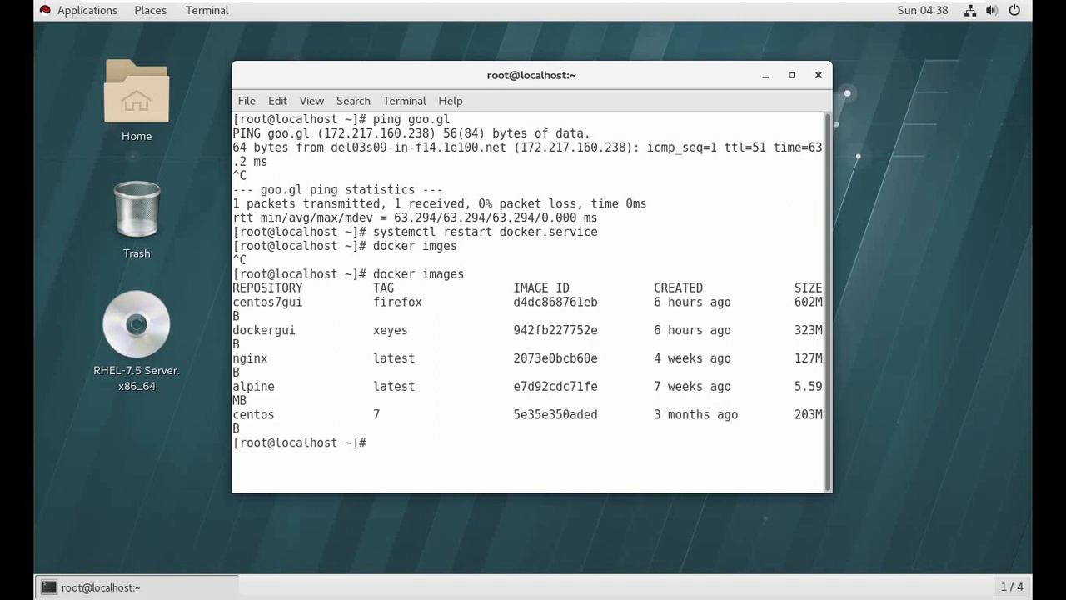
pyautogui.doubleClick(398, 301)
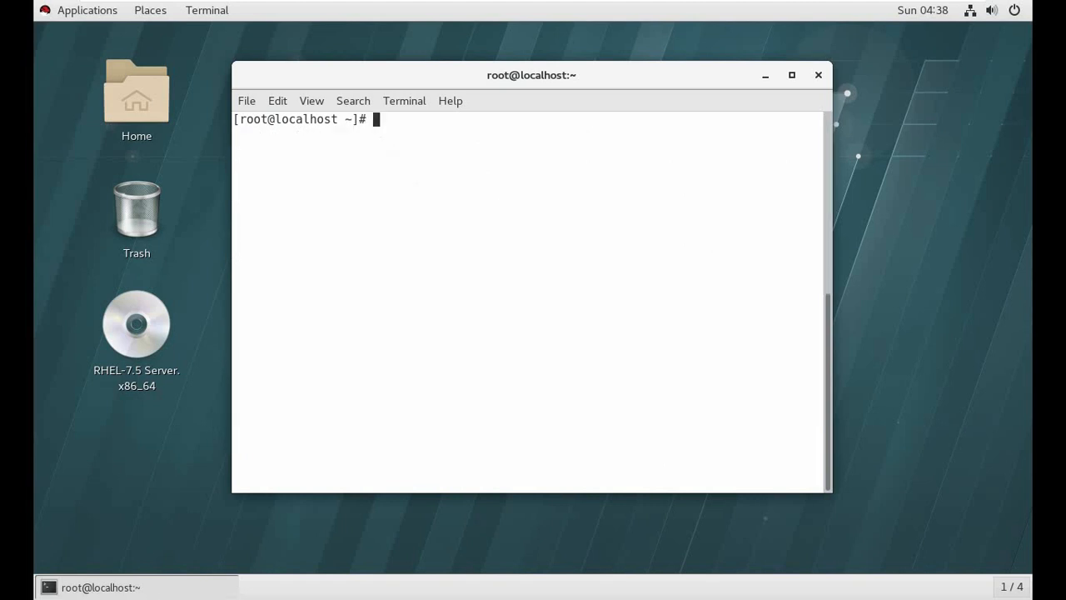
# Pull the centos:7 image, which reports it is already up to date.
pyautogui.write('docker p')
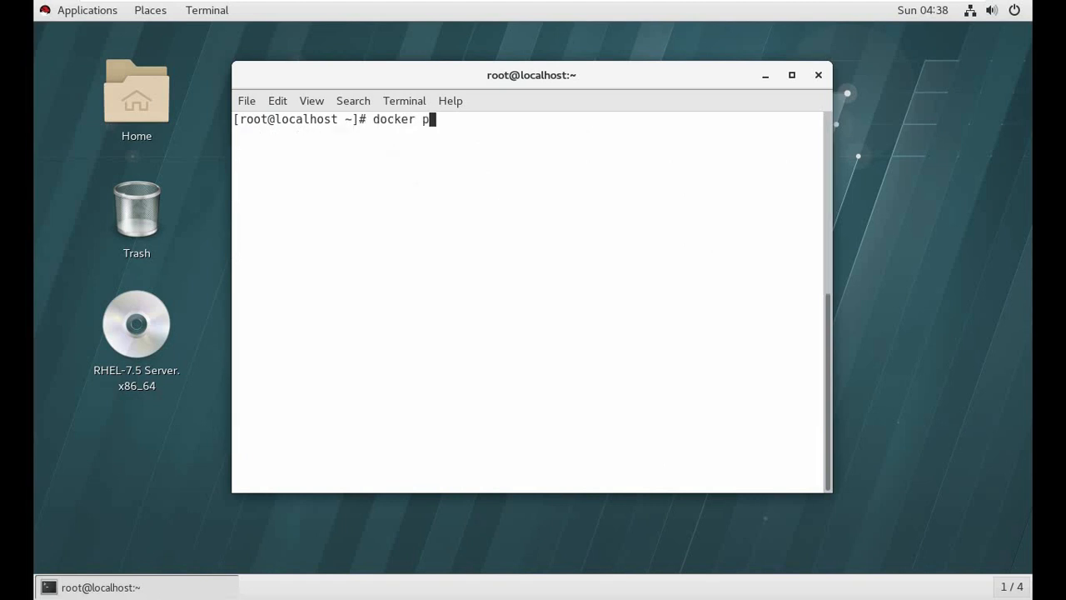
pyautogui.write('ull cens')
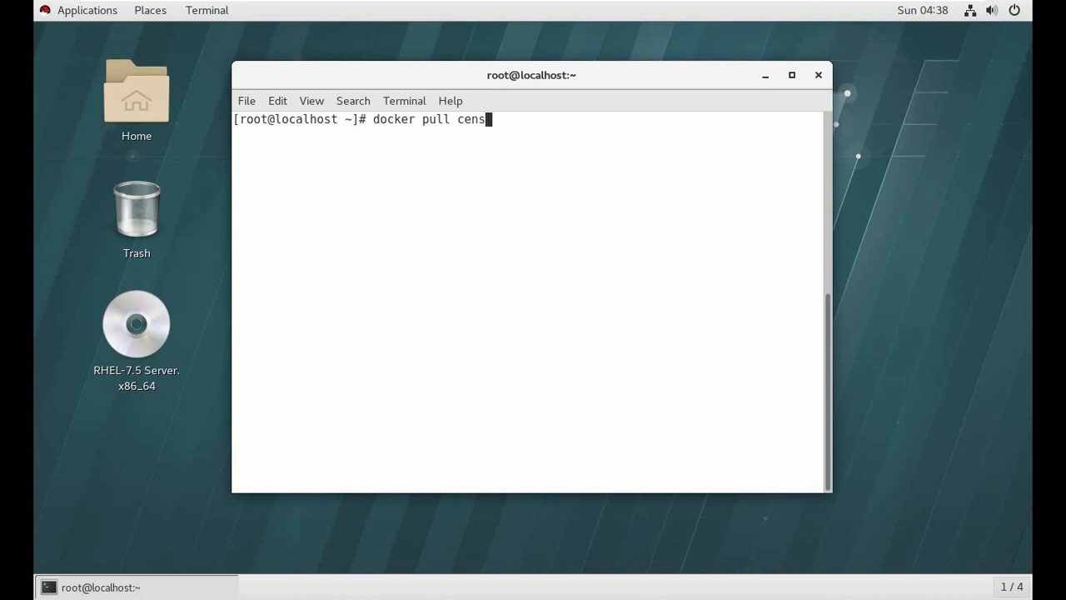
pyautogui.write('tos:7')
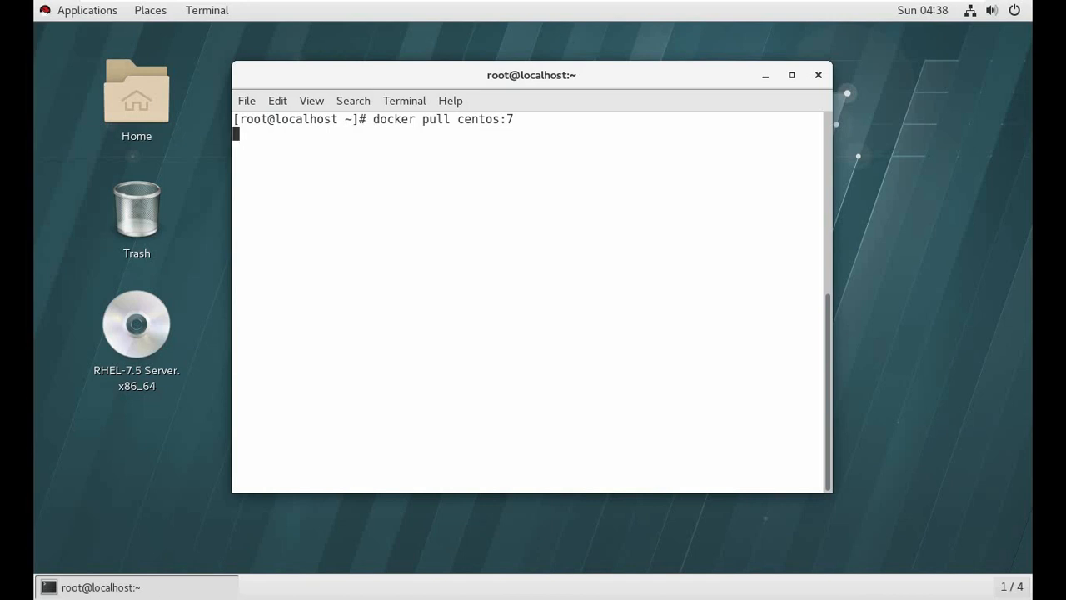
pyautogui.press('Return')
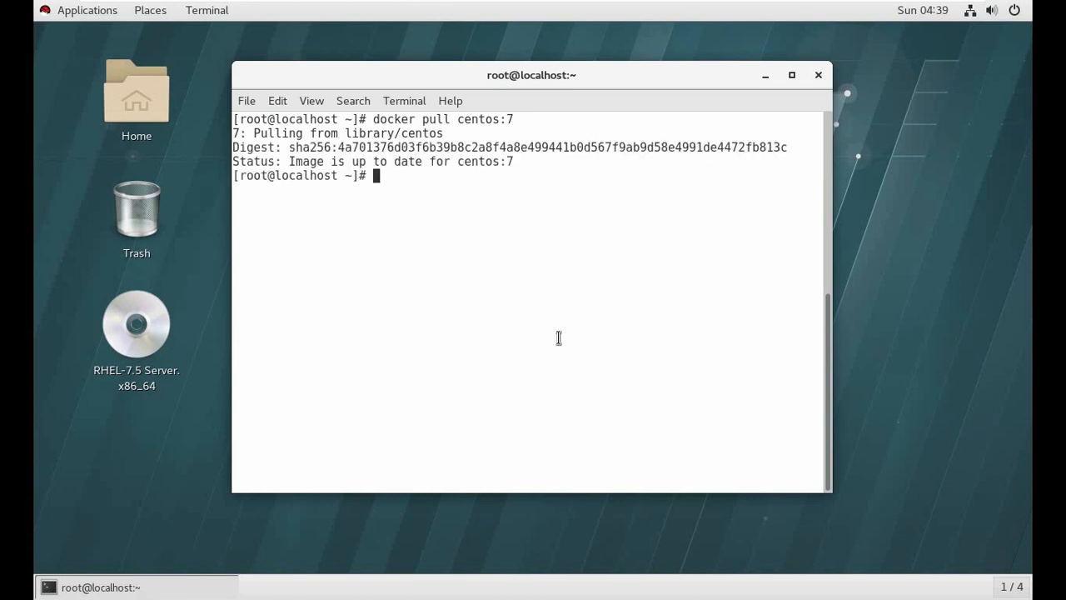
pyautogui.moveTo(465, 170)
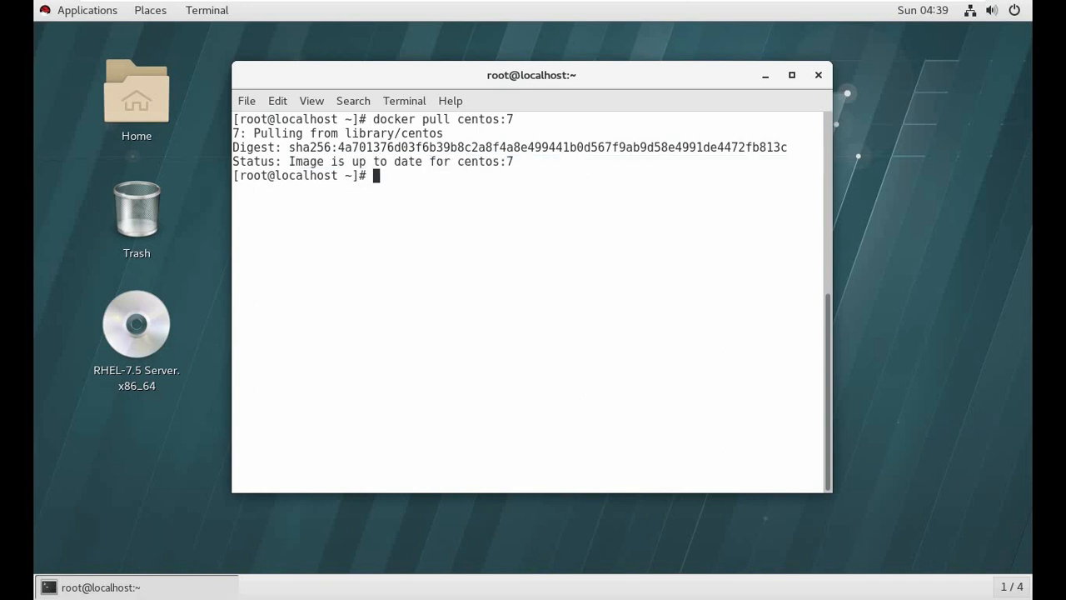
# Run an interactive centos:7 container named sap with docker container run -it.
pyautogui.write('docker contai')
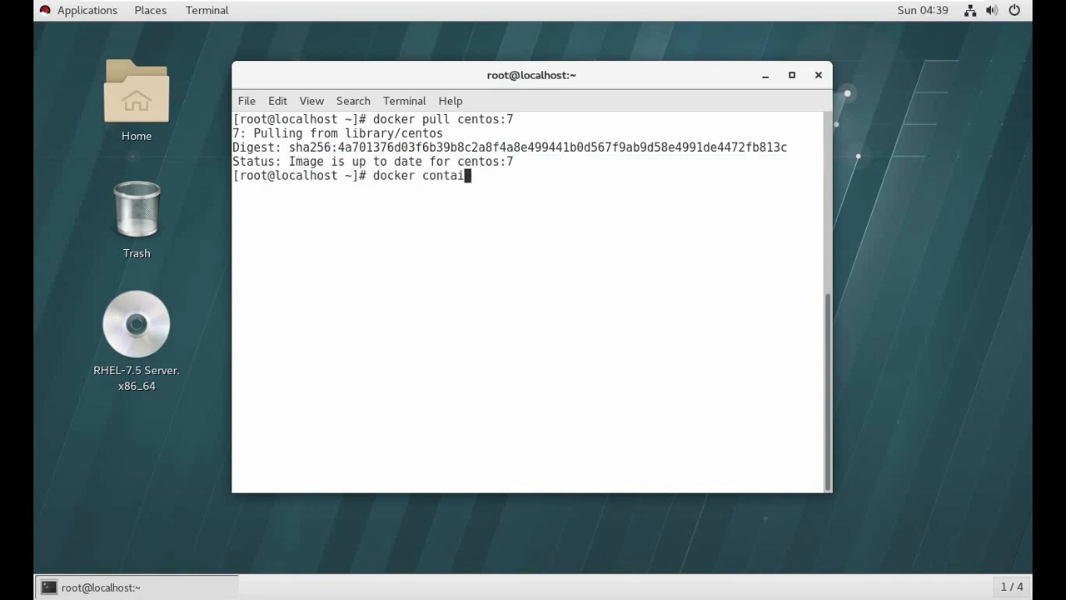
pyautogui.write('ner run')
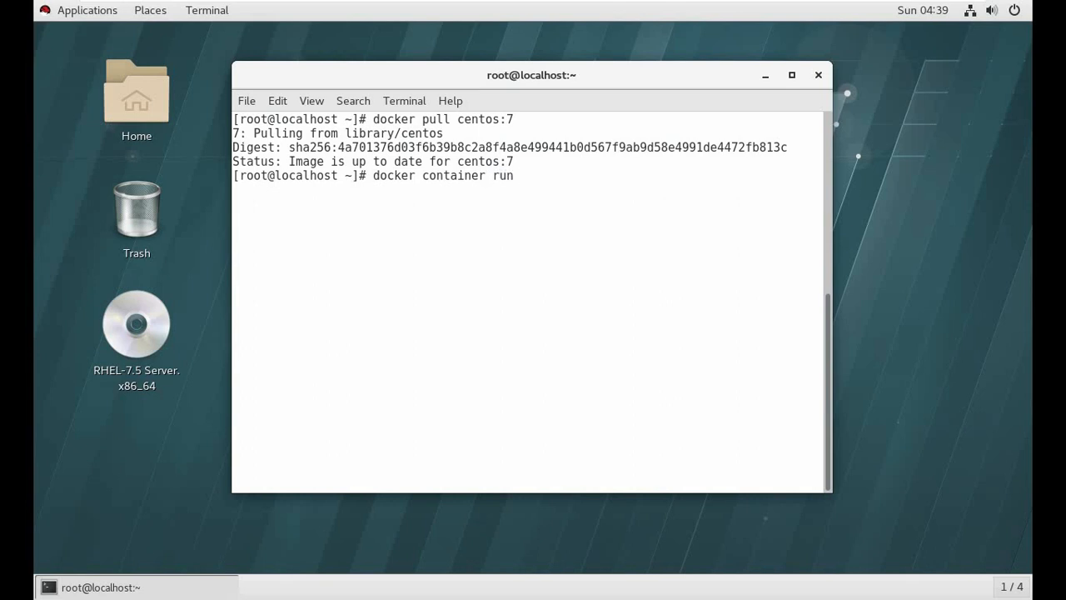
pyautogui.write('-it')
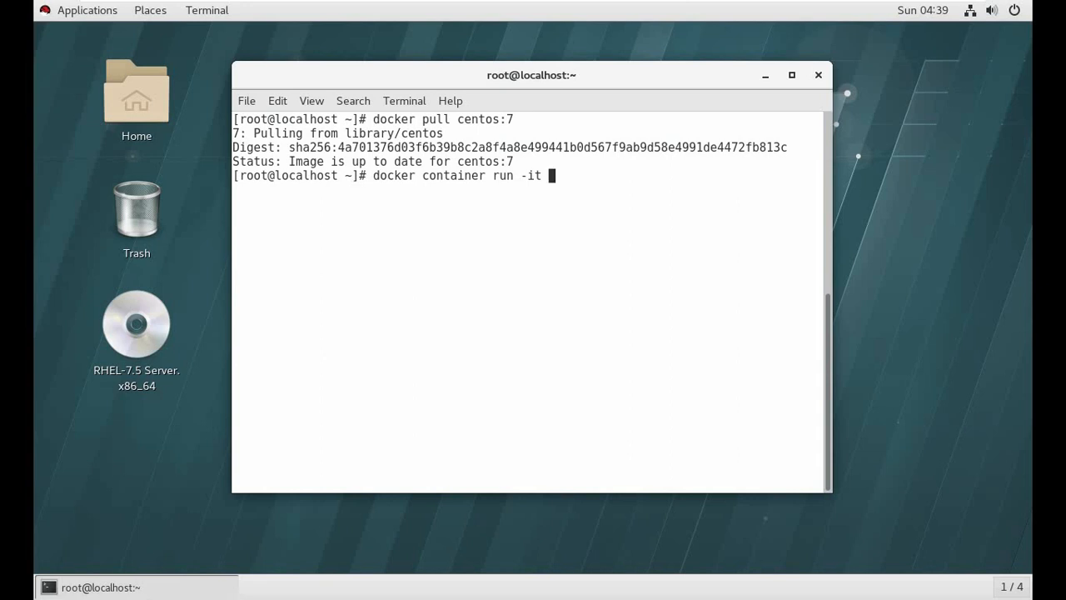
pyautogui.write('centos:')
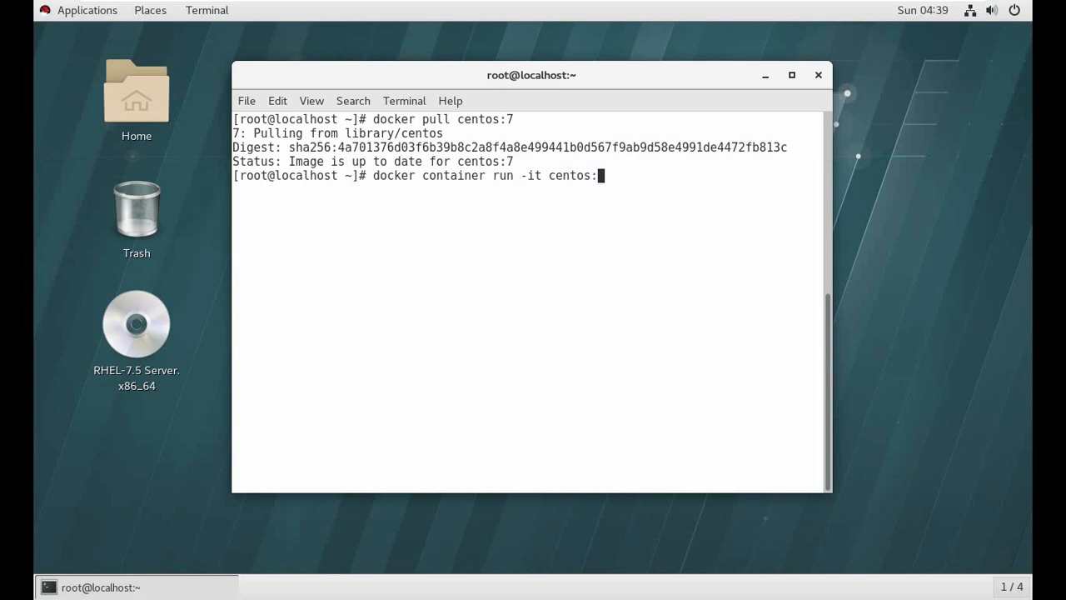
pyautogui.write('7')
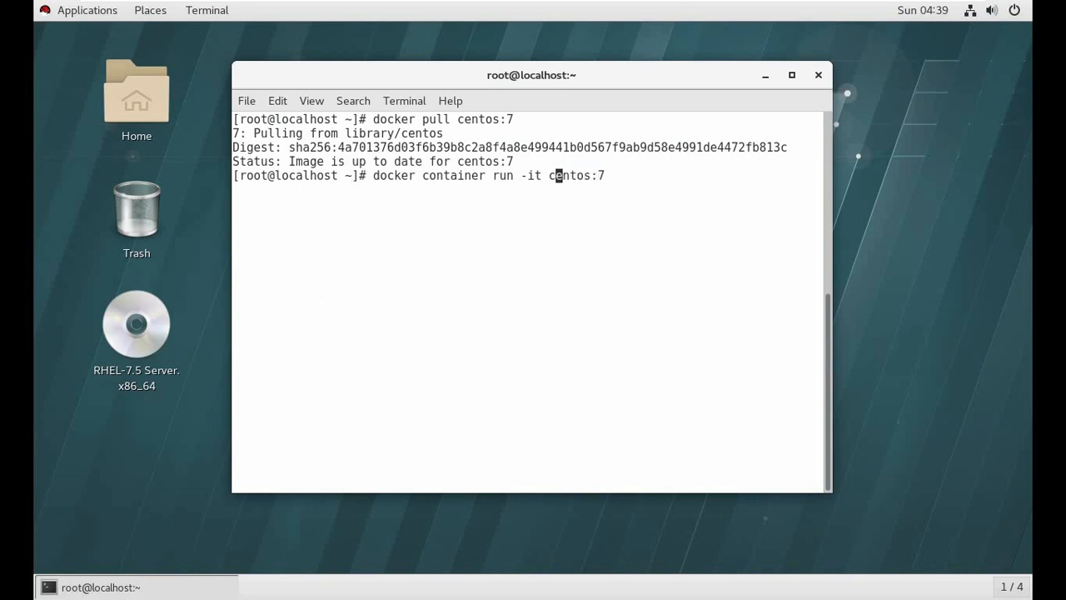
pyautogui.write('--name')
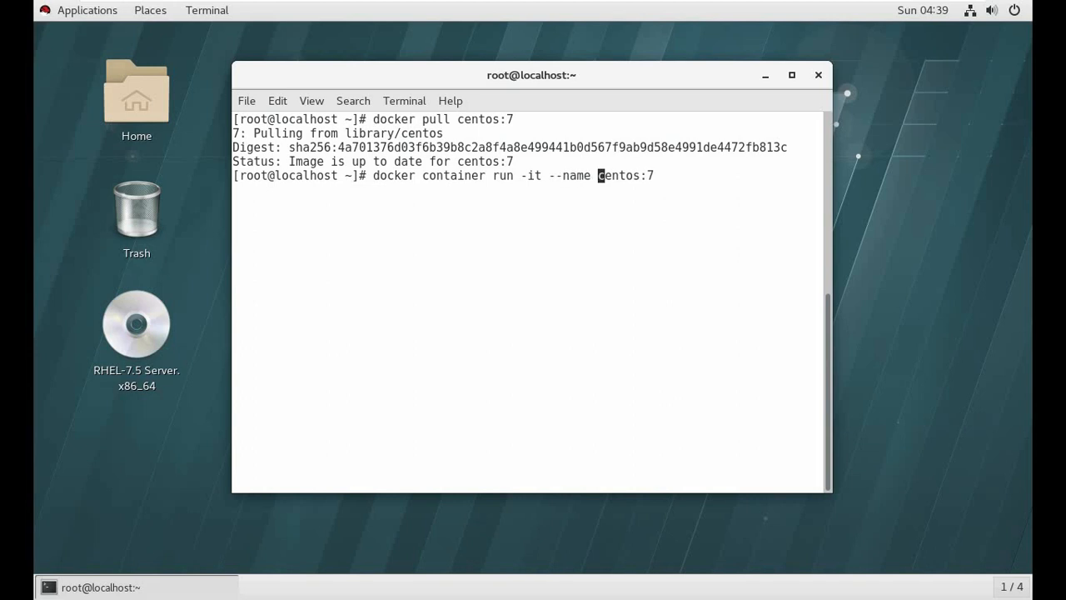
pyautogui.write('=')
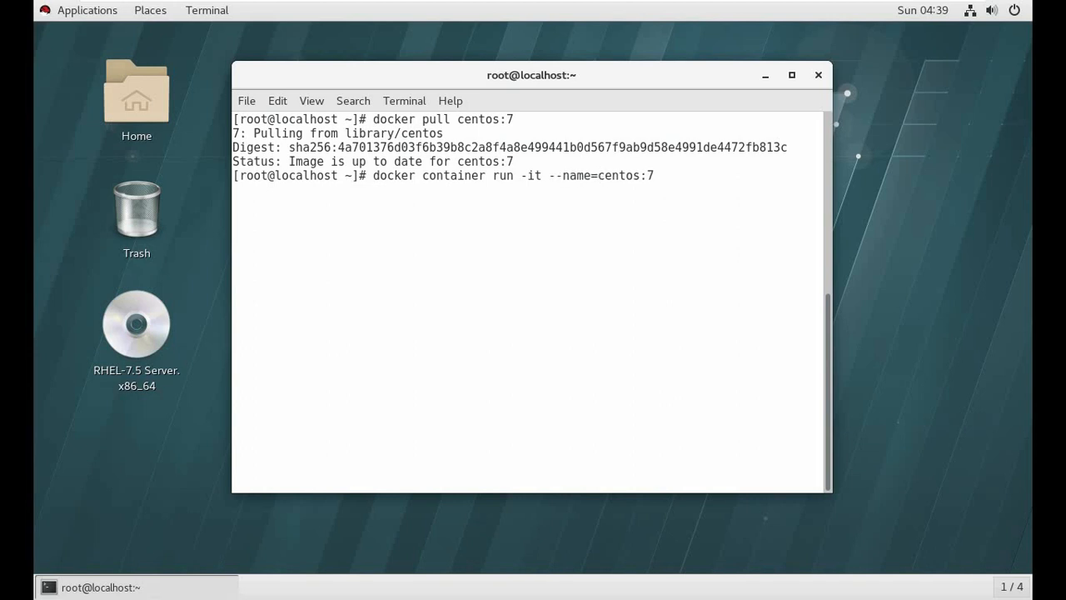
pyautogui.write('saple')
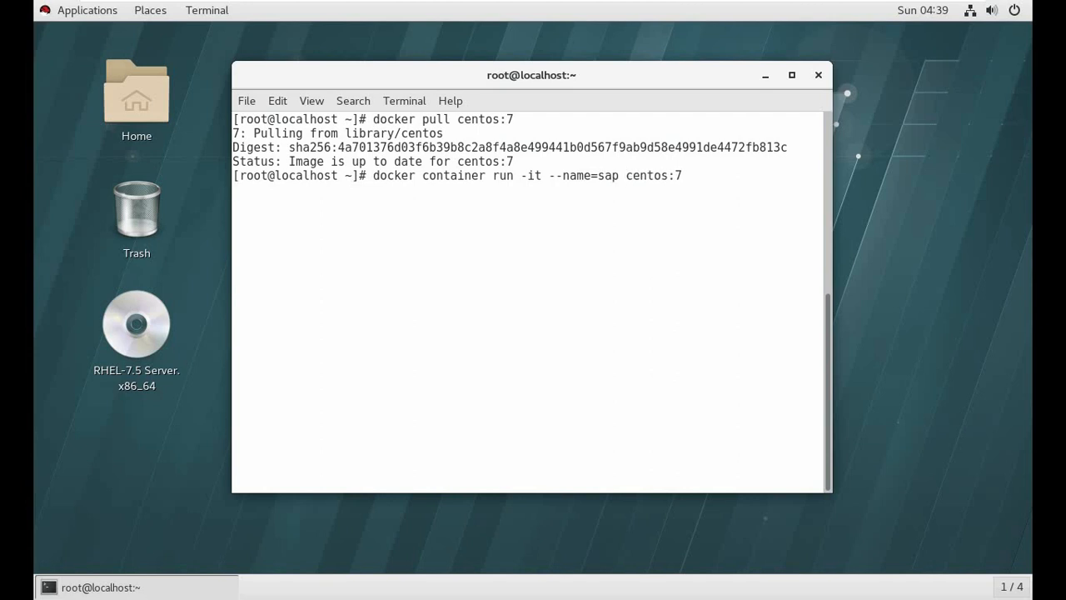
pyautogui.press('Return')
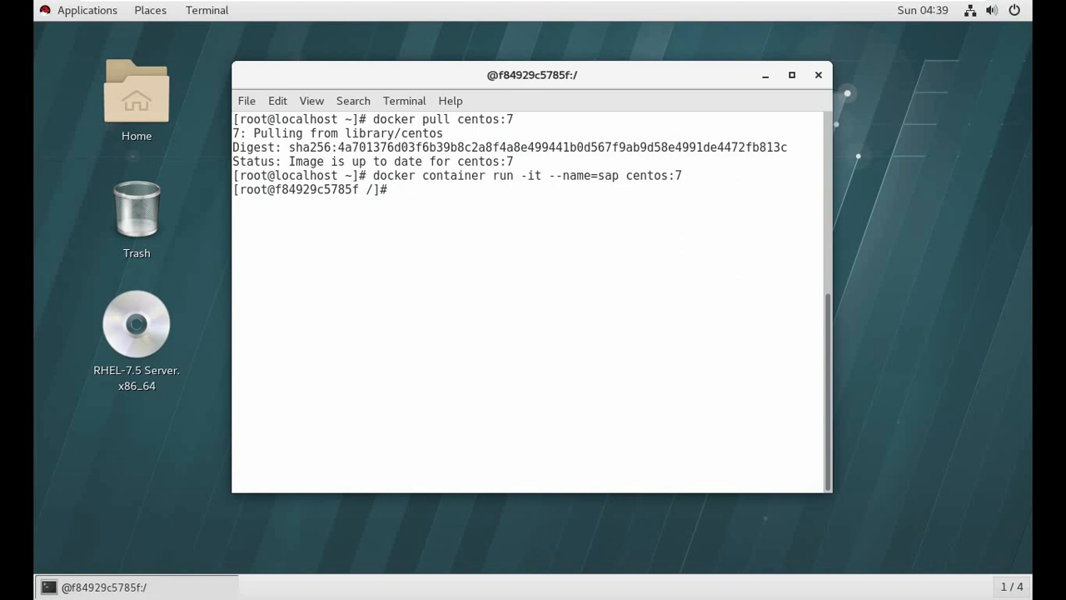
# Install Firefox in the container via yum install firefox -y, dismissing the registration notice.
pyautogui.write('fire')
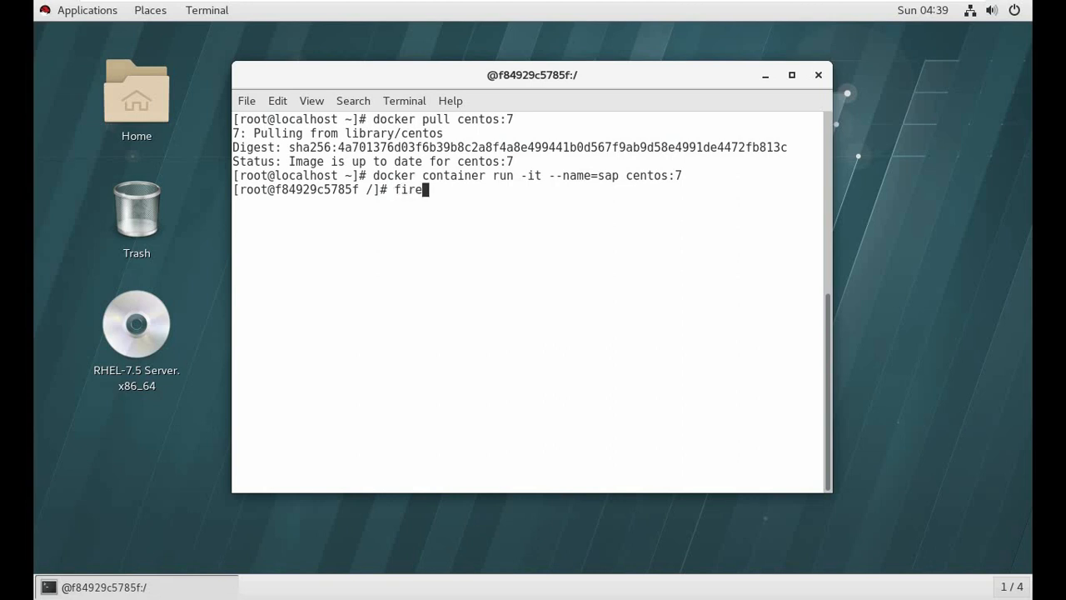
pyautogui.press('Return')
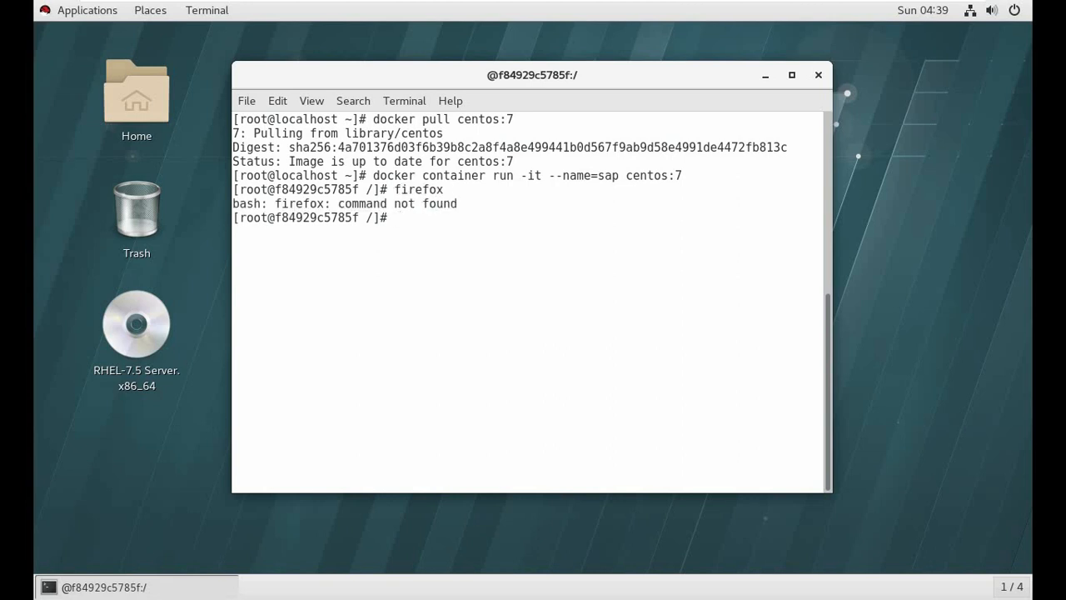
pyautogui.write('yum inst')
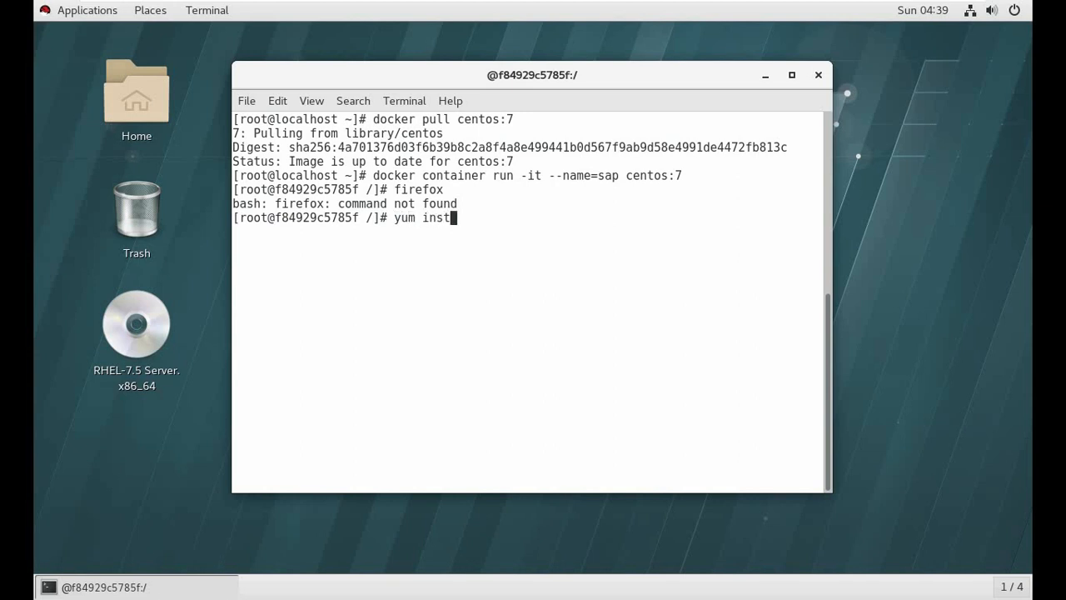
pyautogui.write('all fire')
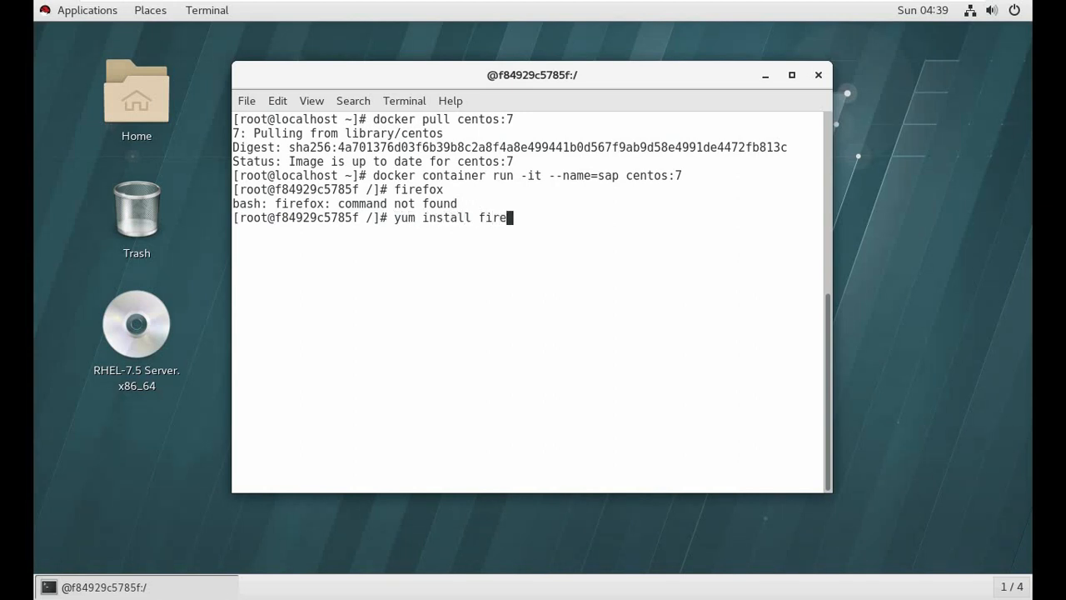
pyautogui.write('fox')
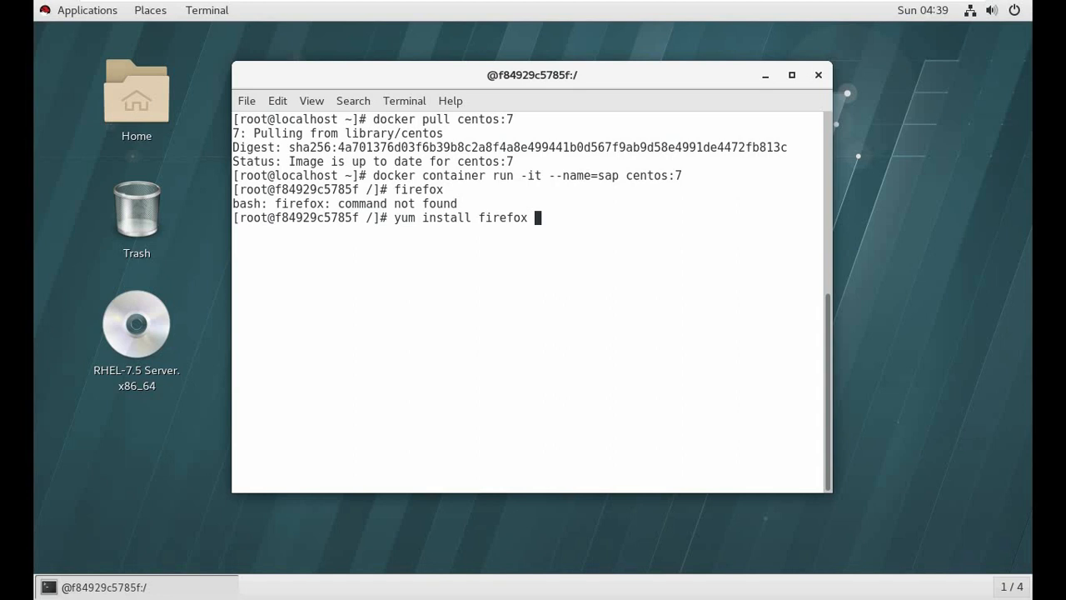
pyautogui.press('Return')
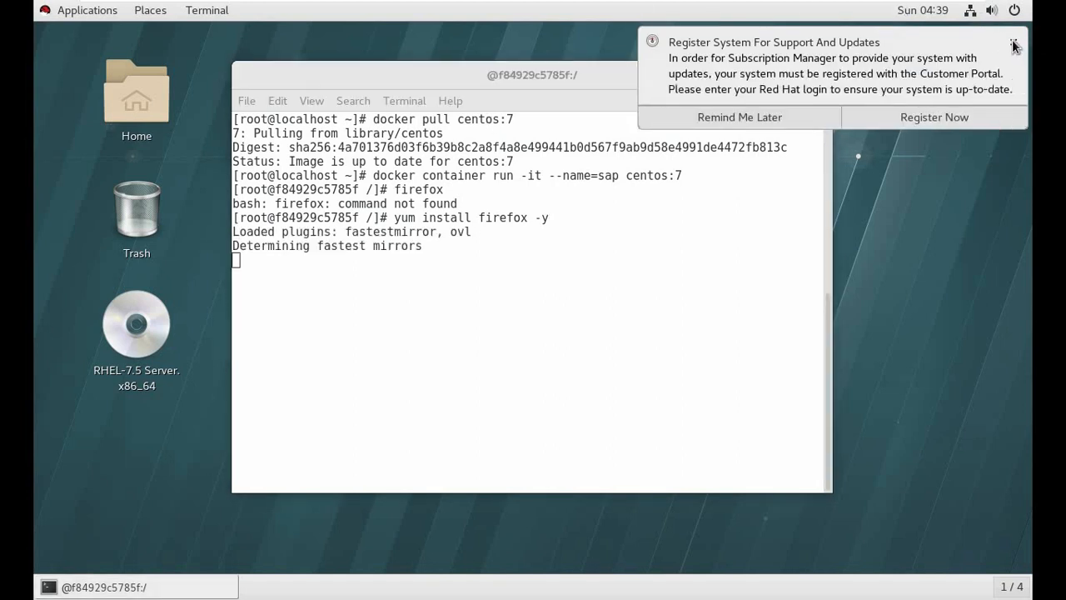
pyautogui.click(1014, 44)
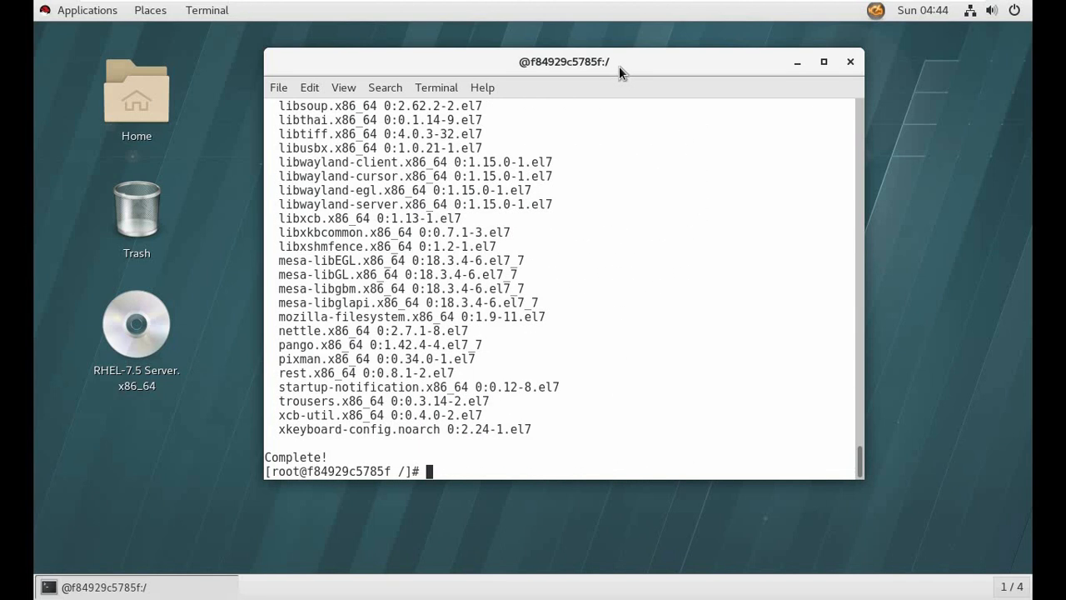
pyautogui.moveTo(469, 465)
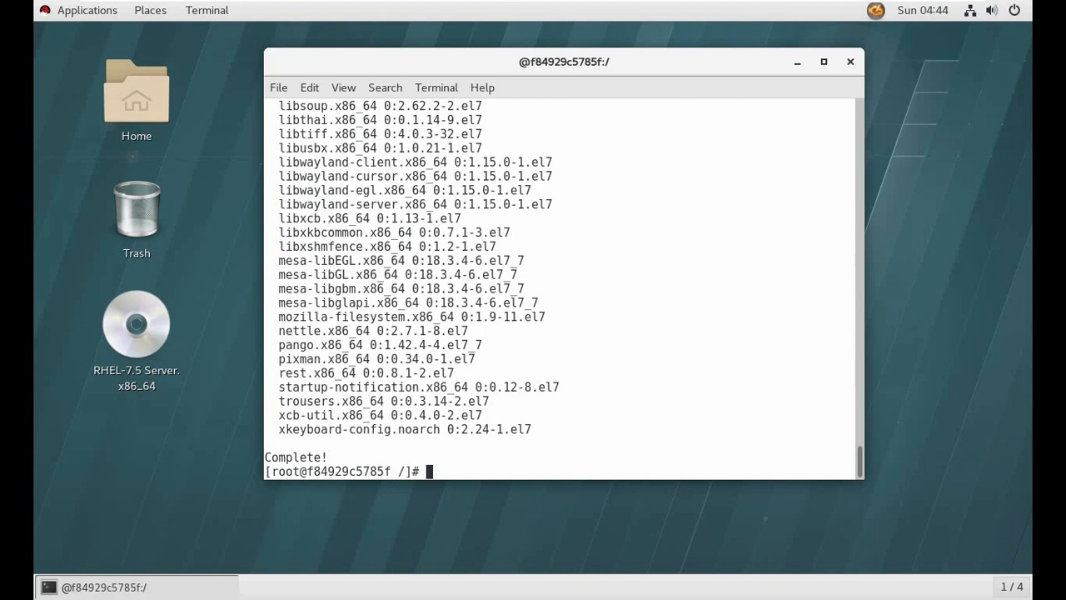
pyautogui.moveTo(617, 397)
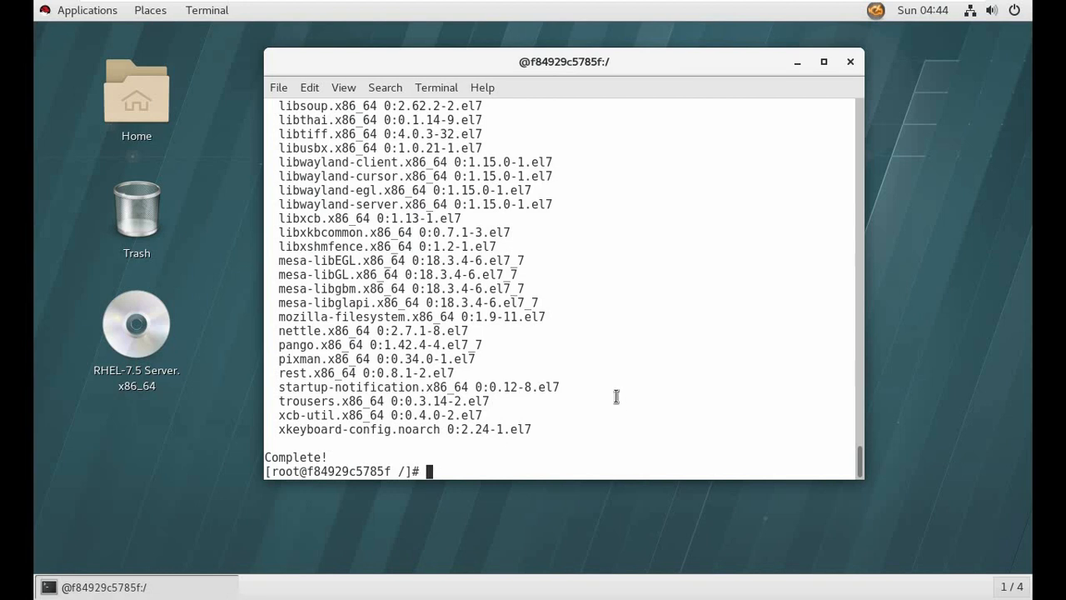
# Launch firefox in the container and highlight the 'no DISPLAY' error line.
pyautogui.write('firefox')
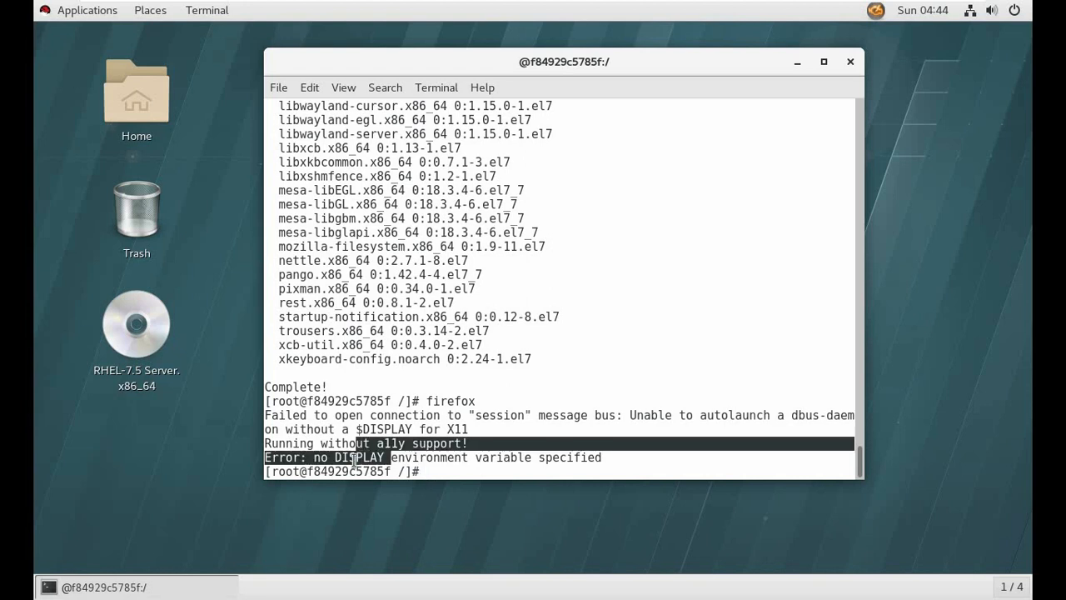
pyautogui.doubleClick(358, 457)
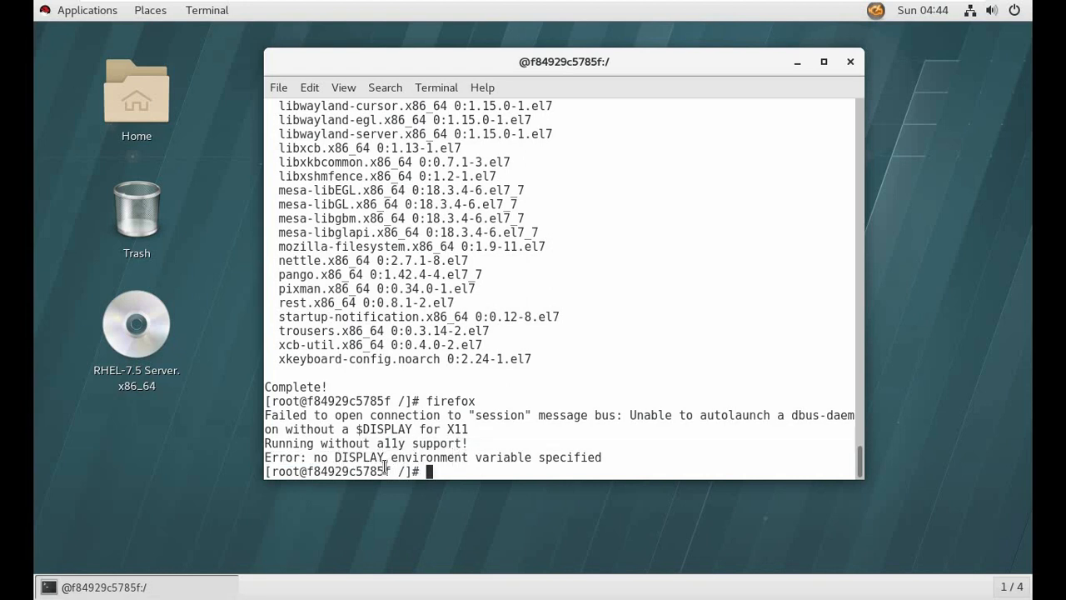
pyautogui.moveTo(446, 465)
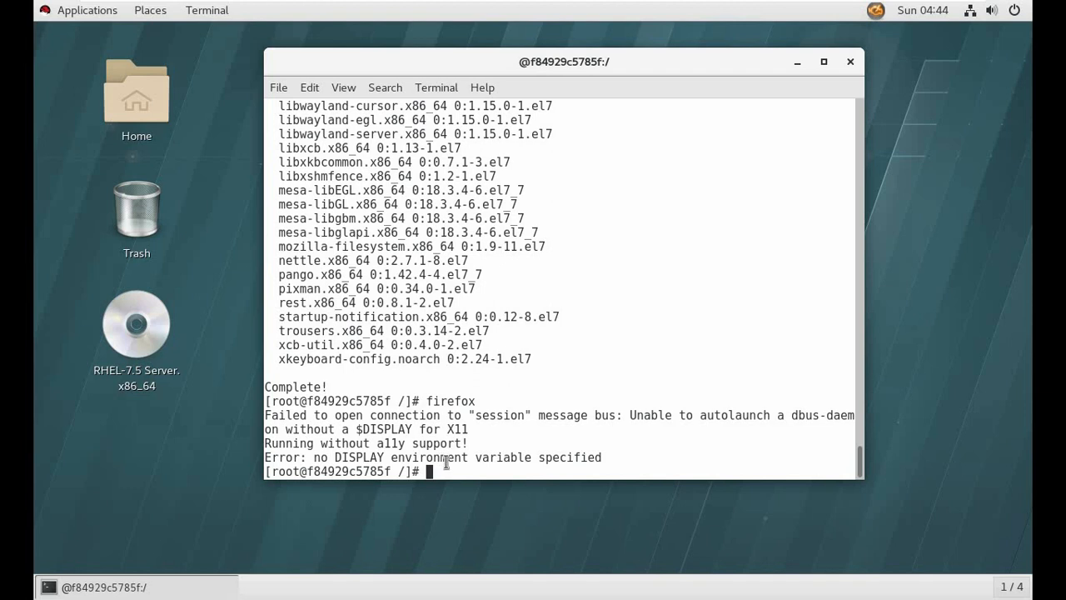
# Exit the sap container and confirm docker container ls shows no running containers.
pyautogui.write('exit')
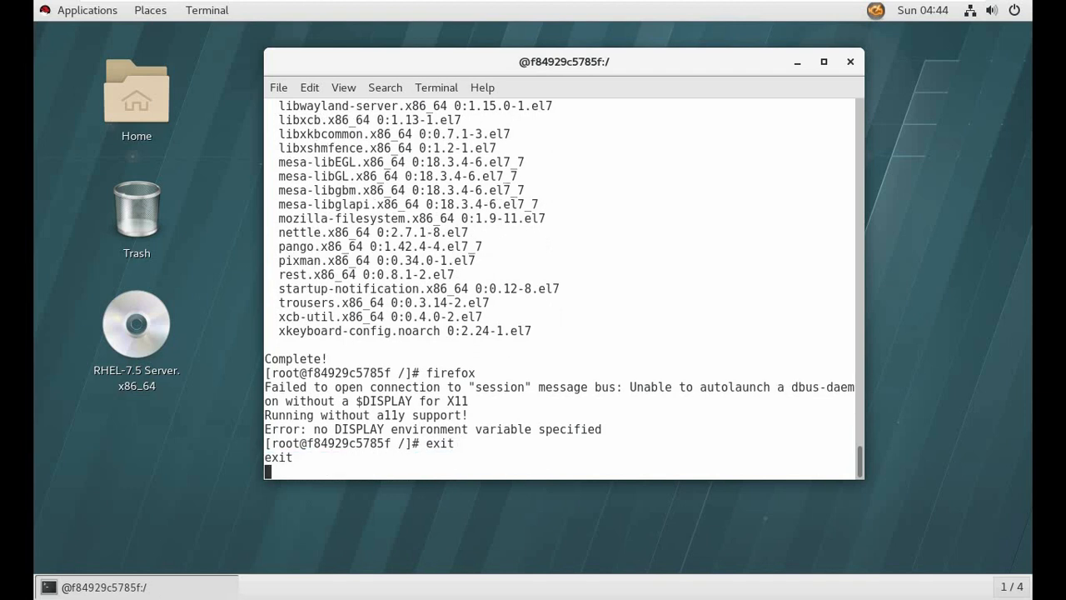
pyautogui.press('Return')
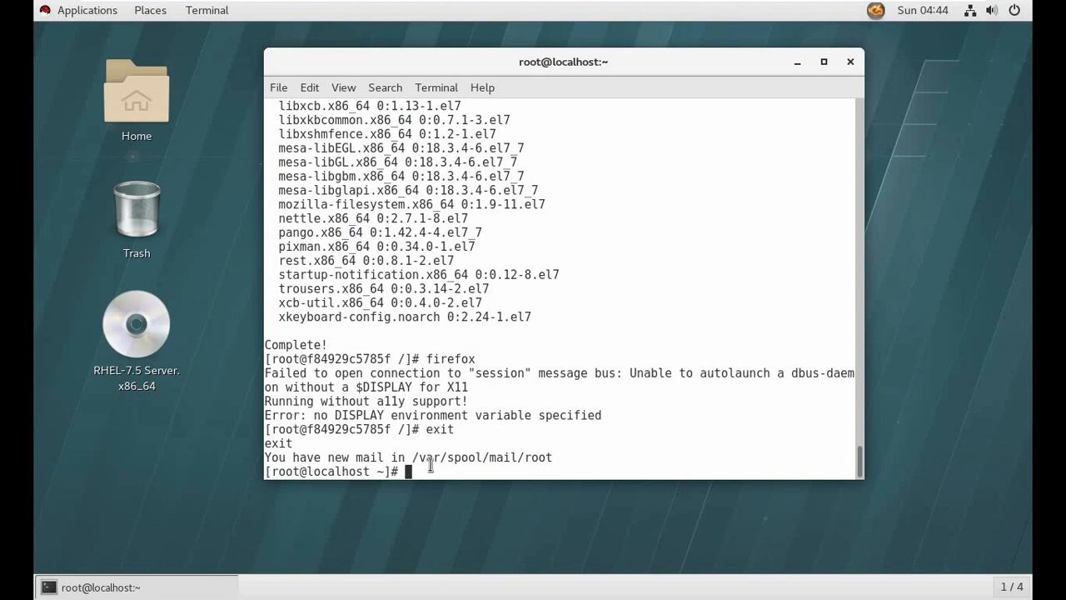
pyautogui.write('docker')
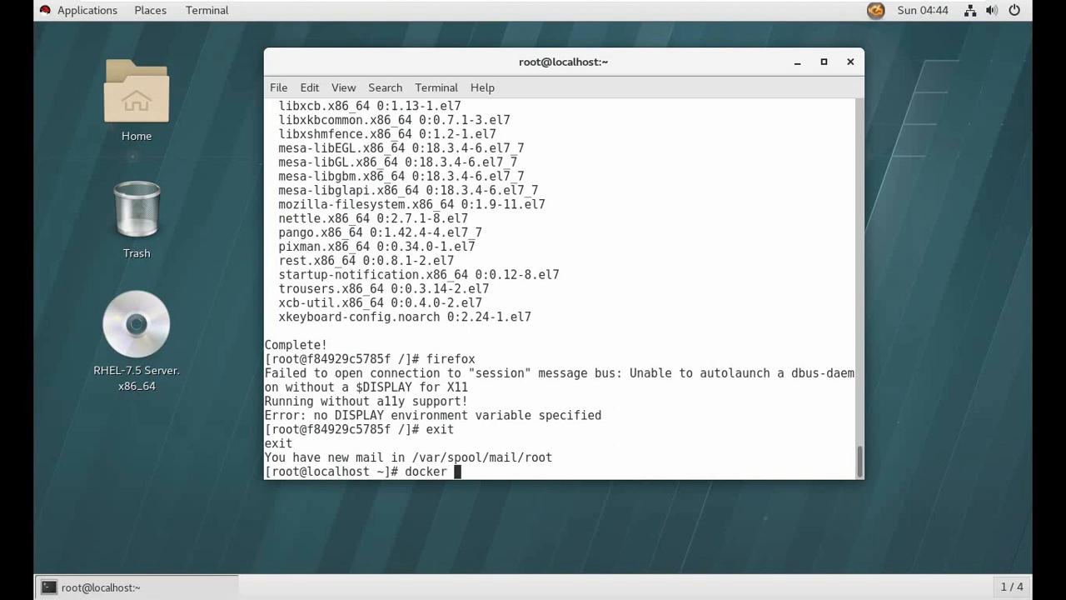
pyautogui.write('container l')
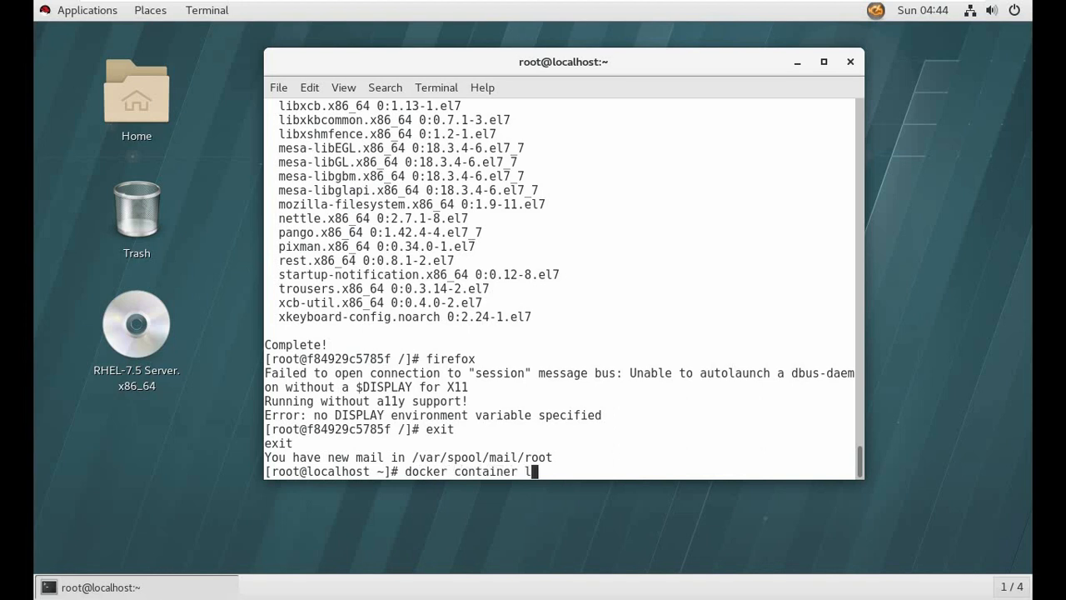
pyautogui.press('Return')
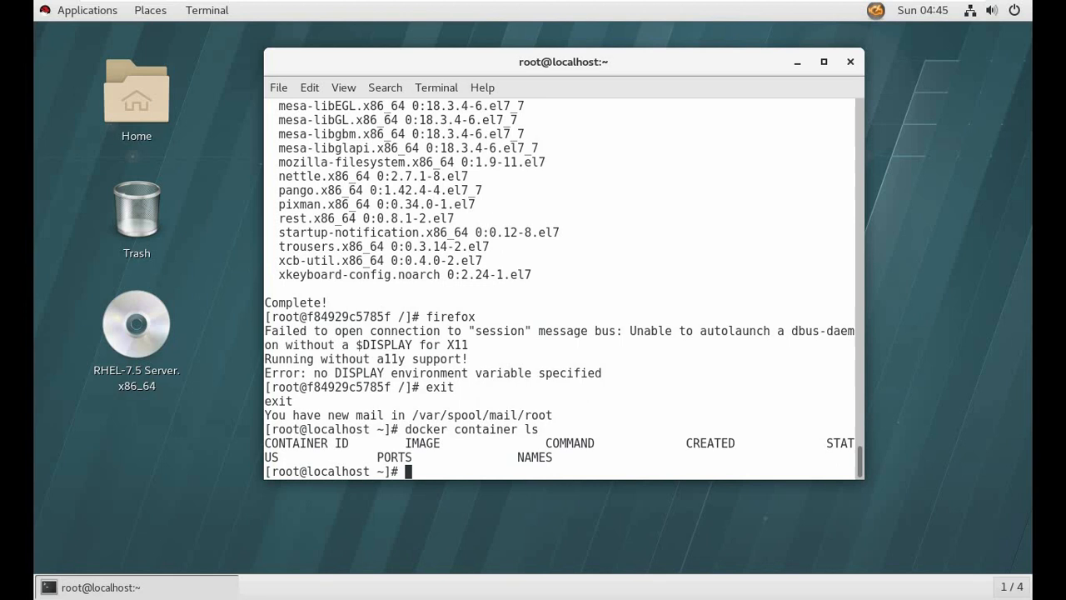
# Create and enter the sample directory, and open a new Dockerfile in vim.
pyautogui.write('vim')
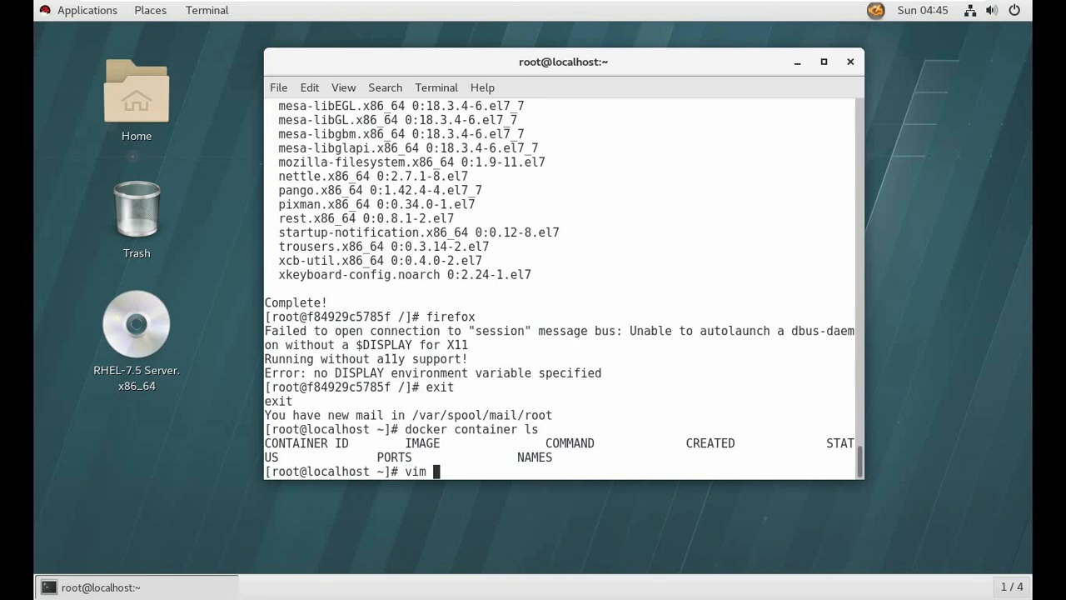
pyautogui.write('mkdir')
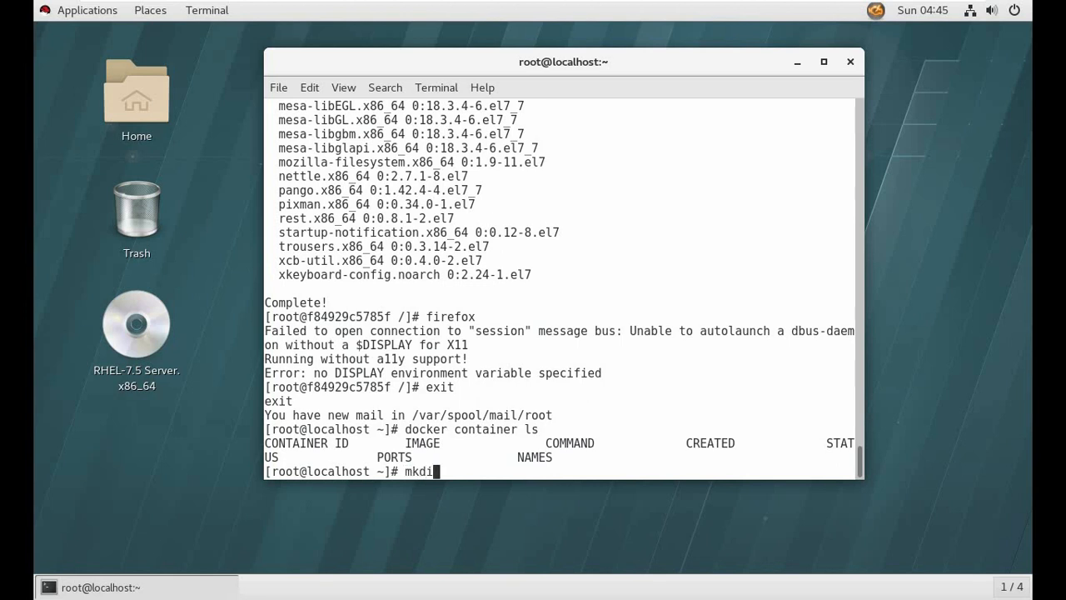
pyautogui.write('r')
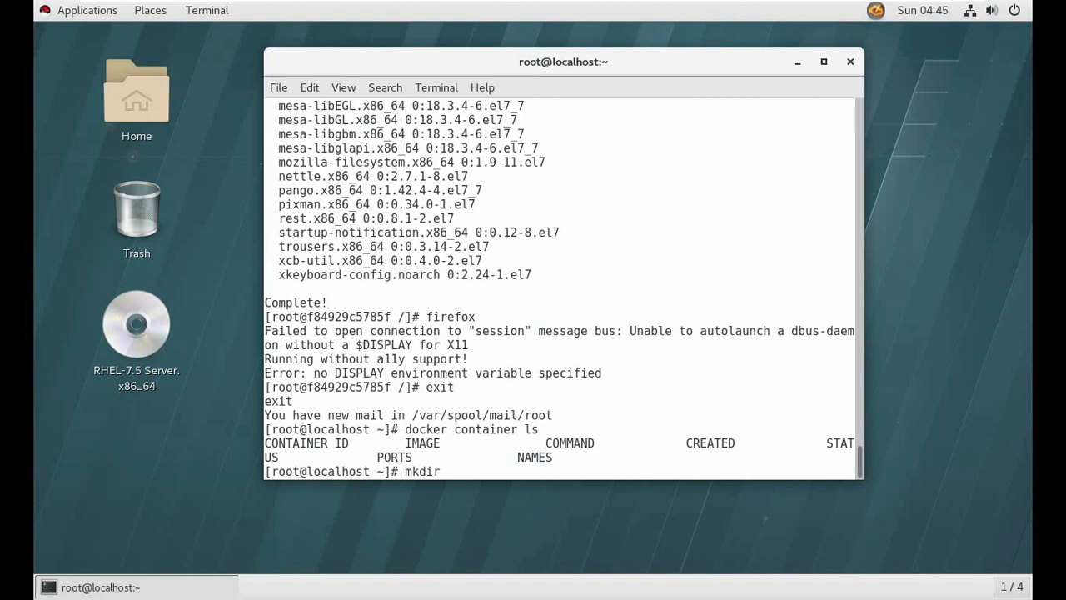
pyautogui.write('sam')
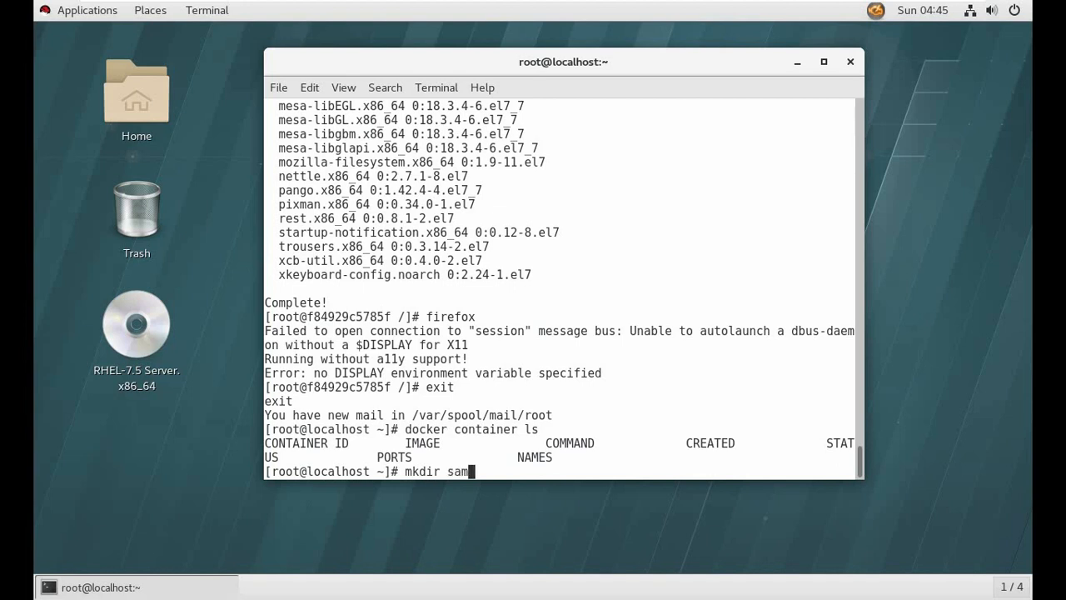
pyautogui.press('Return')
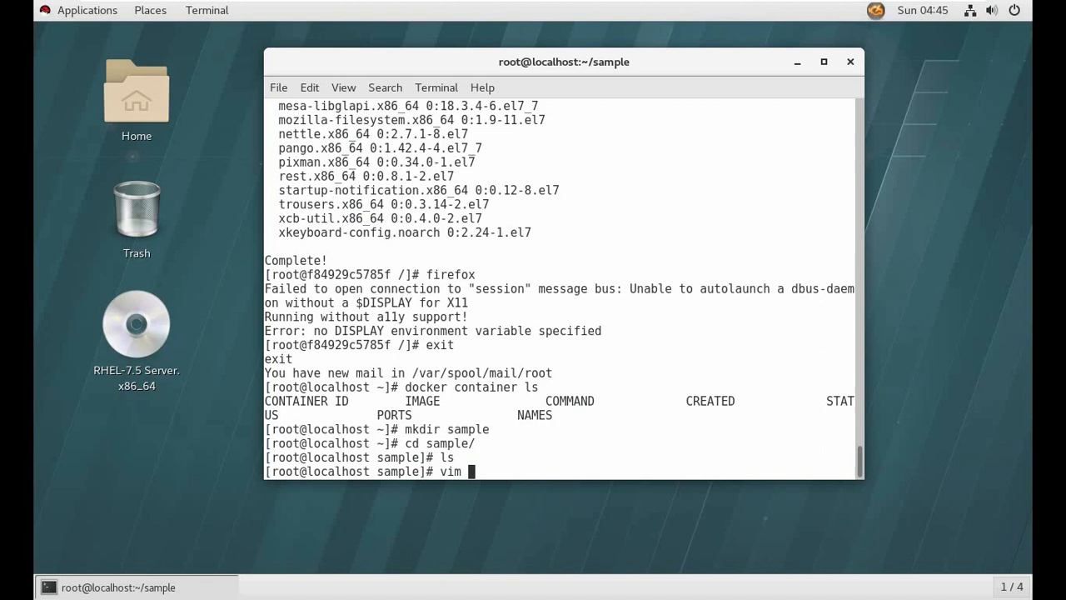
pyautogui.write('Docker')
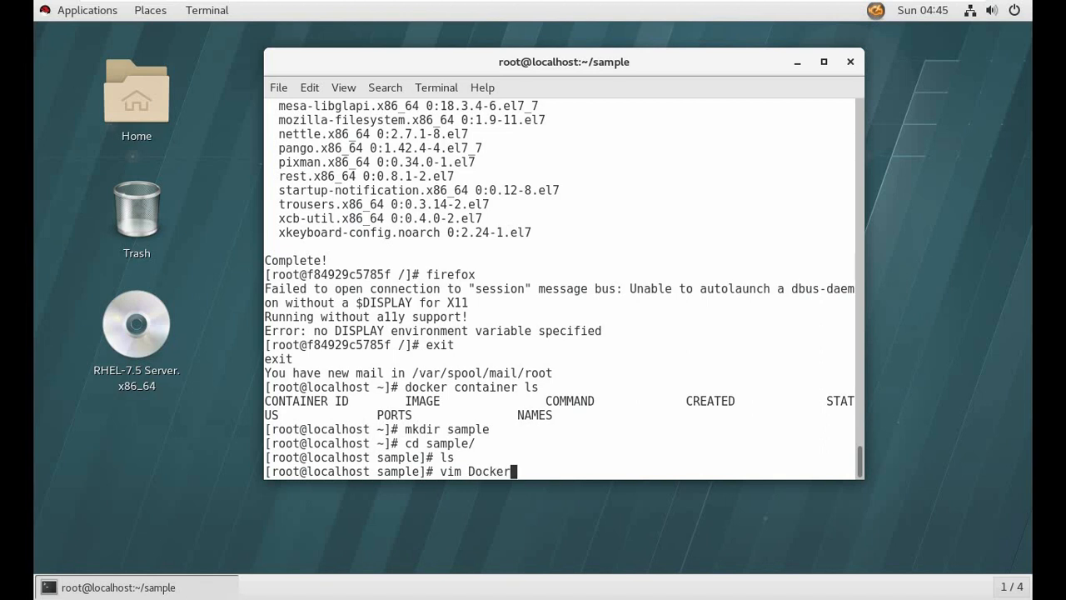
pyautogui.press('Return')
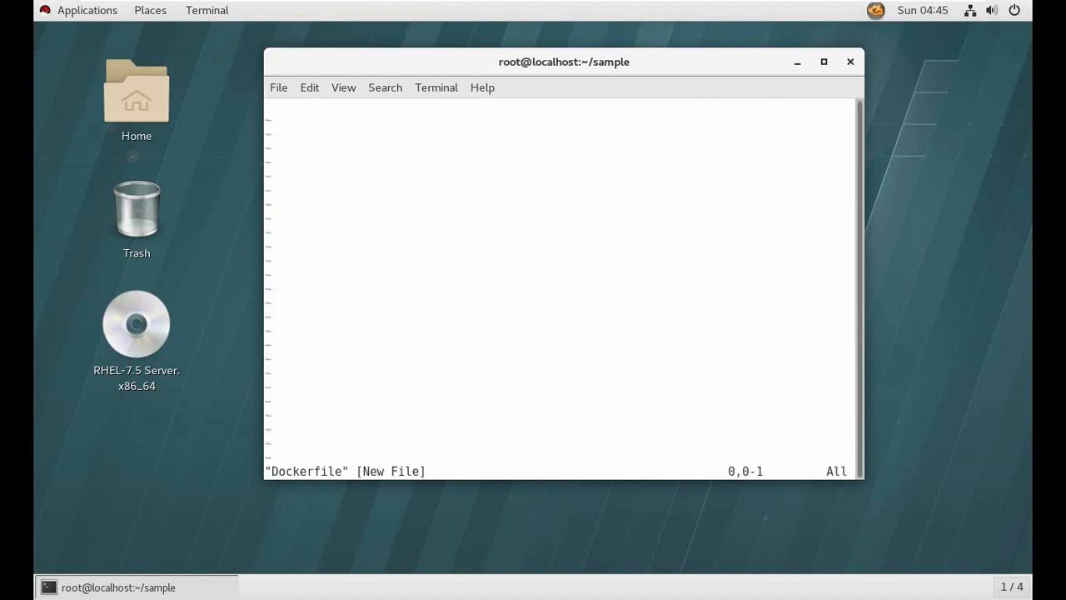
# In insert mode, write 'FROM centos:7' and 'RUN yum install firefox -y' lines.
pyautogui.press('i')
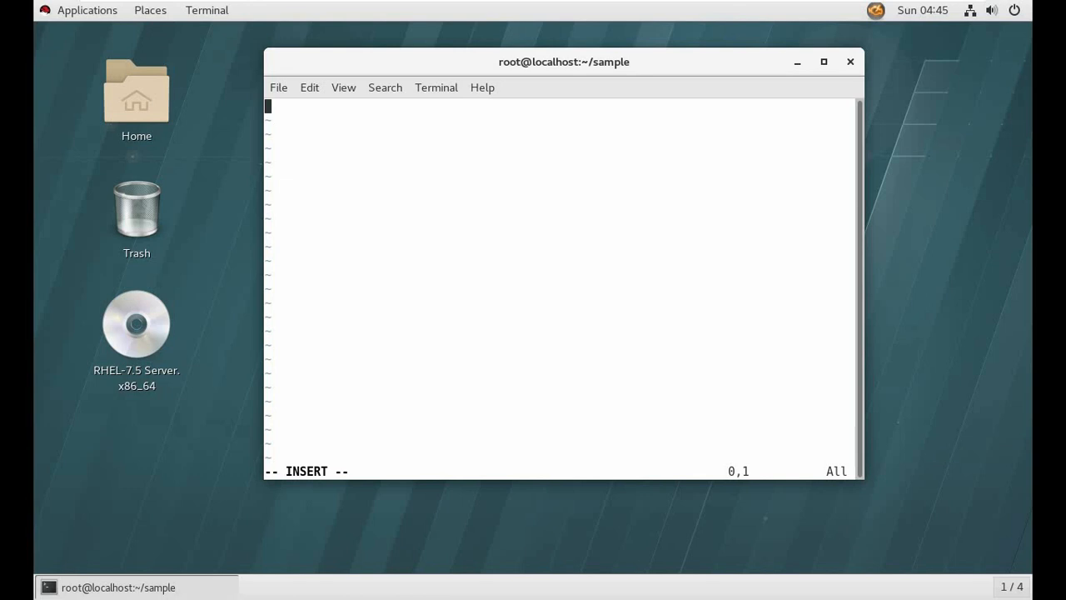
pyautogui.write('FRO')
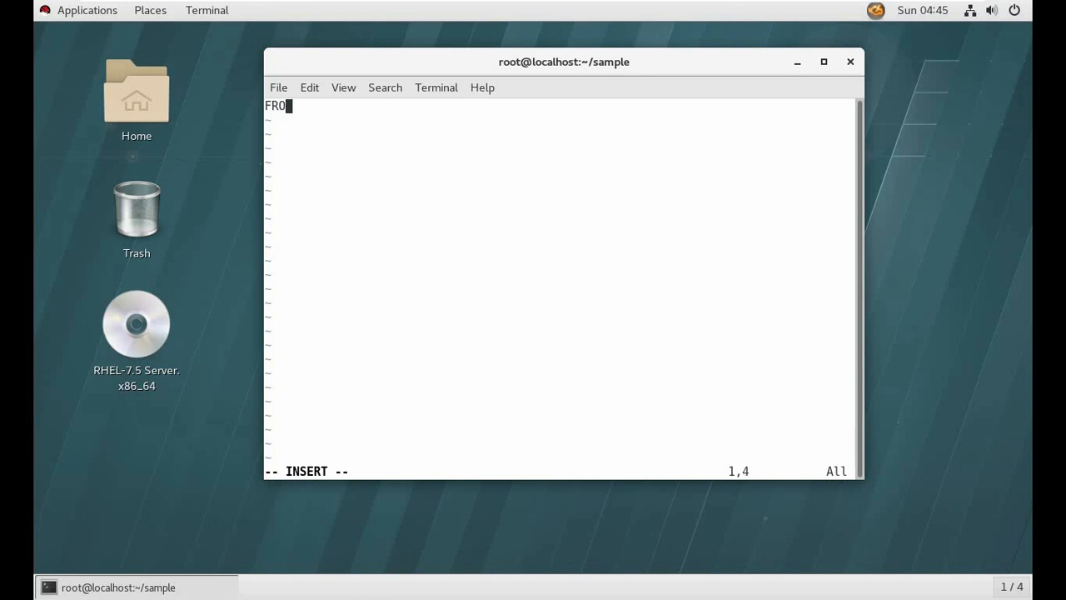
pyautogui.write('M')
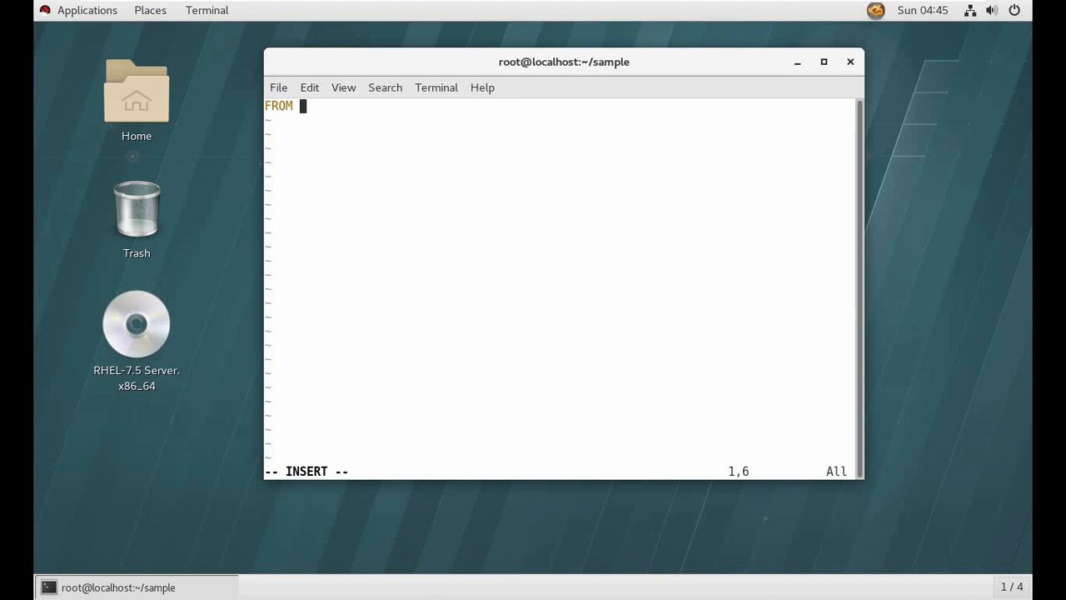
pyautogui.write('cent')
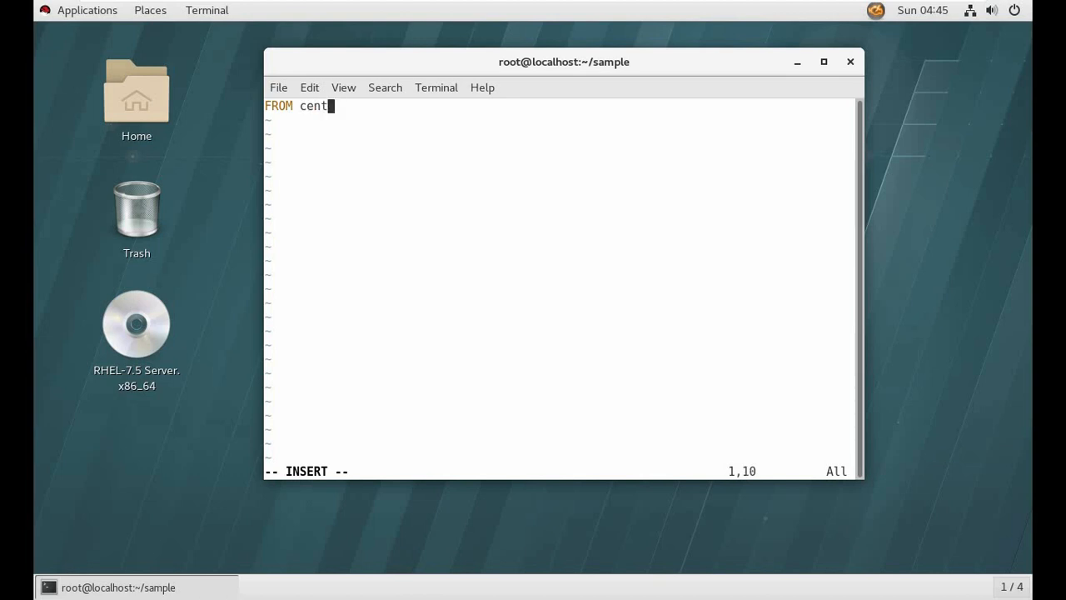
pyautogui.write('os:7')
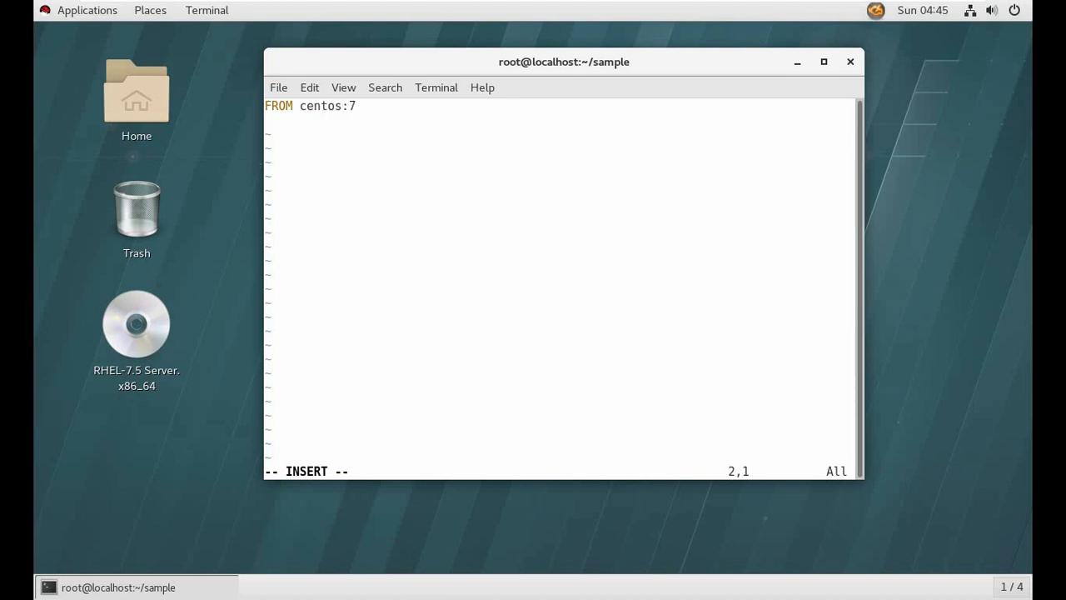
pyautogui.write('RUN')
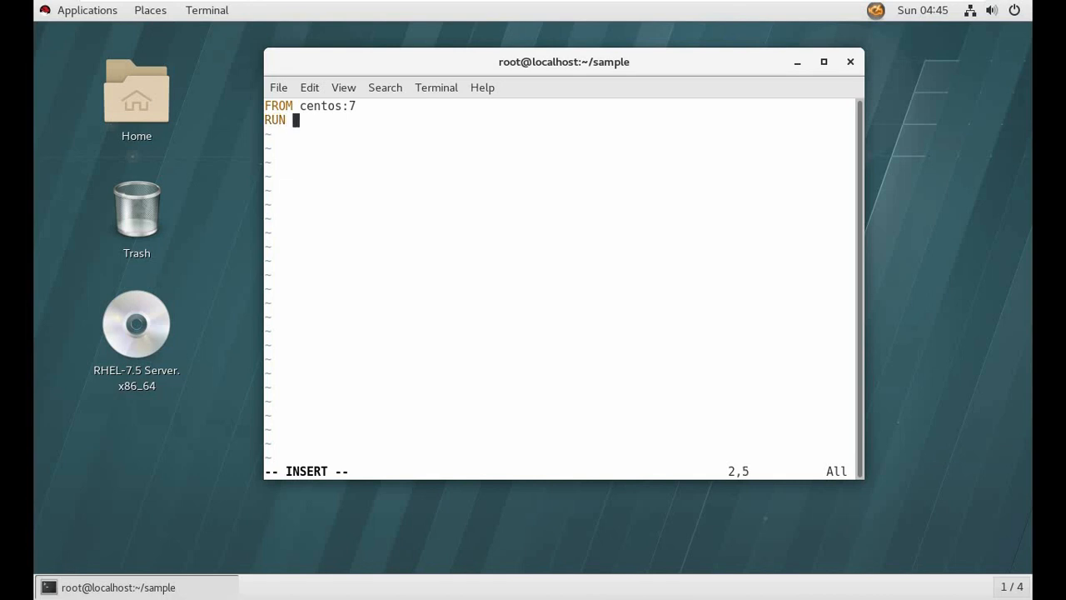
pyautogui.write('yum')
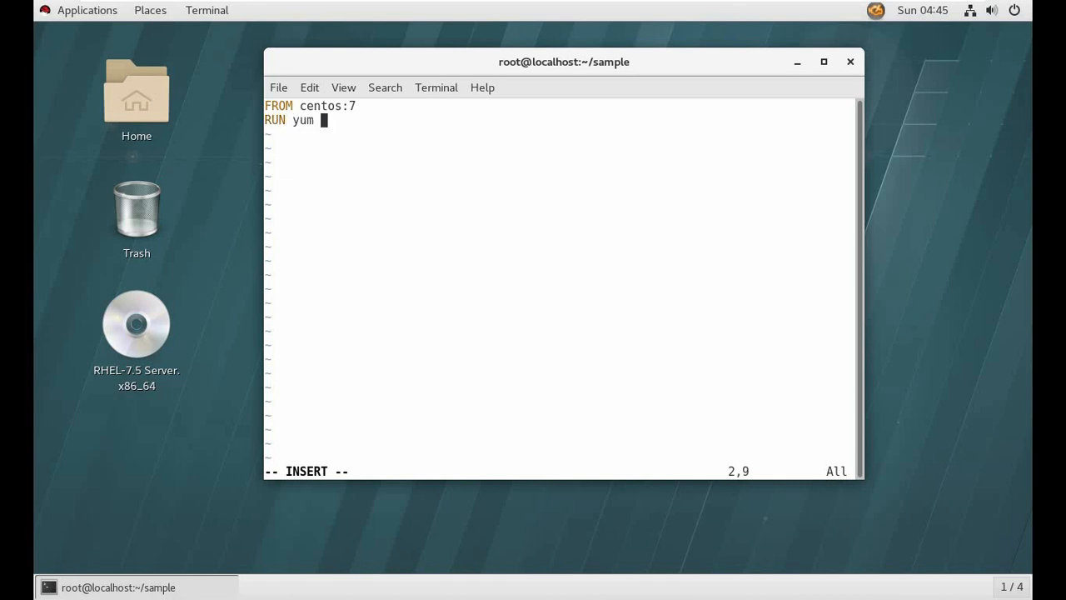
pyautogui.write('install')
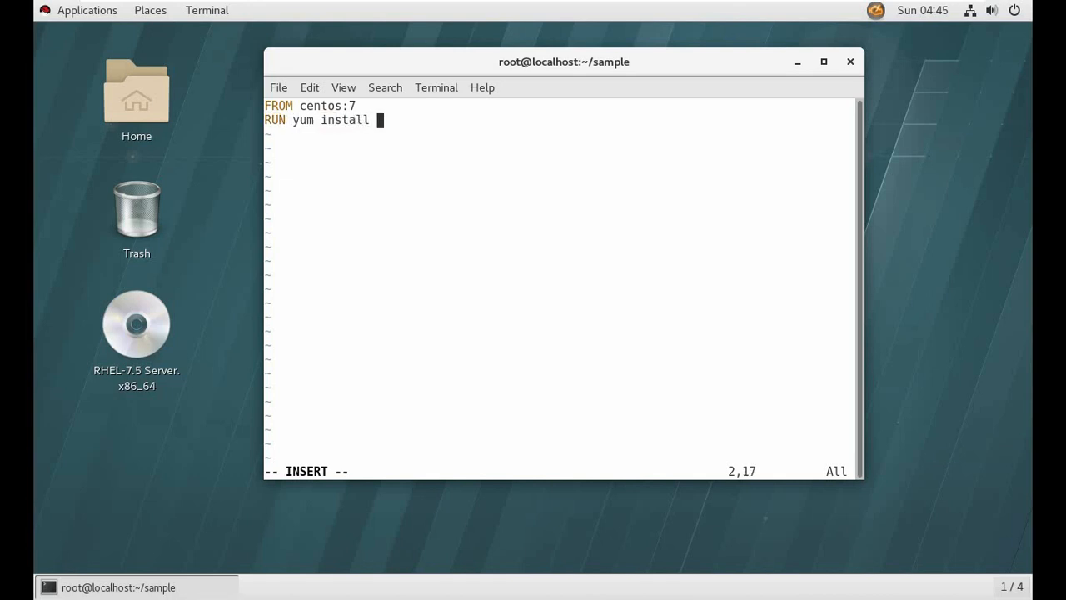
pyautogui.write('firef')
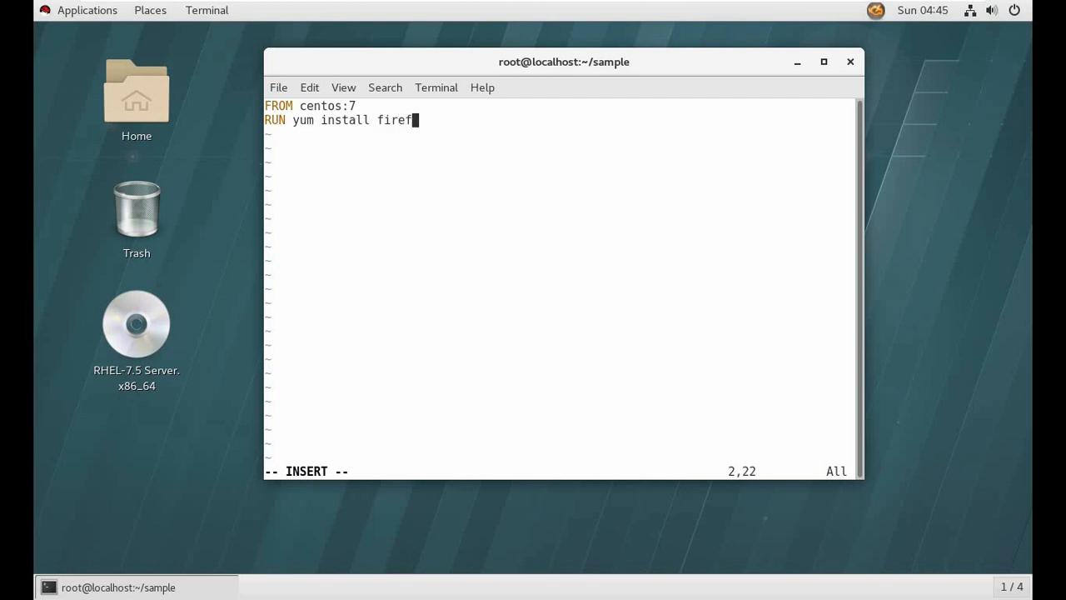
pyautogui.write('ox -y')
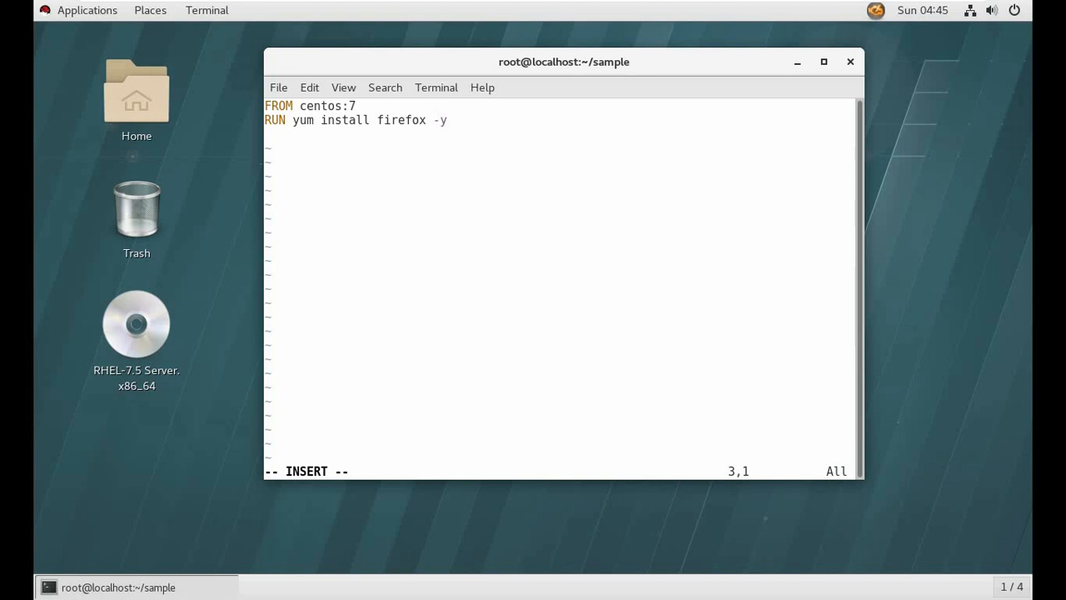
# Add CMD ["/usr/bin/firefox"] as the third line, then save and quit with :wq.
pyautogui.write('RUN FI')
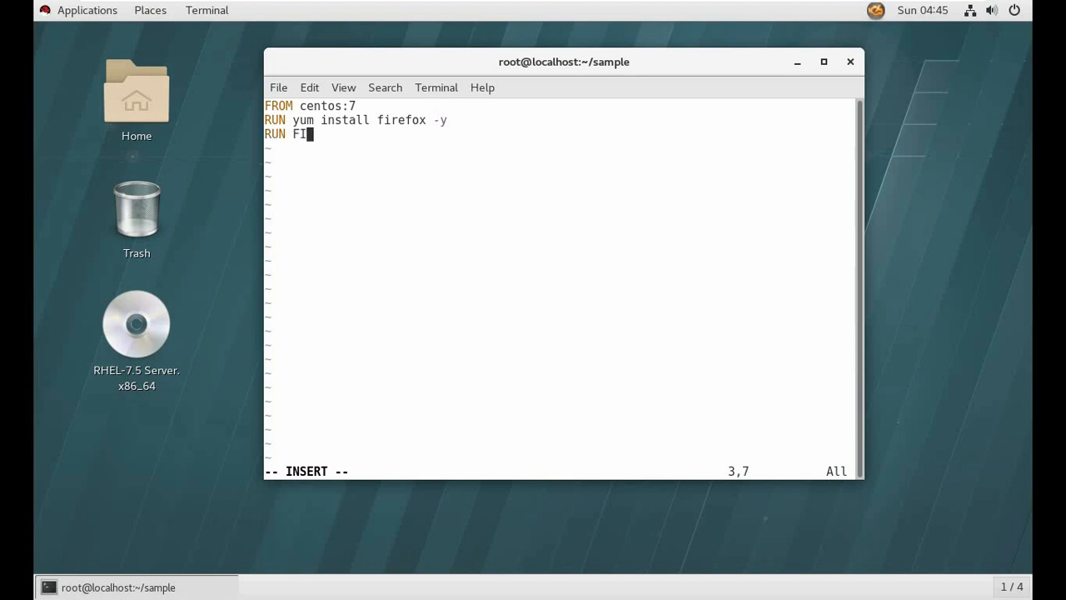
pyautogui.write('r')
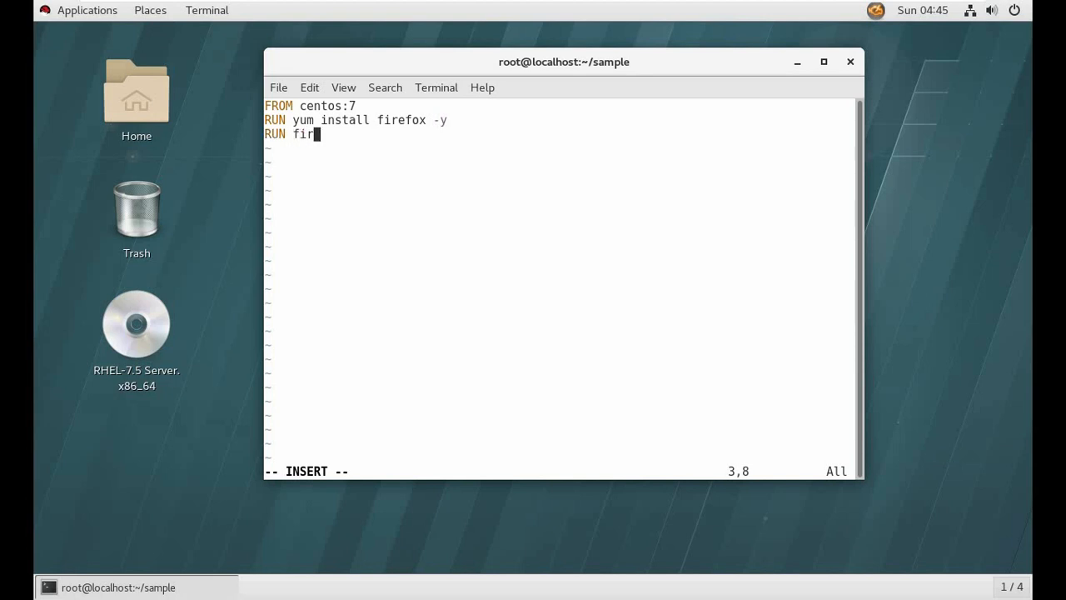
pyautogui.write('efox')
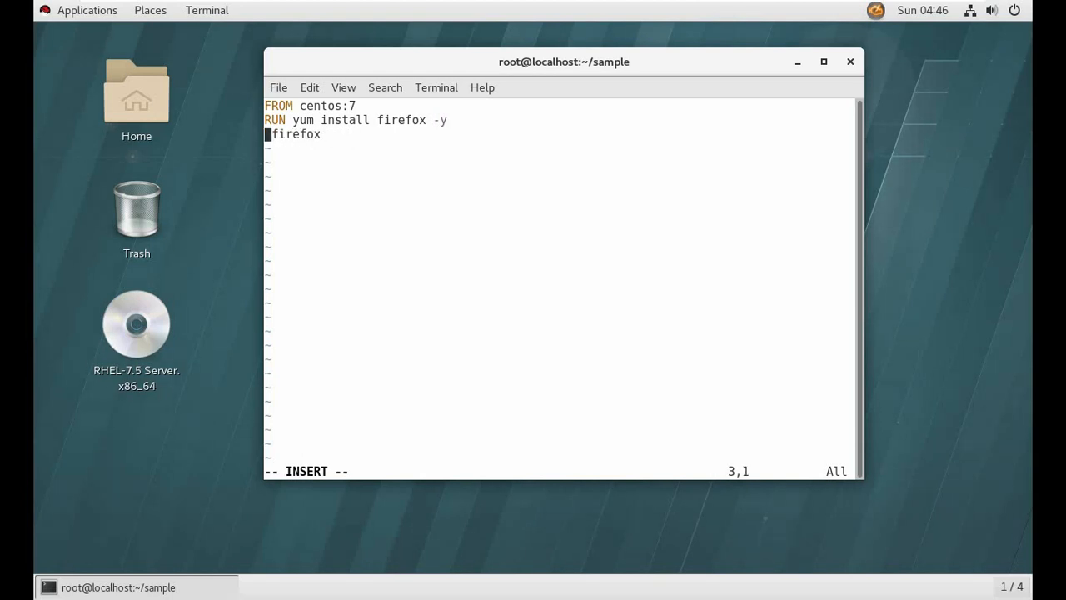
pyautogui.write('CMD')
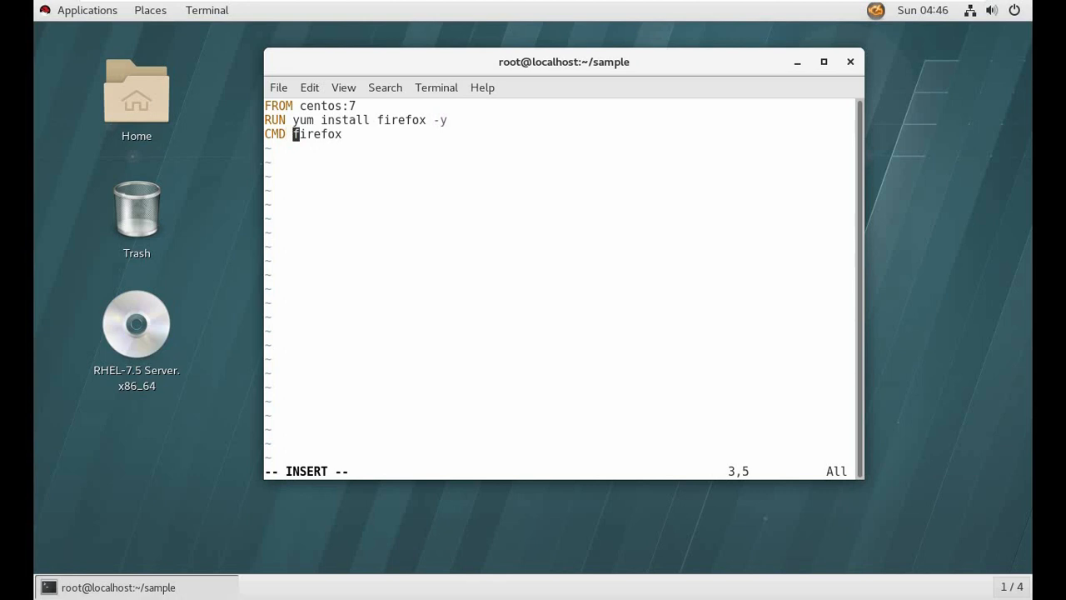
pyautogui.write('["')
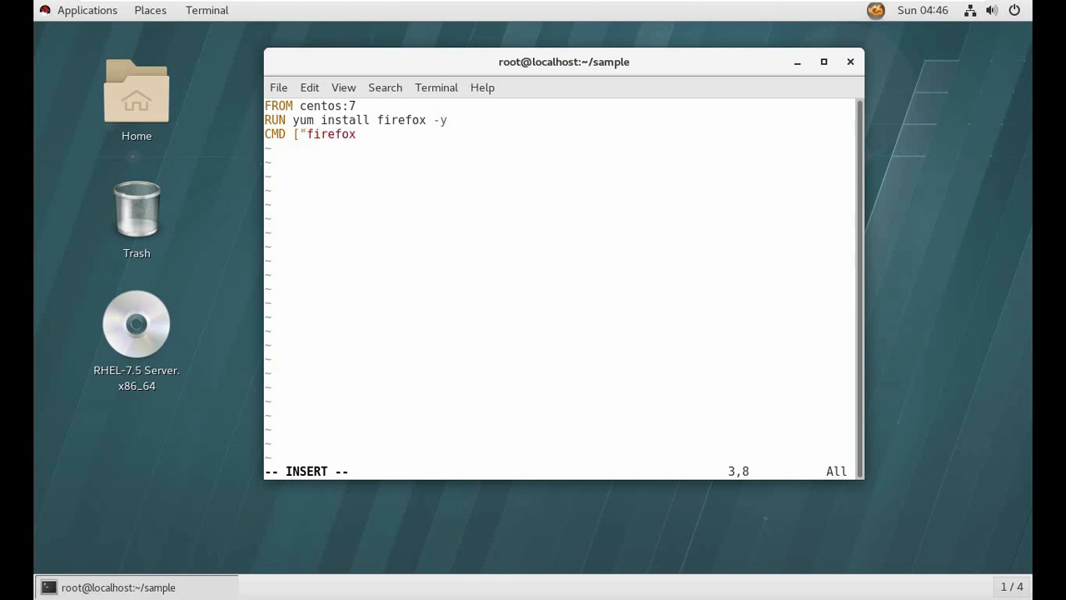
pyautogui.write('/usr')
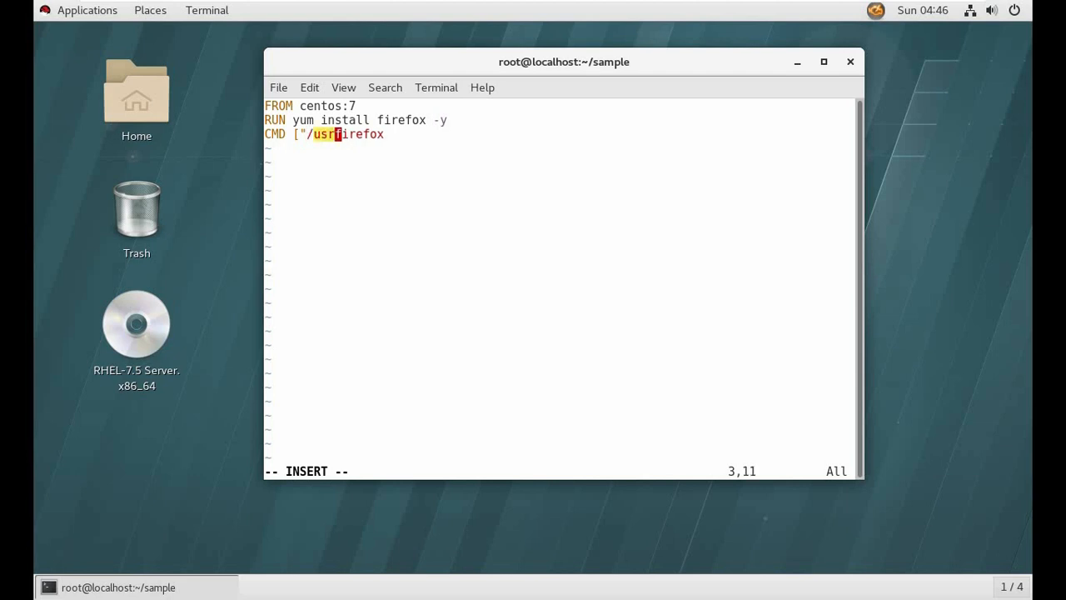
pyautogui.write('/bin/')
pyautogui.click(560, 472)
pyautogui.write(':w')
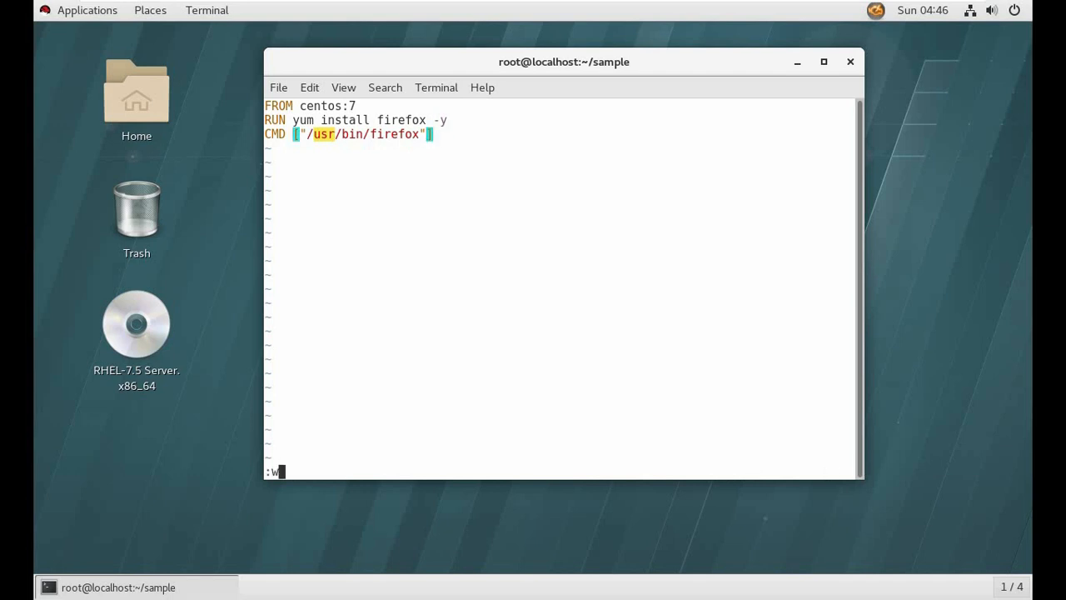
pyautogui.press('Return')
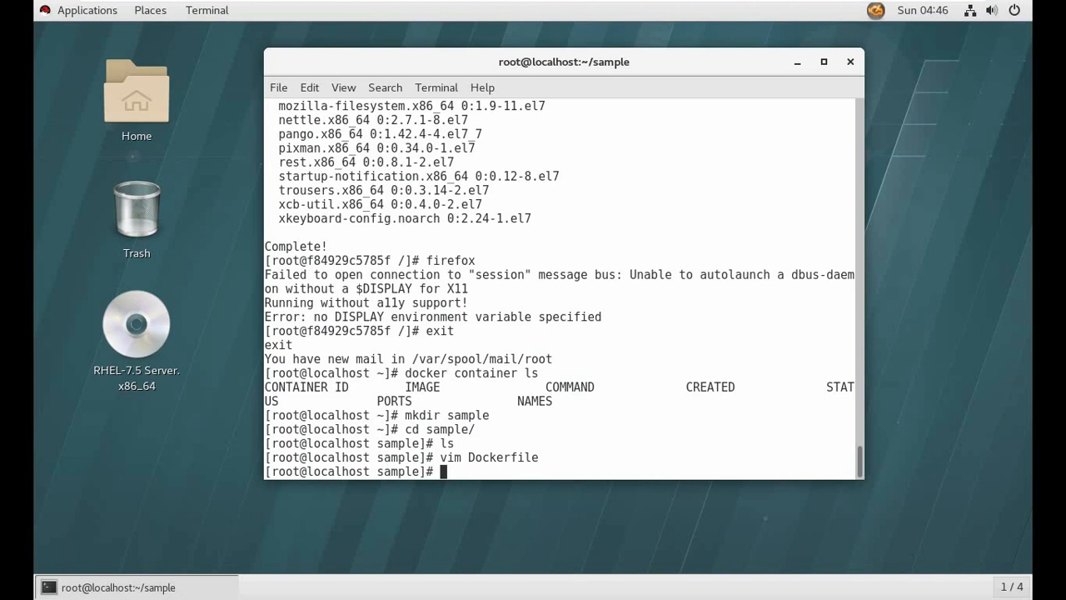
# Build the Dockerfile into an image tagged firefox with docker build -t firefox.
pyautogui.write('b')
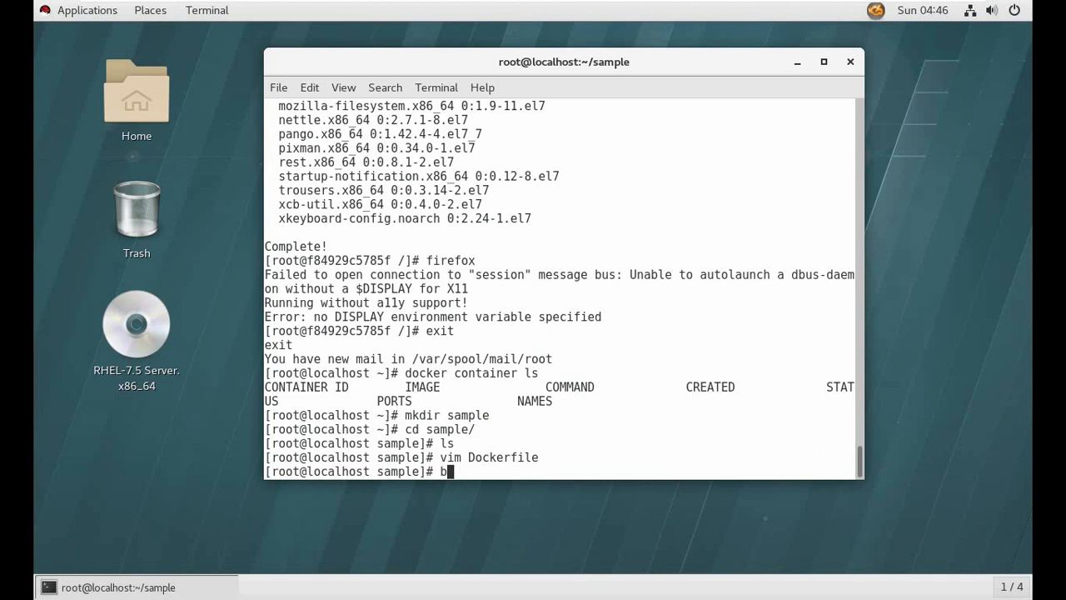
pyautogui.write('docker')
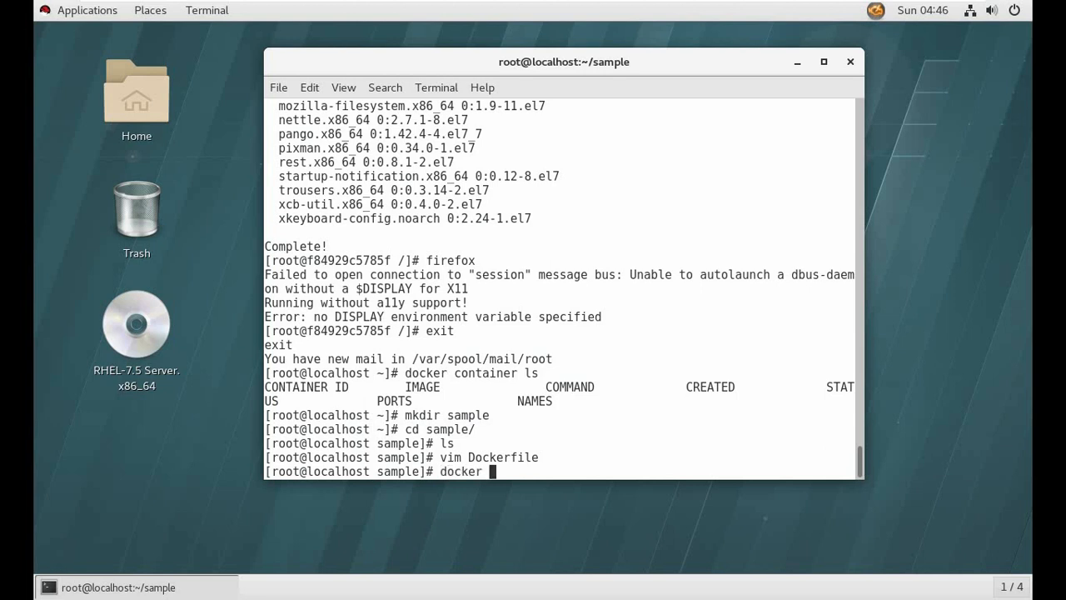
pyautogui.write('build')
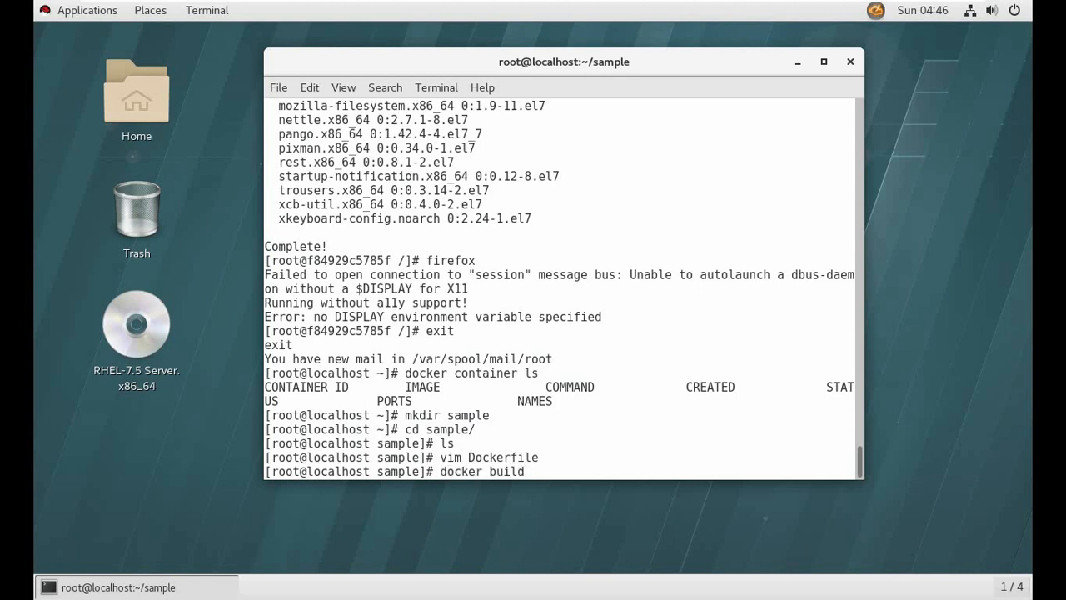
pyautogui.write('-t')
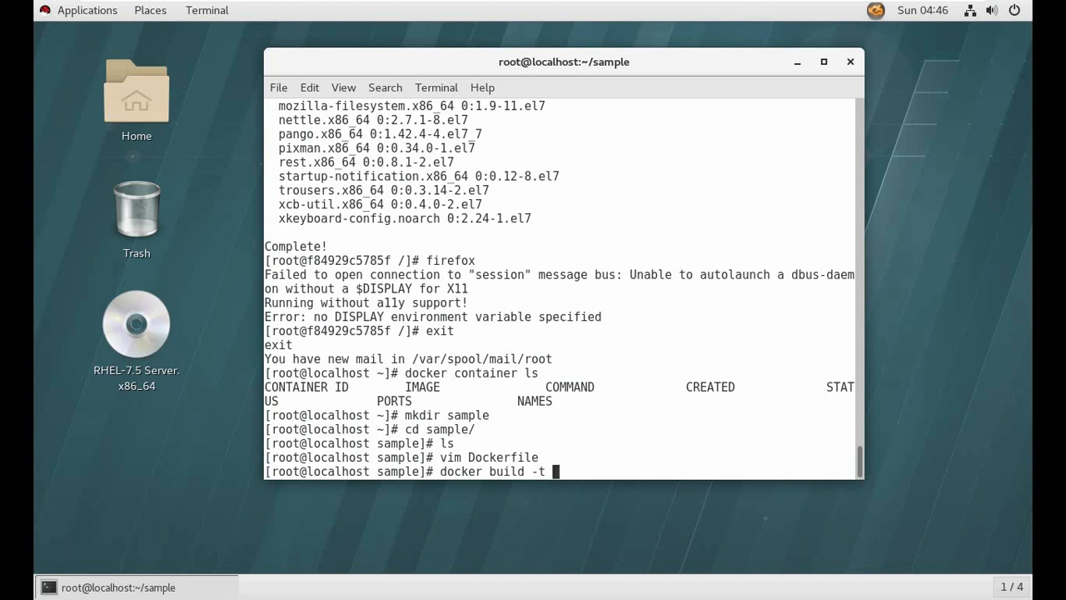
pyautogui.write('sa')
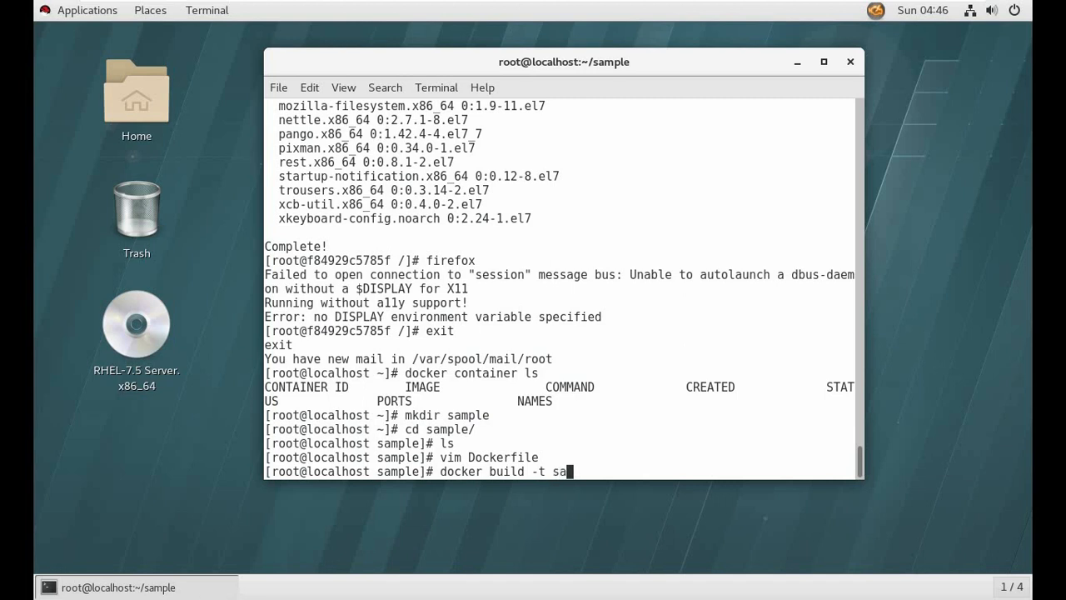
pyautogui.press('BackSpace')
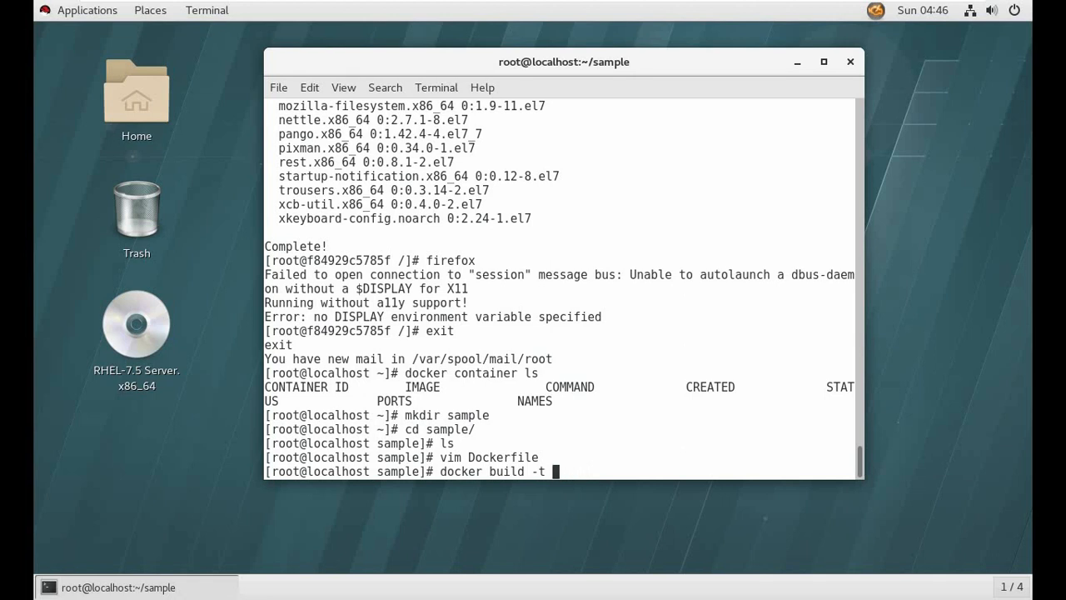
pyautogui.write('fire')
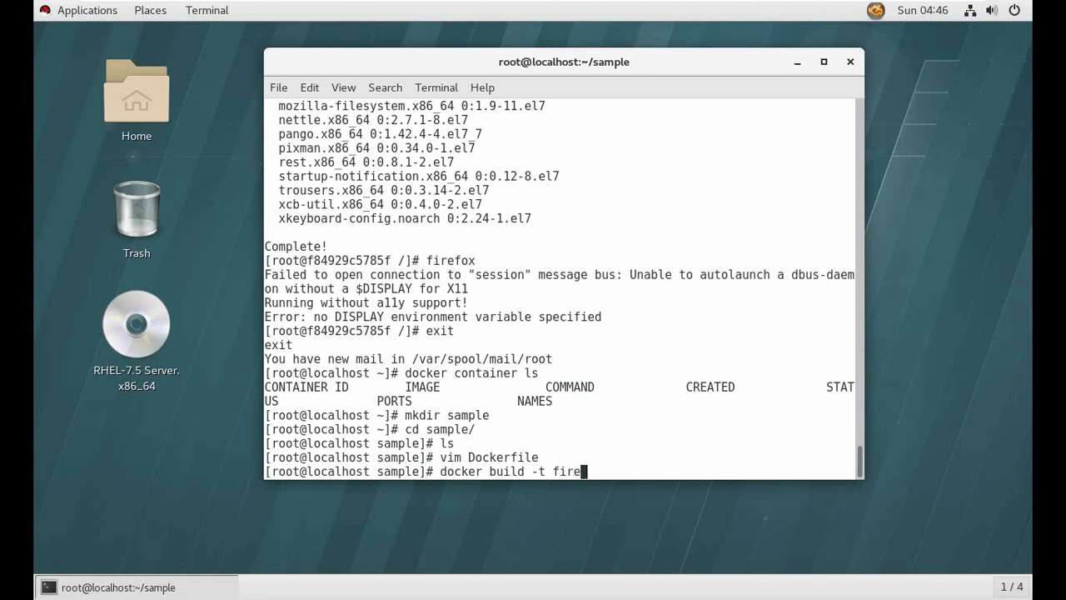
pyautogui.write('fox .')
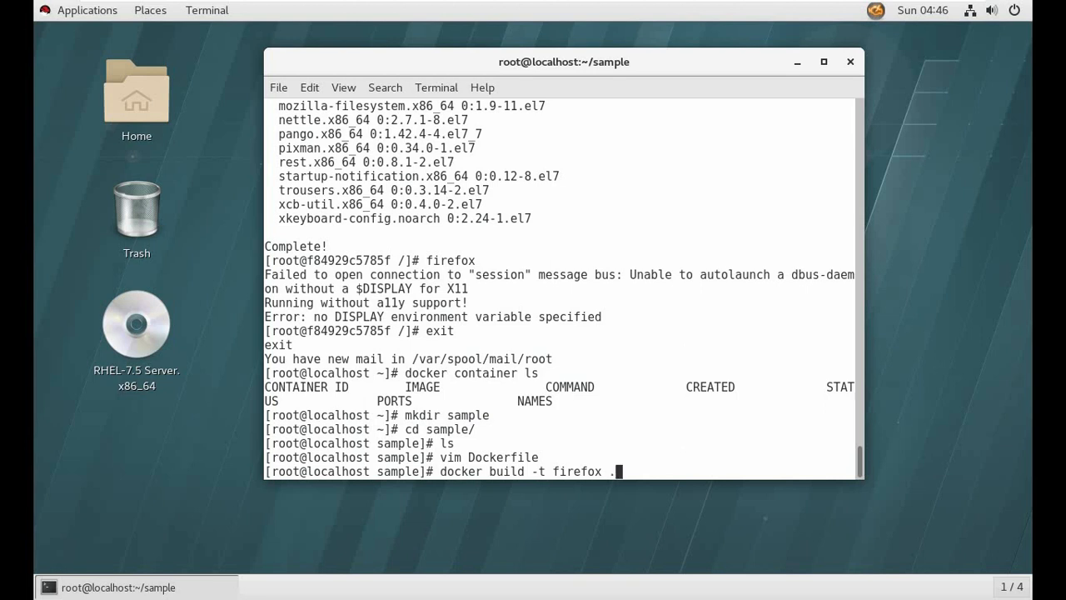
pyautogui.press('Return')
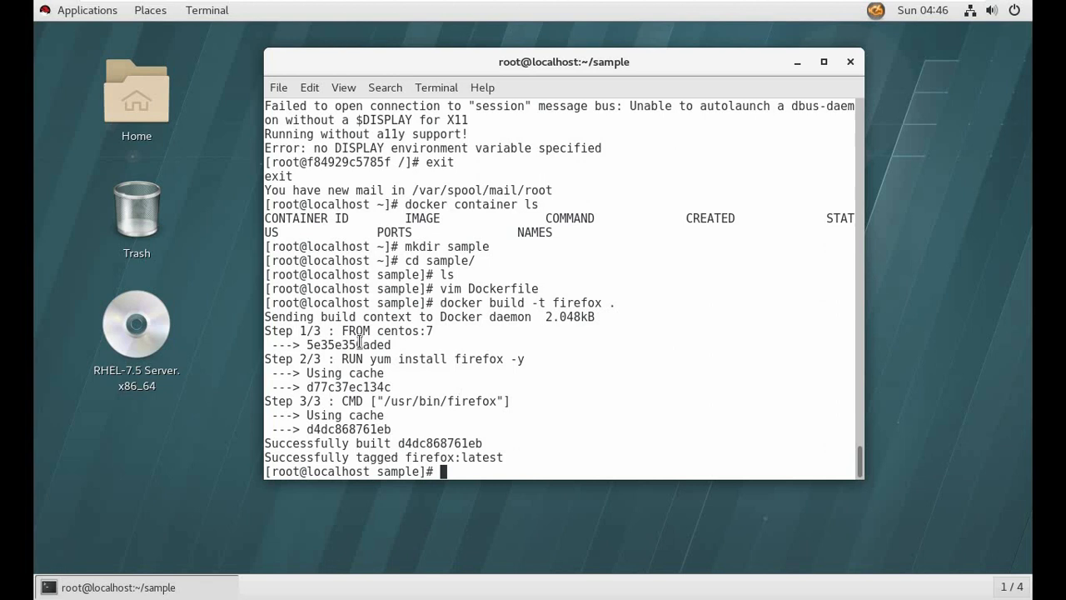
# Highlight the three build steps, the yum install step, cached layer id and firefox:latest tag.
pyautogui.moveTo(275, 331); pyautogui.dragTo(498, 442)
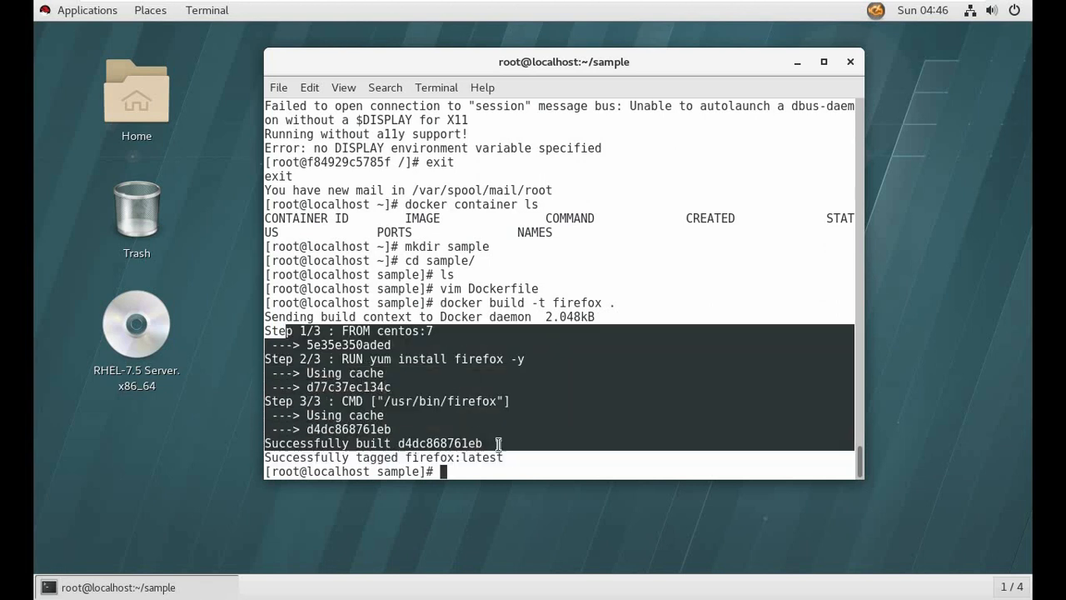
pyautogui.moveTo(400, 358)
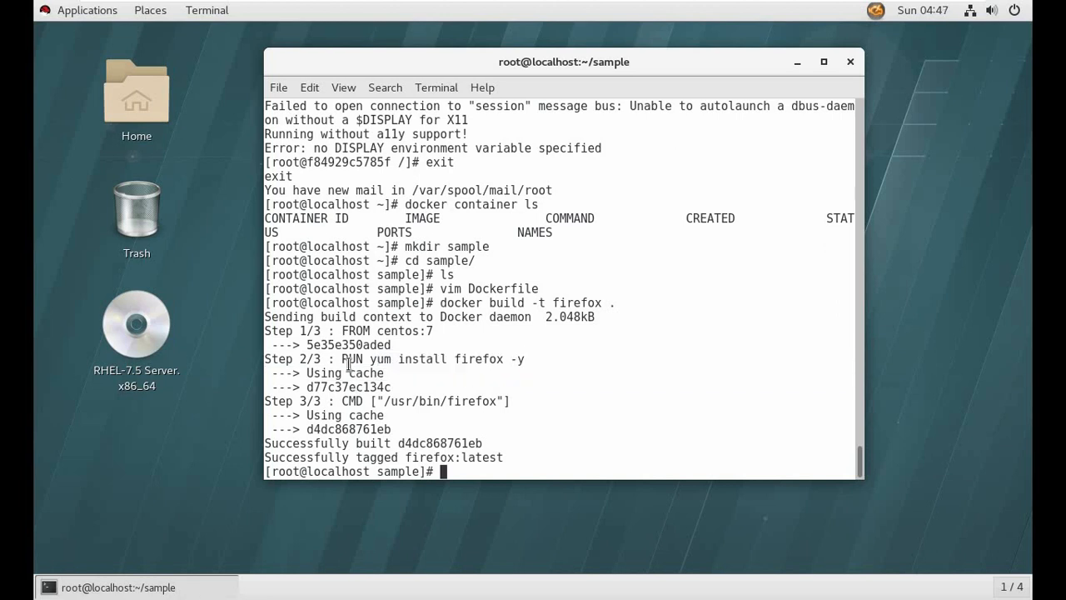
pyautogui.doubleClick(376, 359)
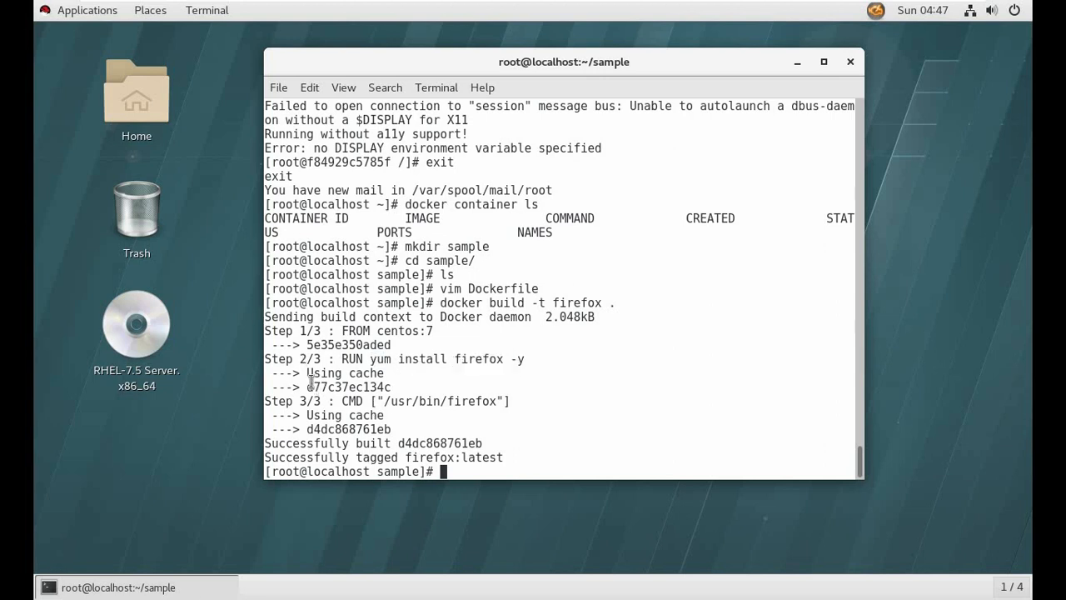
pyautogui.doubleClick(348, 386)
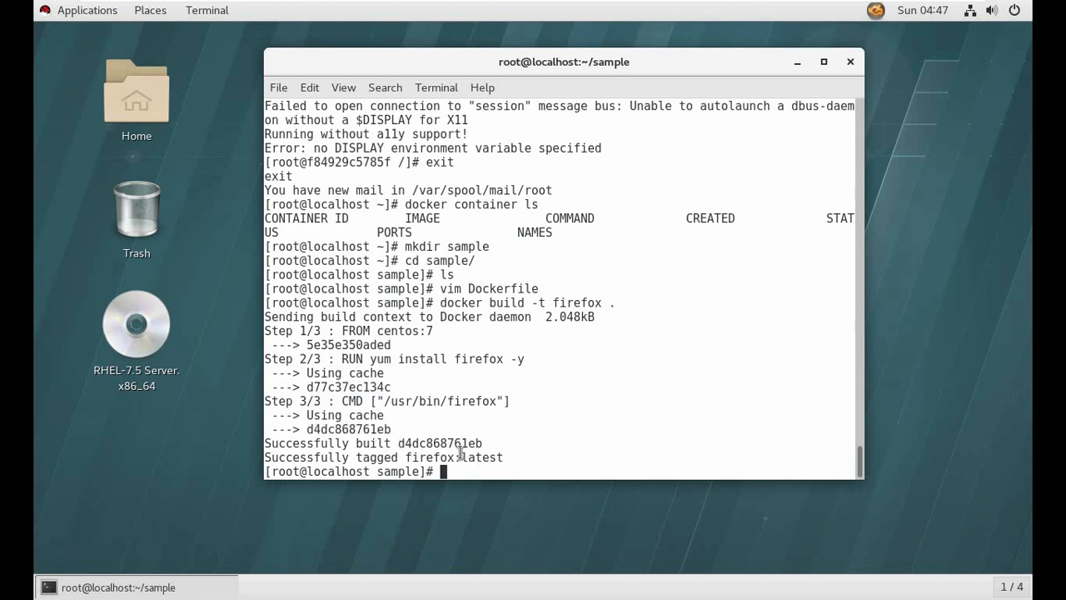
pyautogui.doubleClick(453, 457)
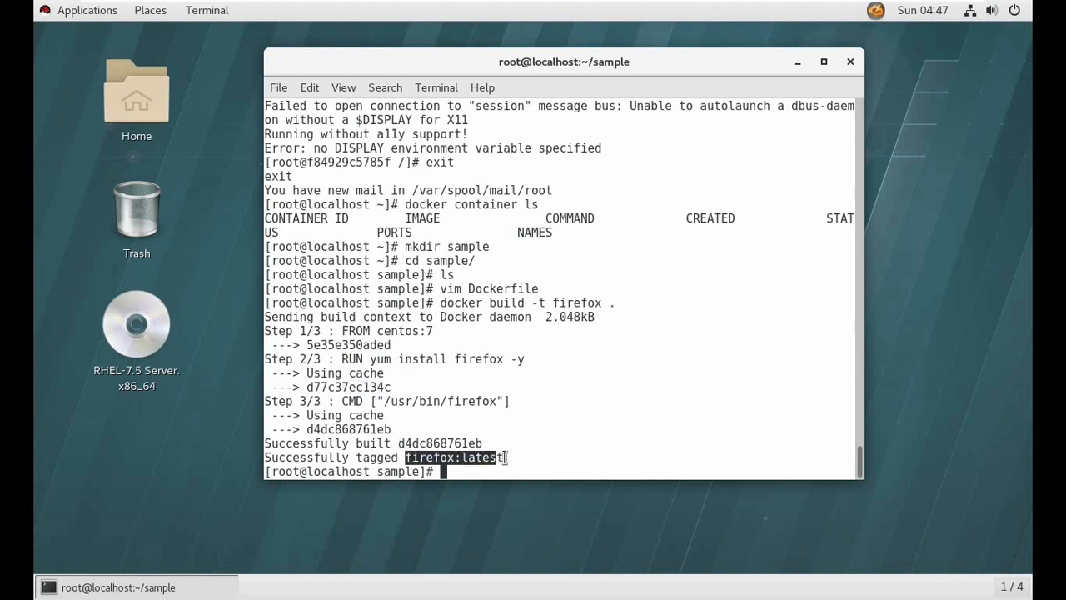
pyautogui.write('docker')
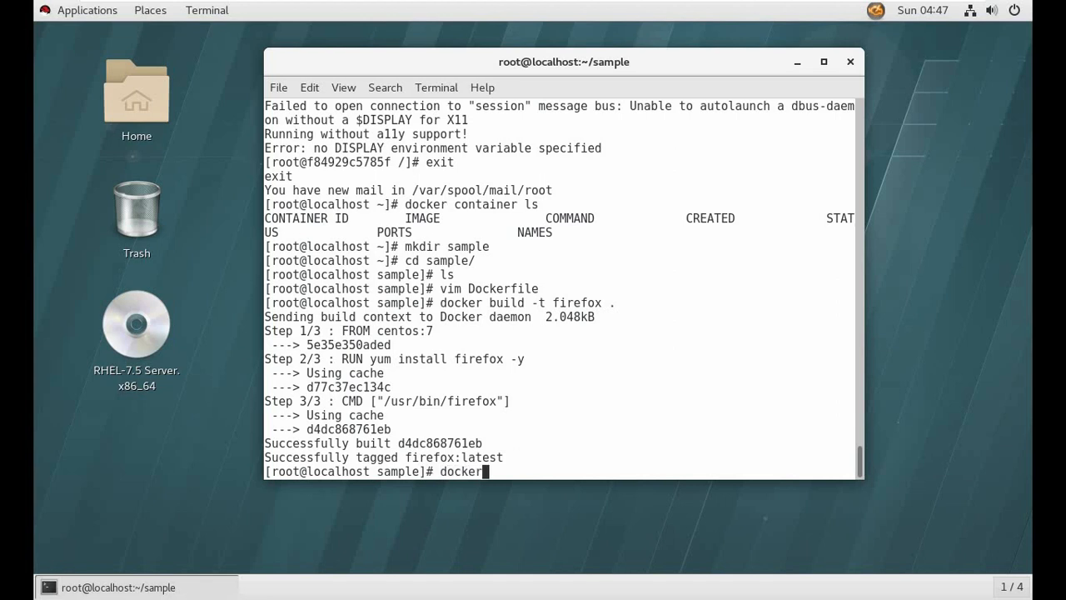
# Run docker images and highlight the firefox repository entry and its image ID.
pyautogui.write('images')
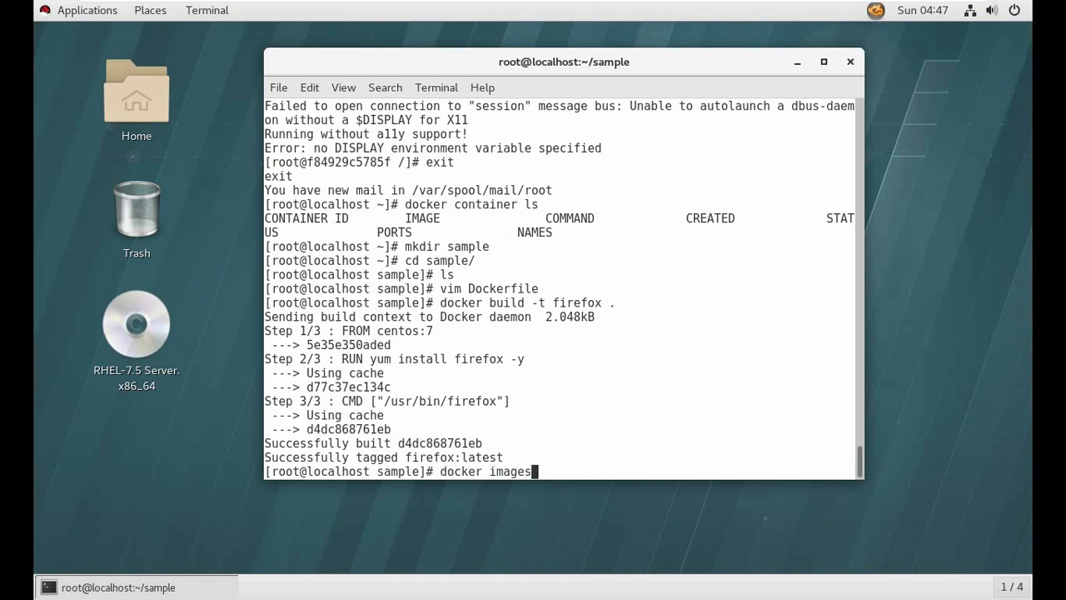
pyautogui.press('Return')
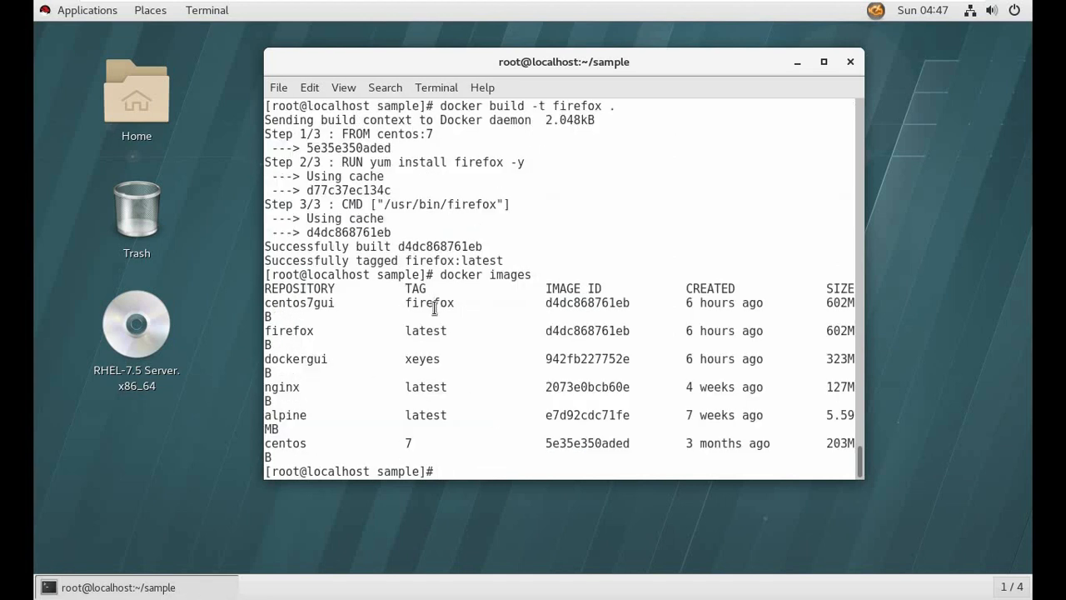
pyautogui.doubleClick(289, 331)
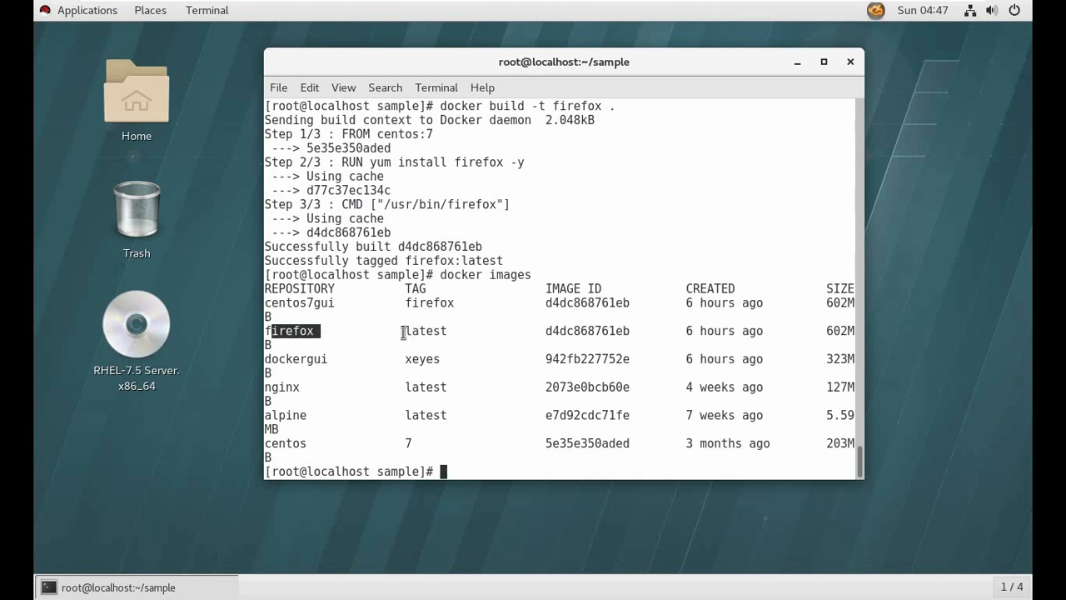
pyautogui.doubleClick(425, 330)
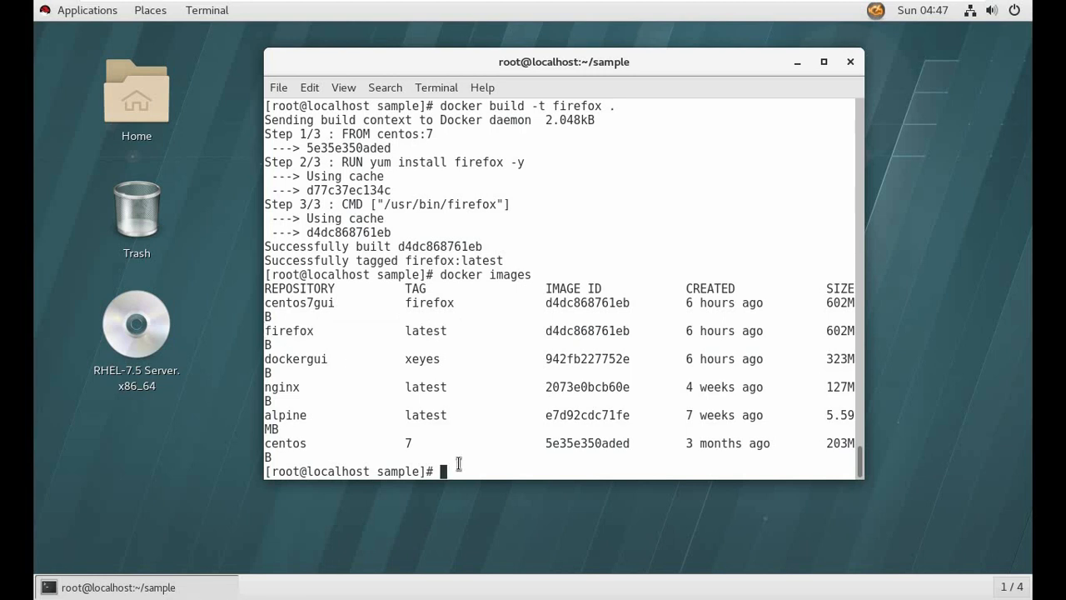
# Type the partial command docker container run -it --env="DISPLAY" without running it.
pyautogui.write('dock')
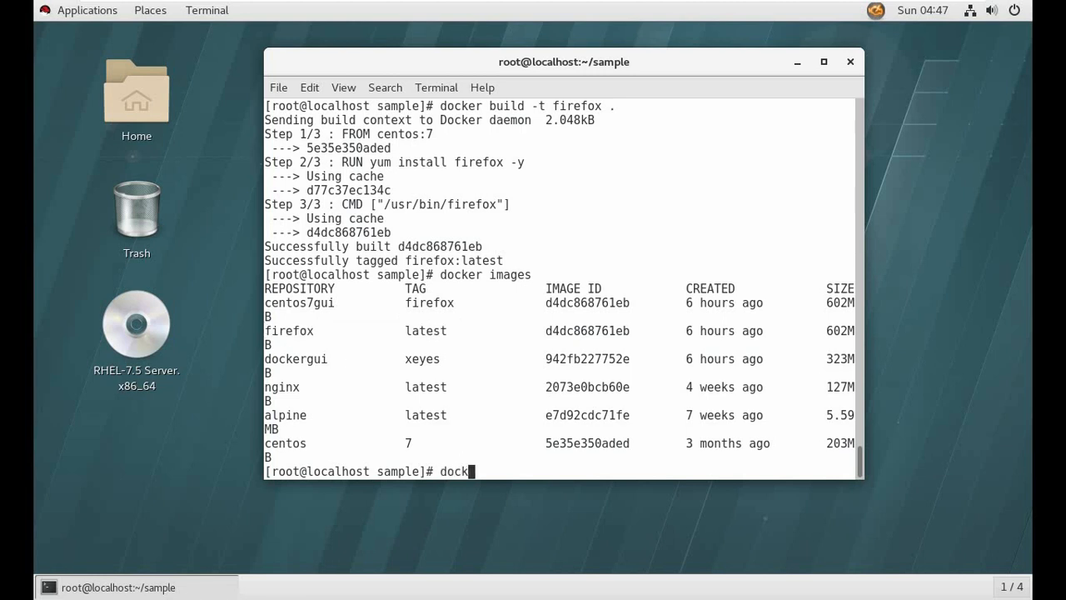
pyautogui.write('er contai')
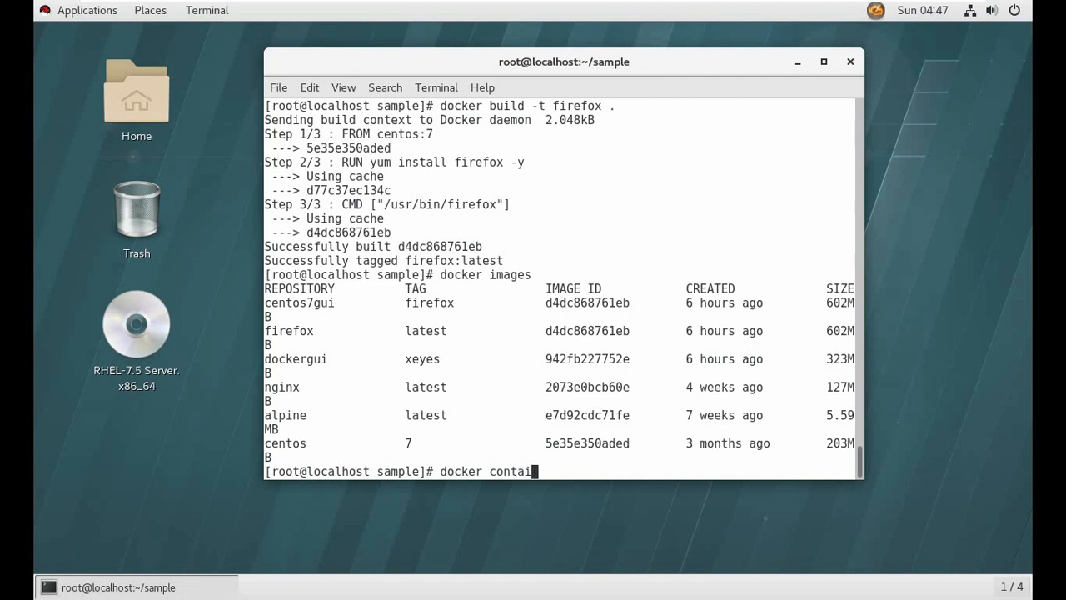
pyautogui.write('ner run')
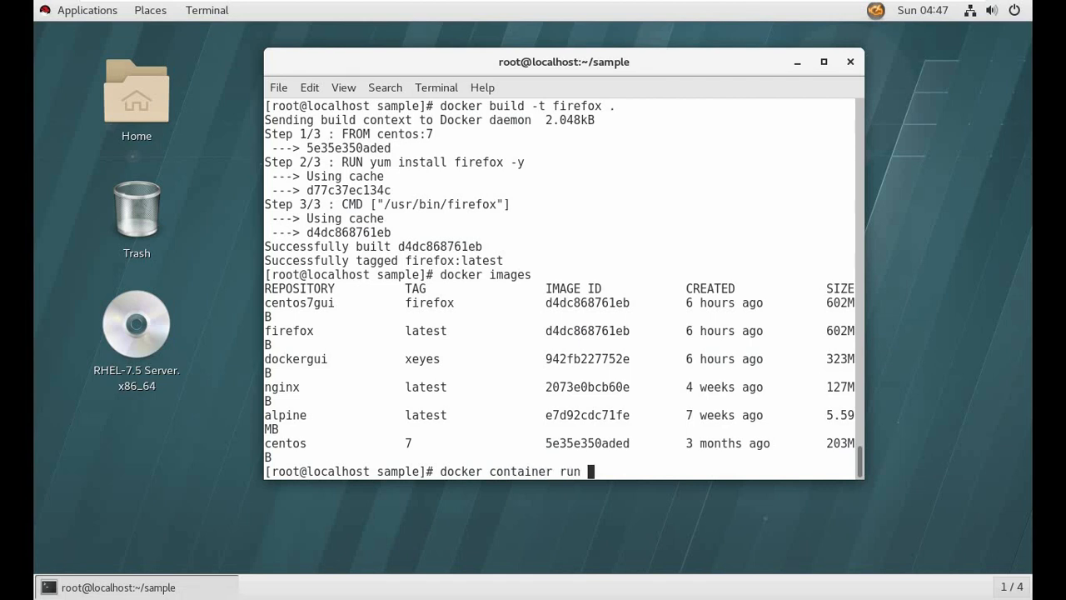
pyautogui.write('-it --hos')
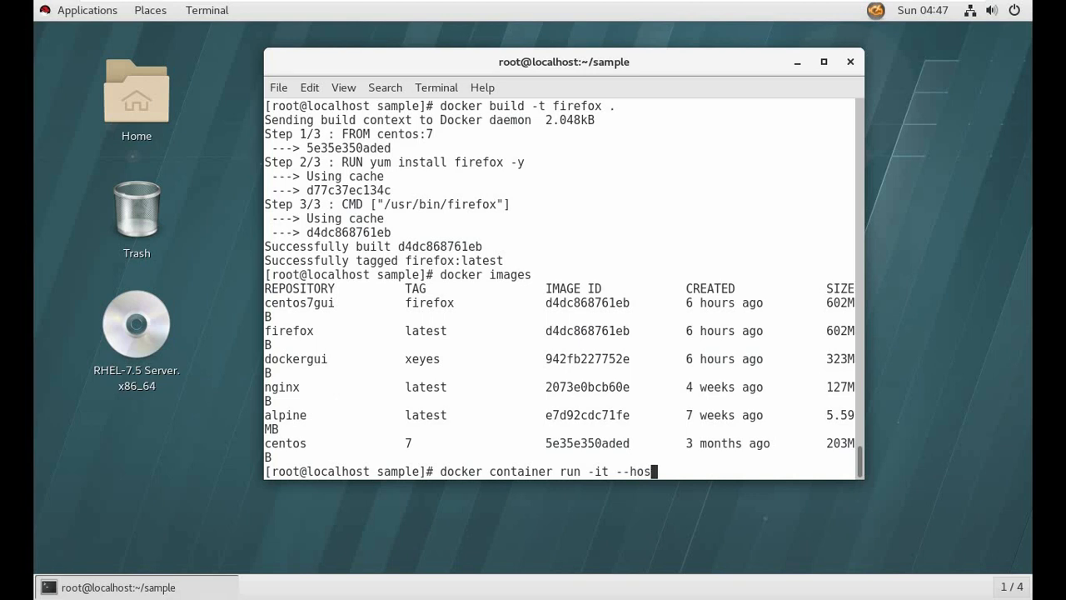
pyautogui.press('BackSpace')
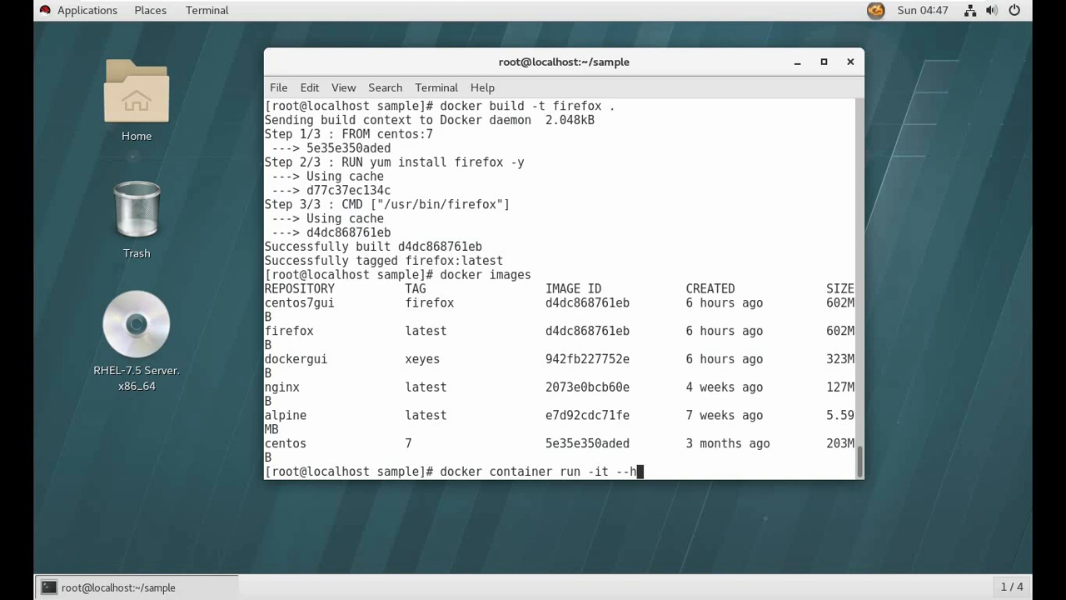
pyautogui.write('e')
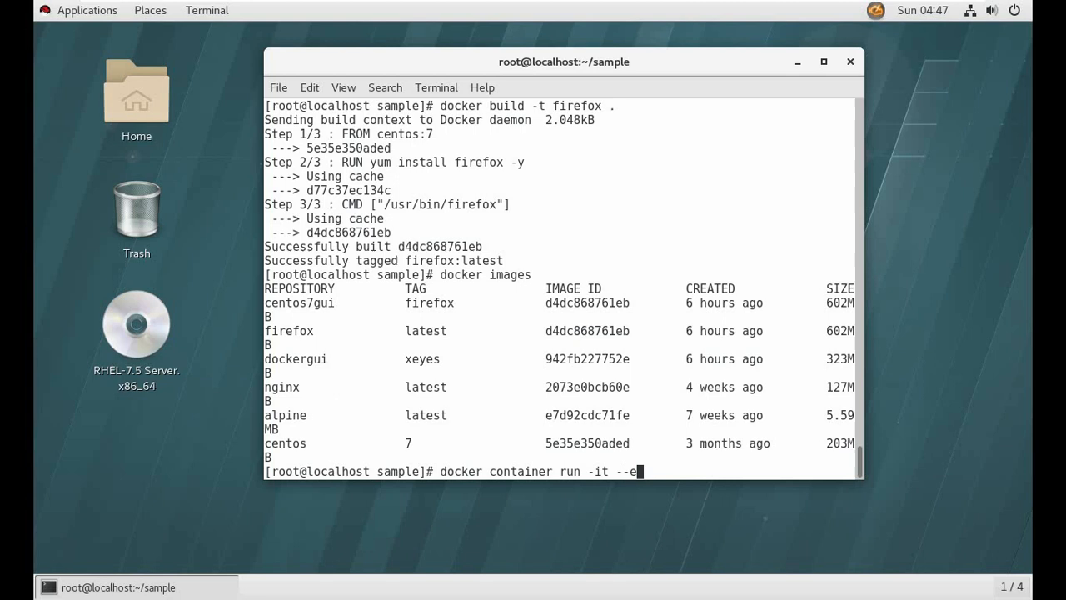
pyautogui.write('nv')
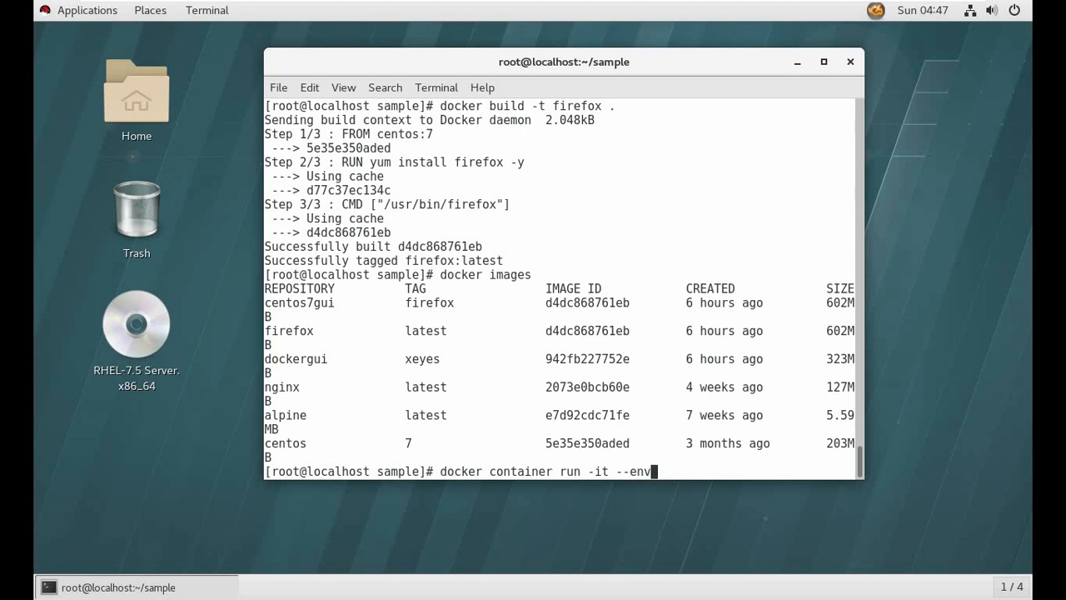
pyautogui.write('="')
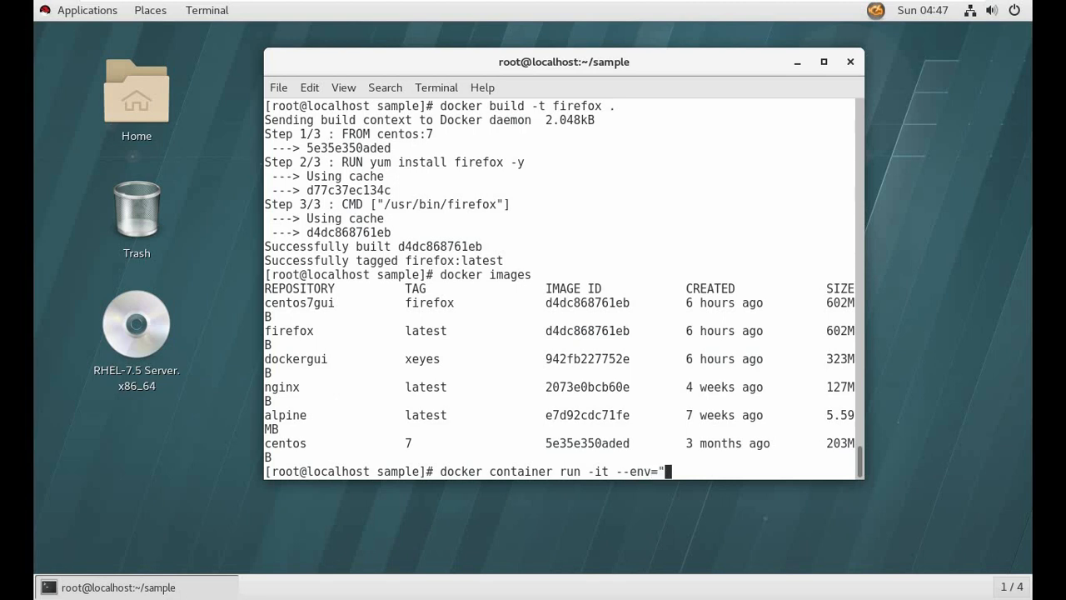
pyautogui.write('DISPLAY')
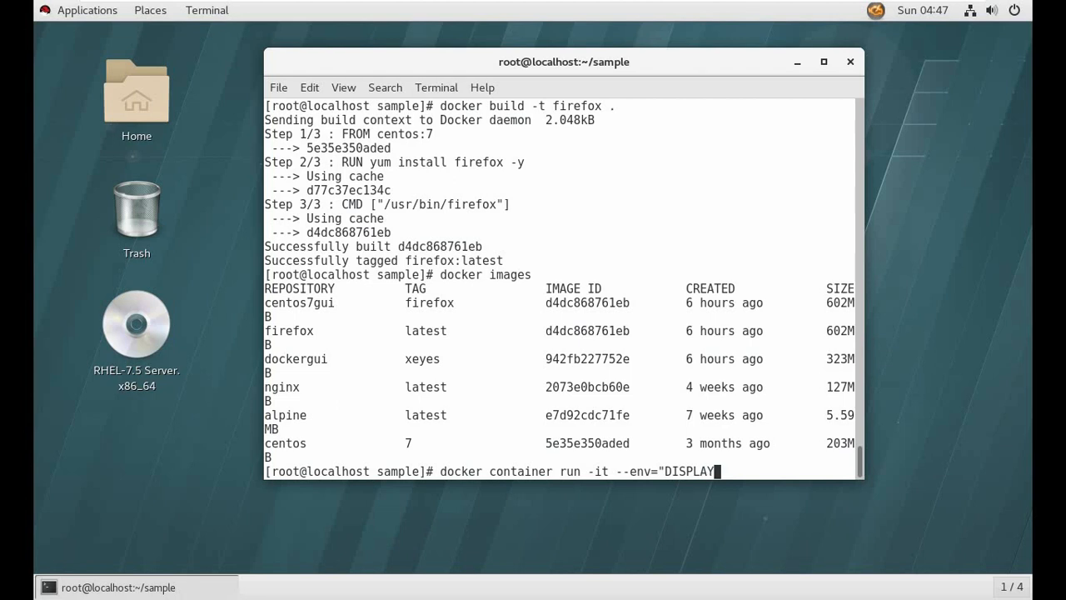
pyautogui.write('"')
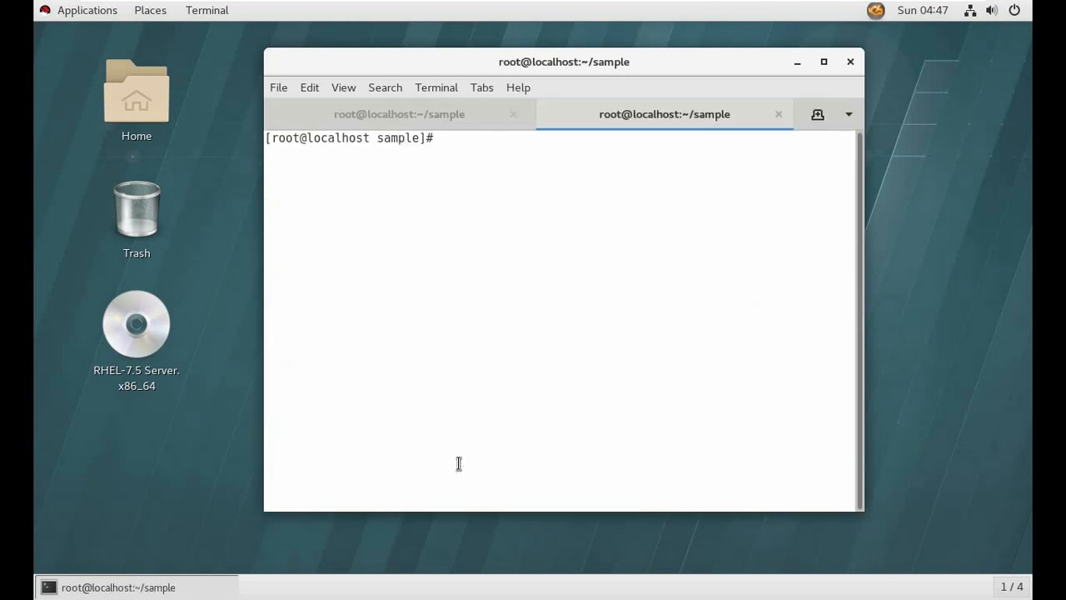
# In the new tab, run a bare docker container run and scroll its output.
pyautogui.write('docker con')
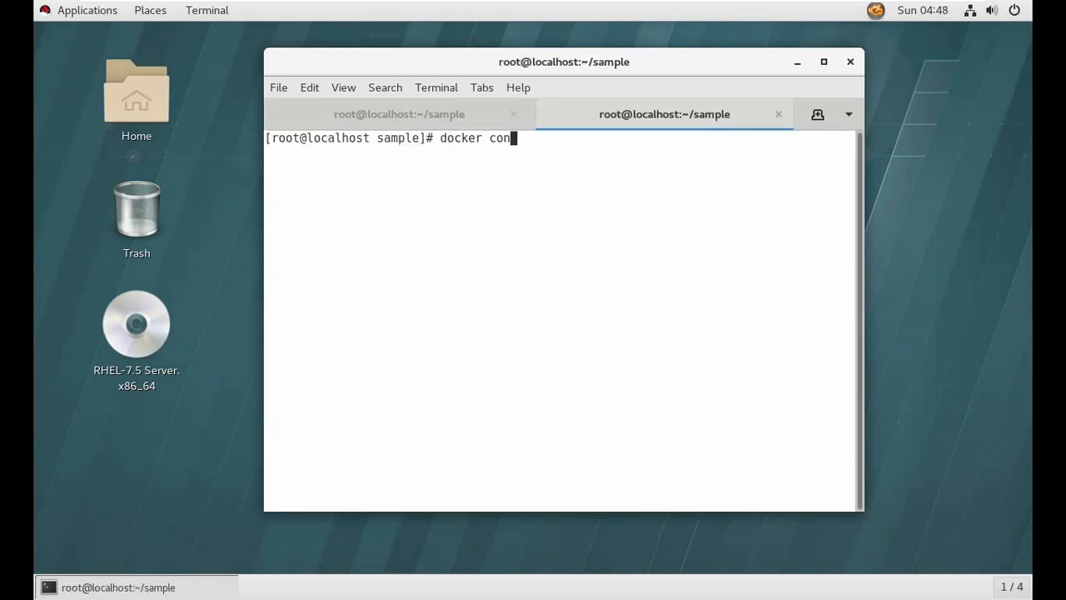
pyautogui.write('tainer run')
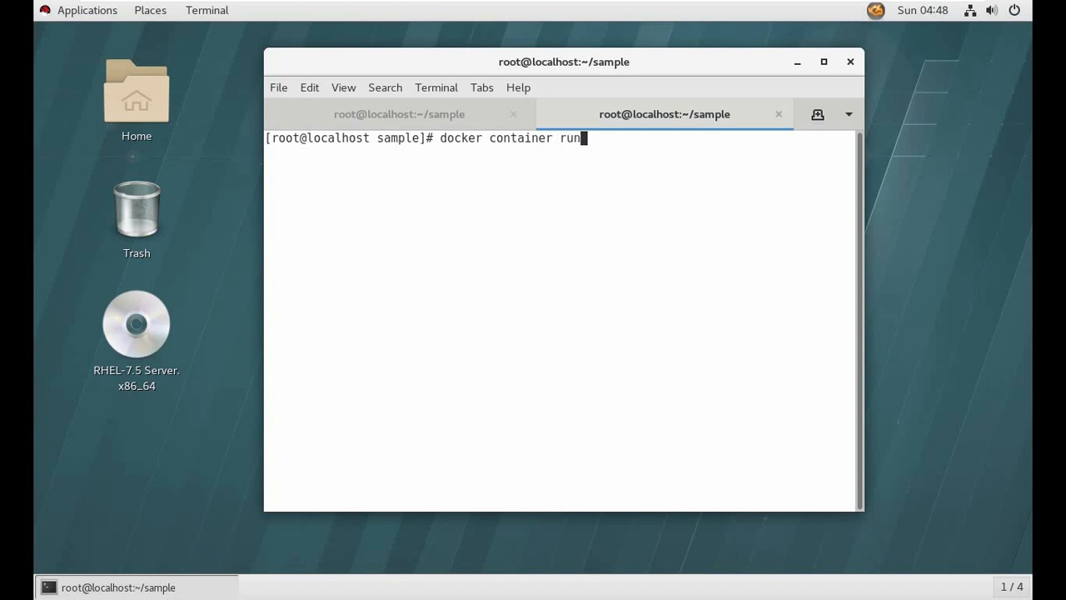
pyautogui.press('Return')
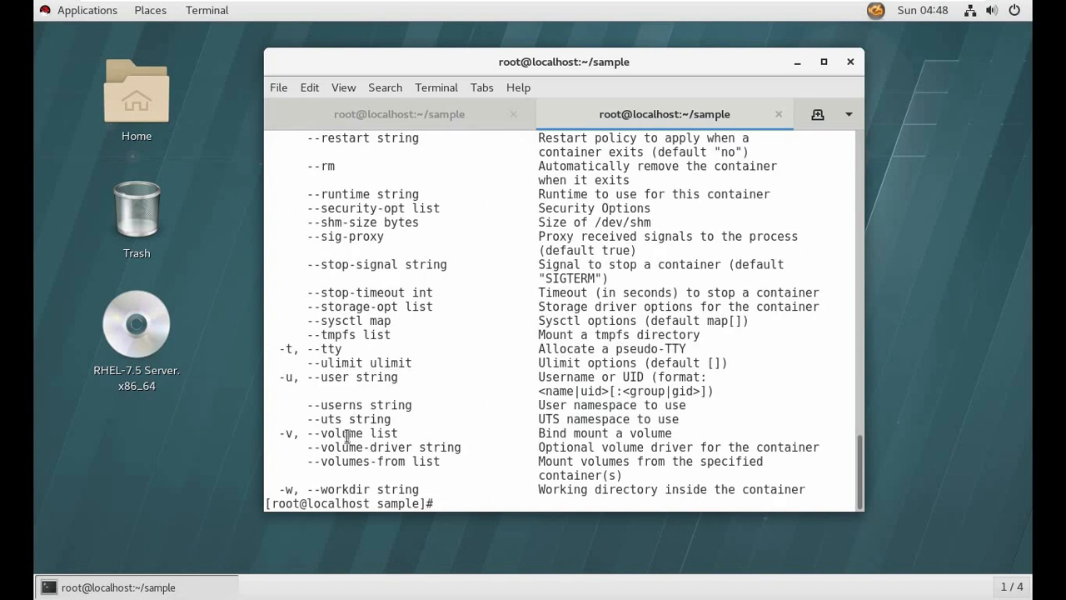
pyautogui.scroll(3)
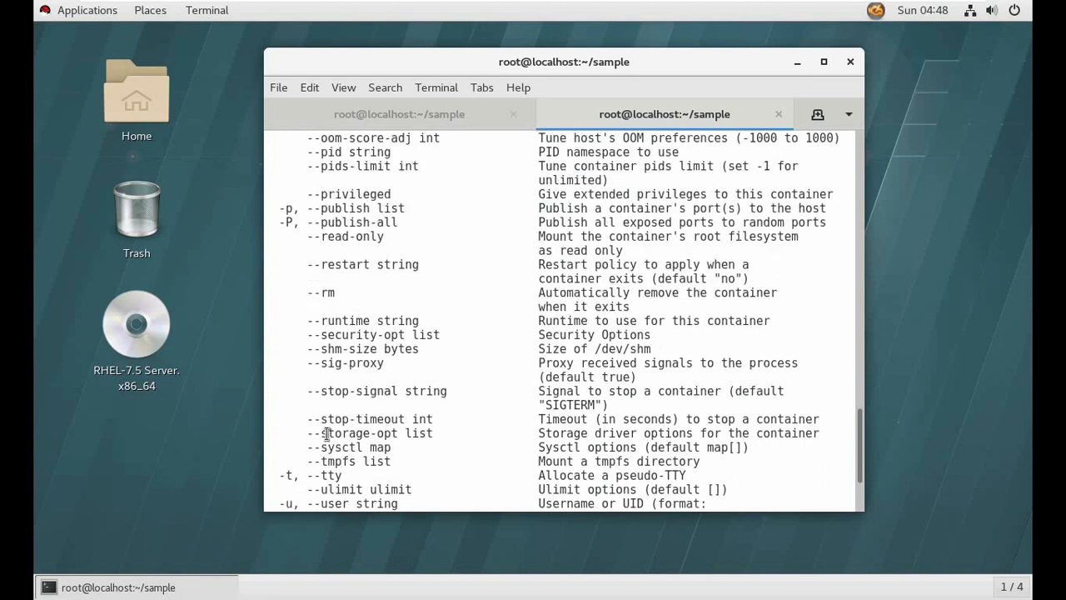
pyautogui.scroll(3)
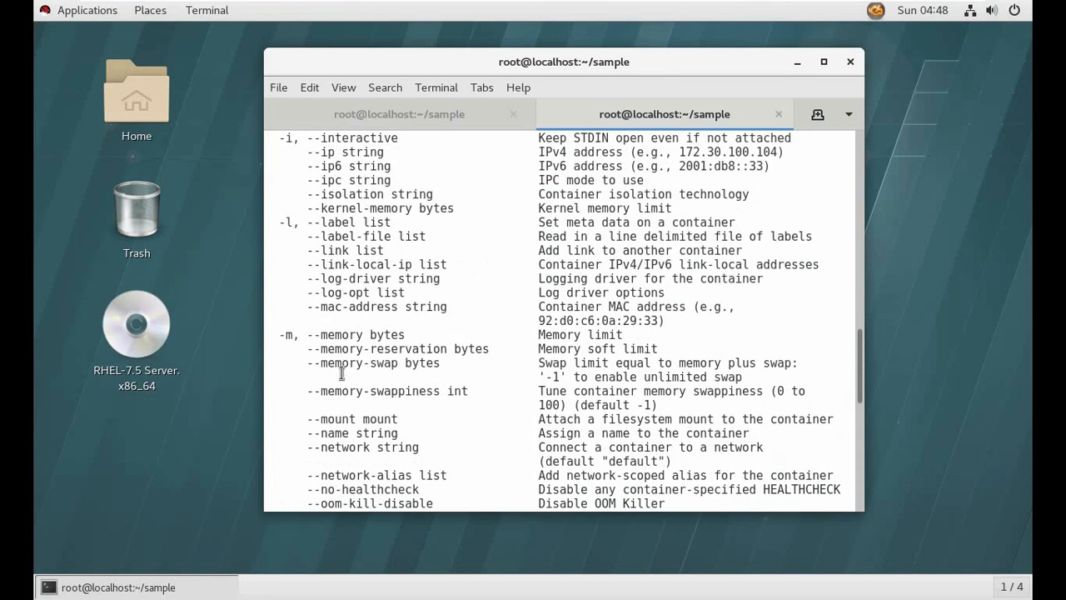
pyautogui.scroll(3)
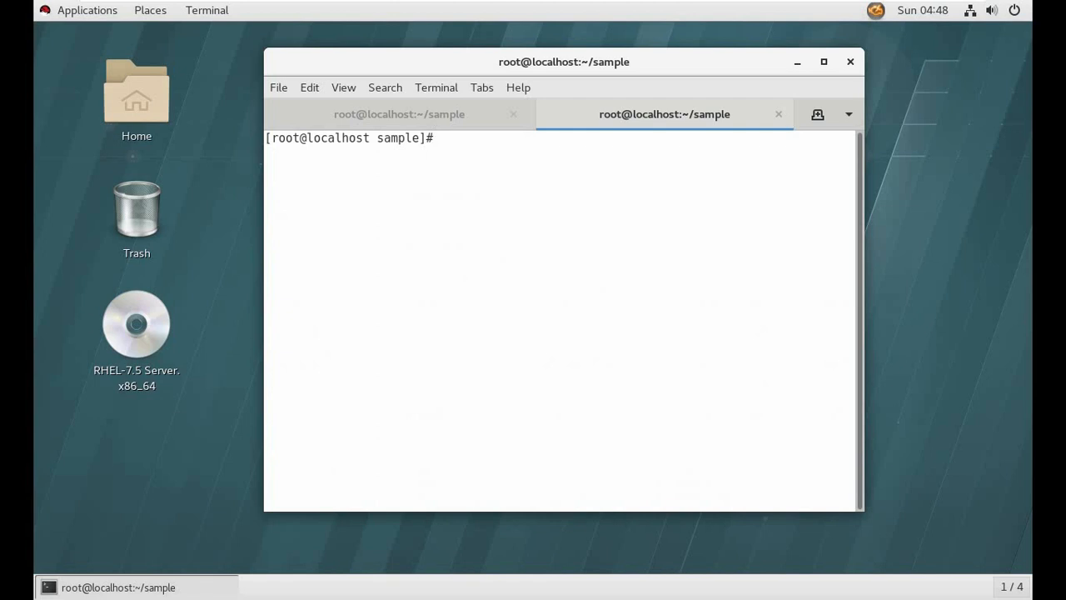
# Show docker container run --help and scroll through the listed options.
pyautogui.write('docker contai')
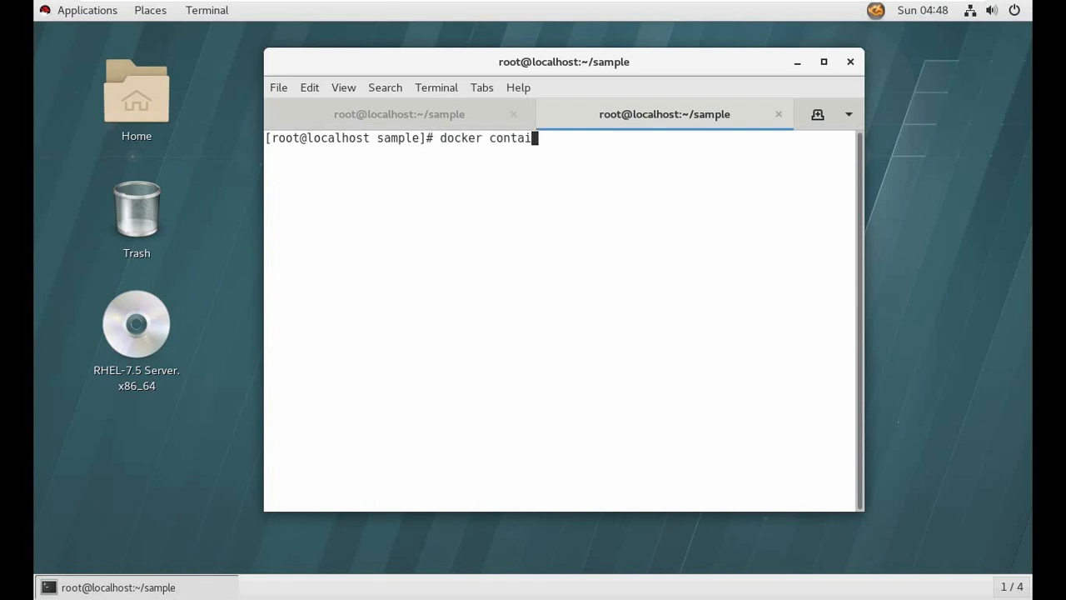
pyautogui.write('ner run --h')
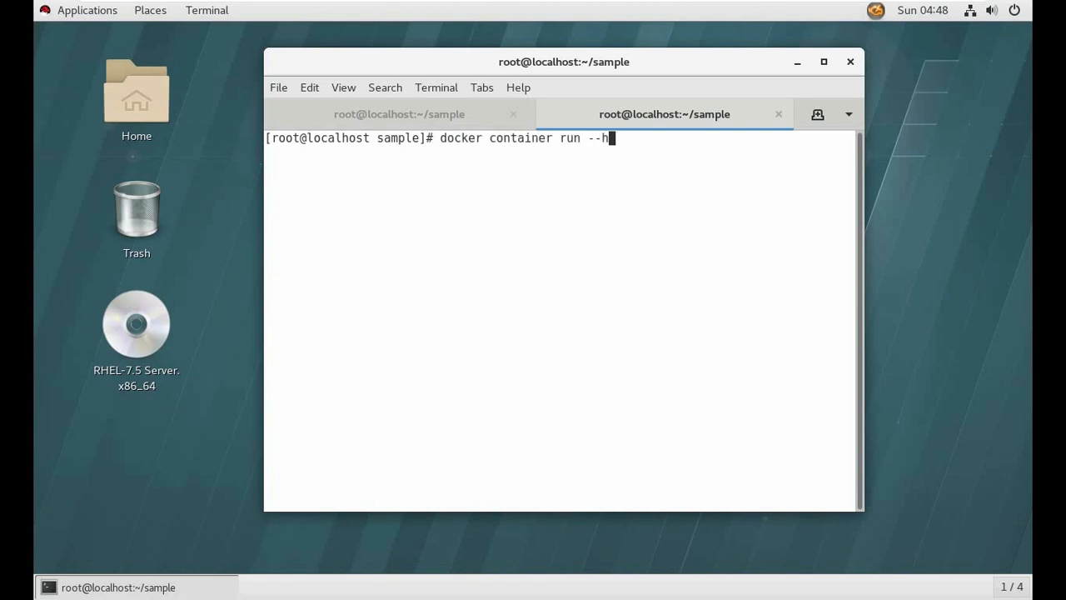
pyautogui.press('Return')
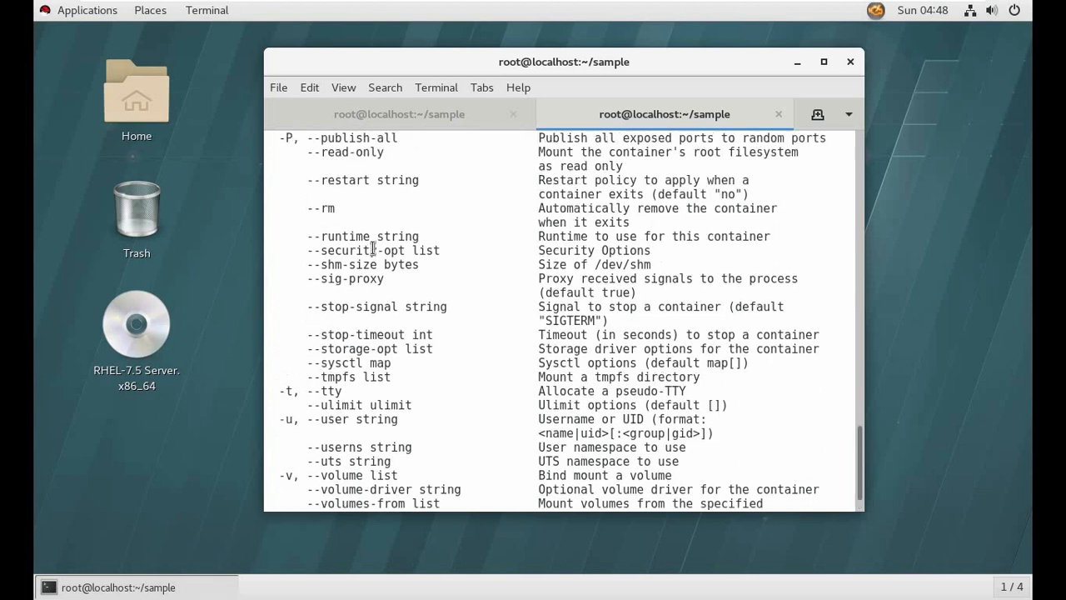
pyautogui.scroll(3)
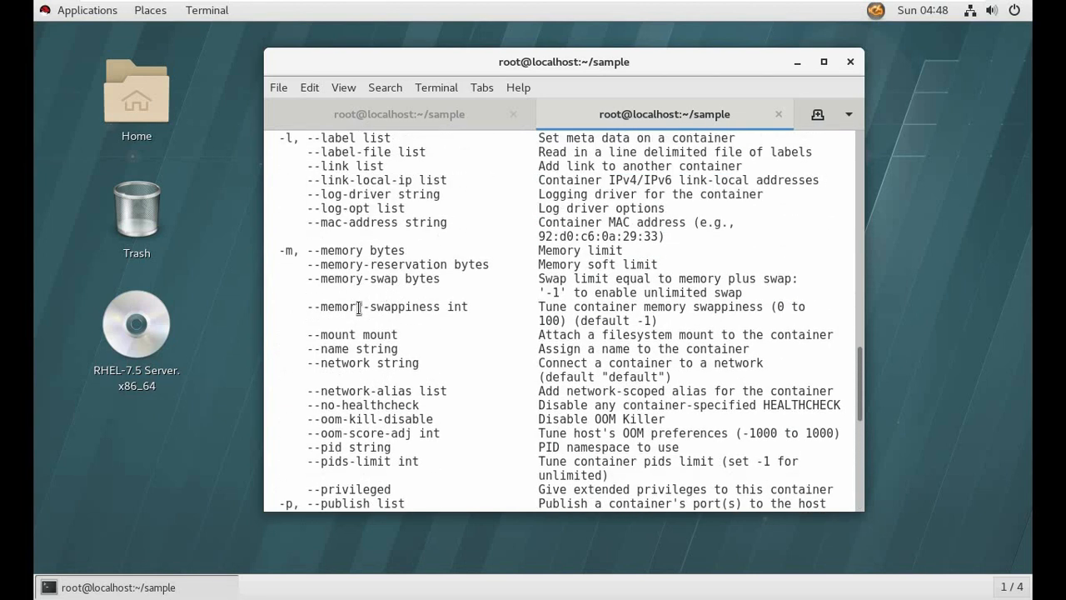
pyautogui.scroll(3)
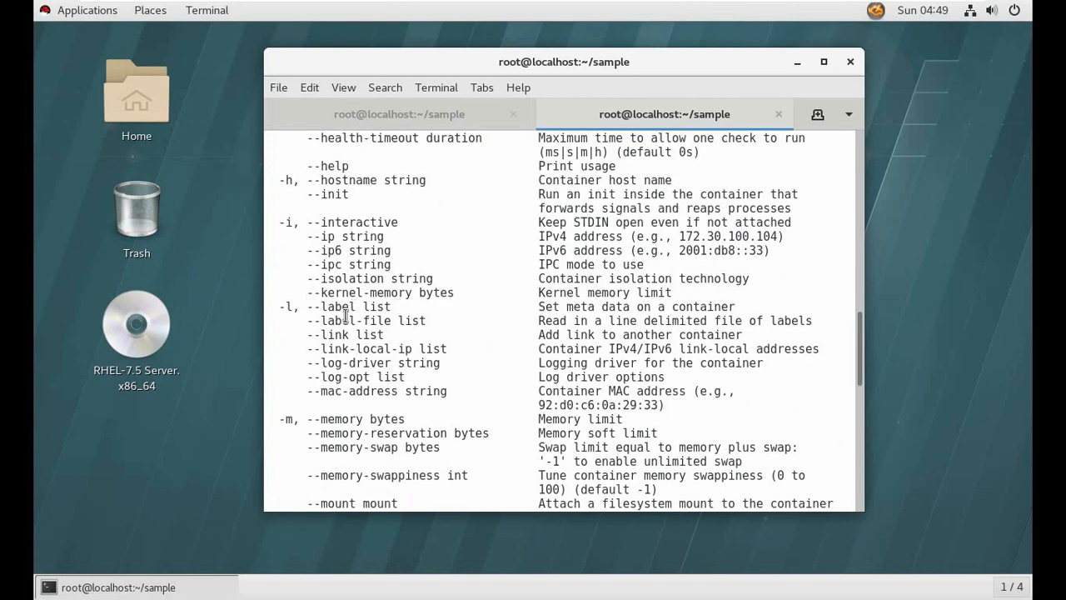
pyautogui.moveTo(864, 370)
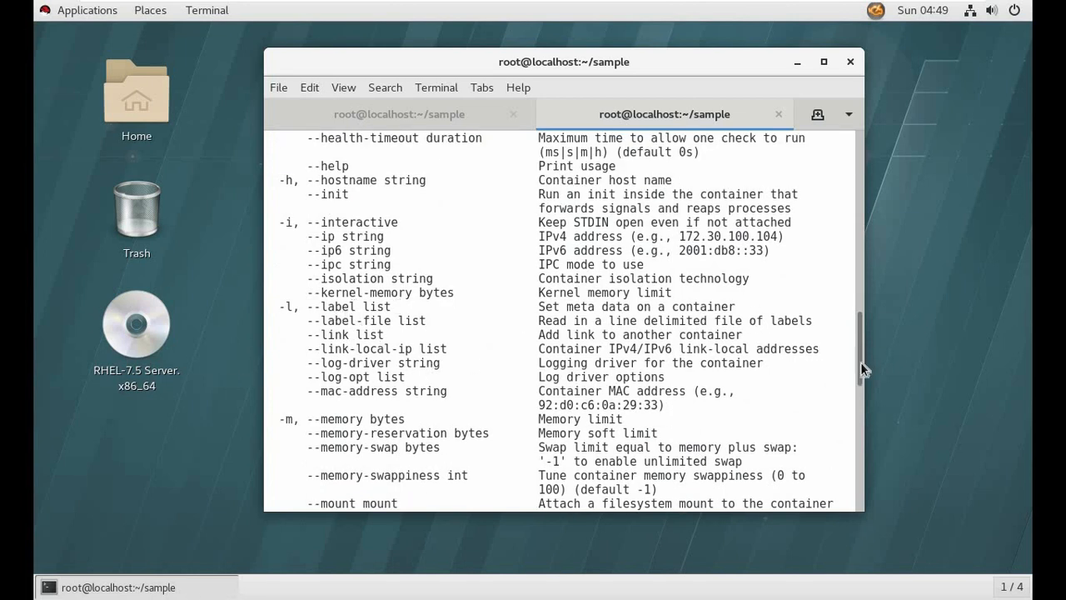
pyautogui.scroll(-3)
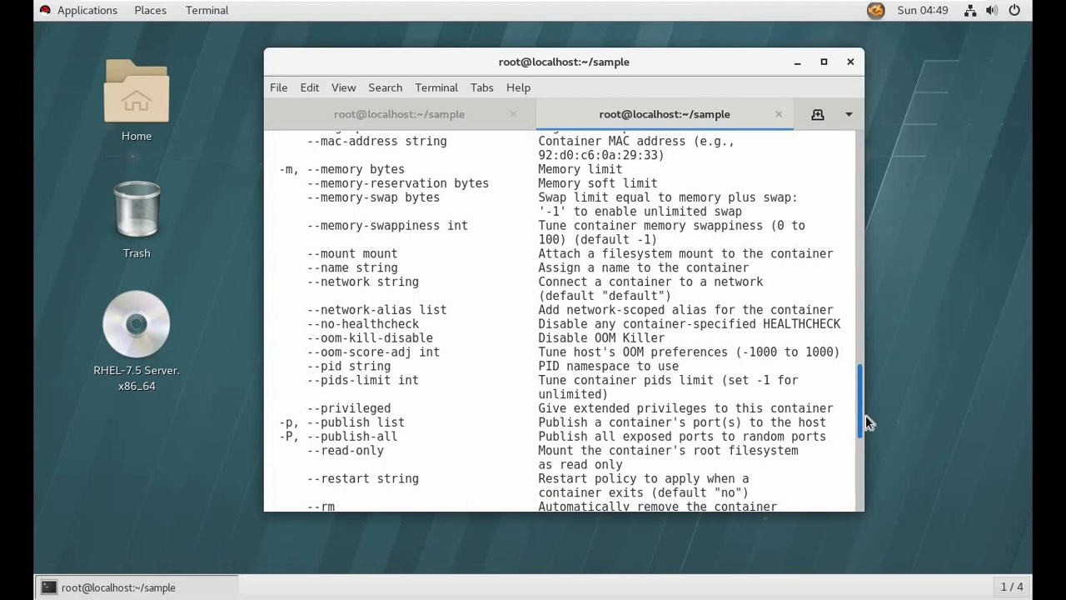
pyautogui.scroll(-3)
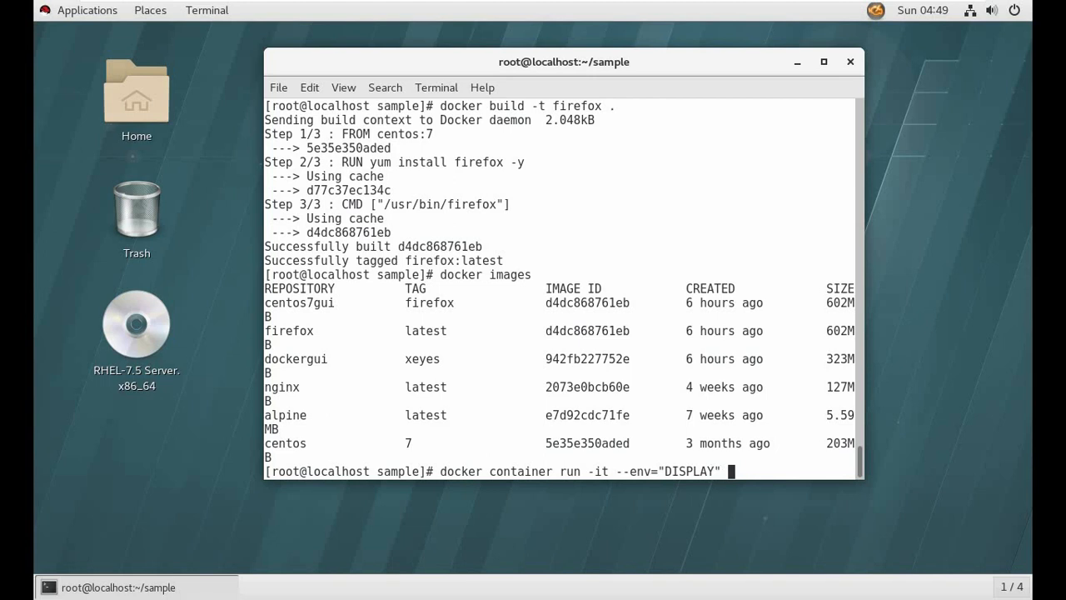
# Finish the run command with --net=host firefox and launch the Firefox container.
pyautogui.write('--net')
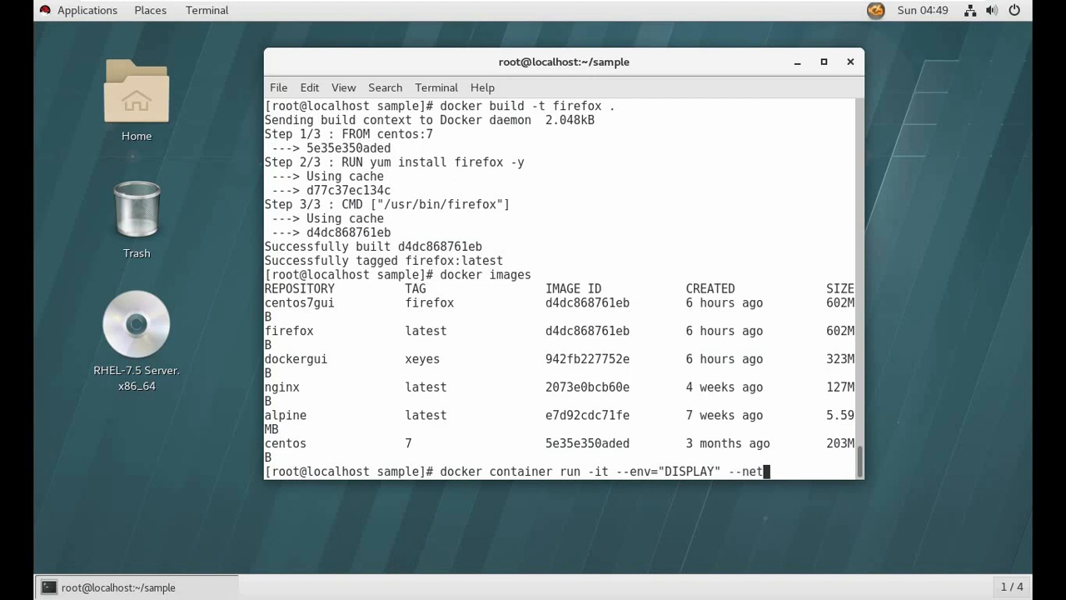
pyautogui.write('=host')
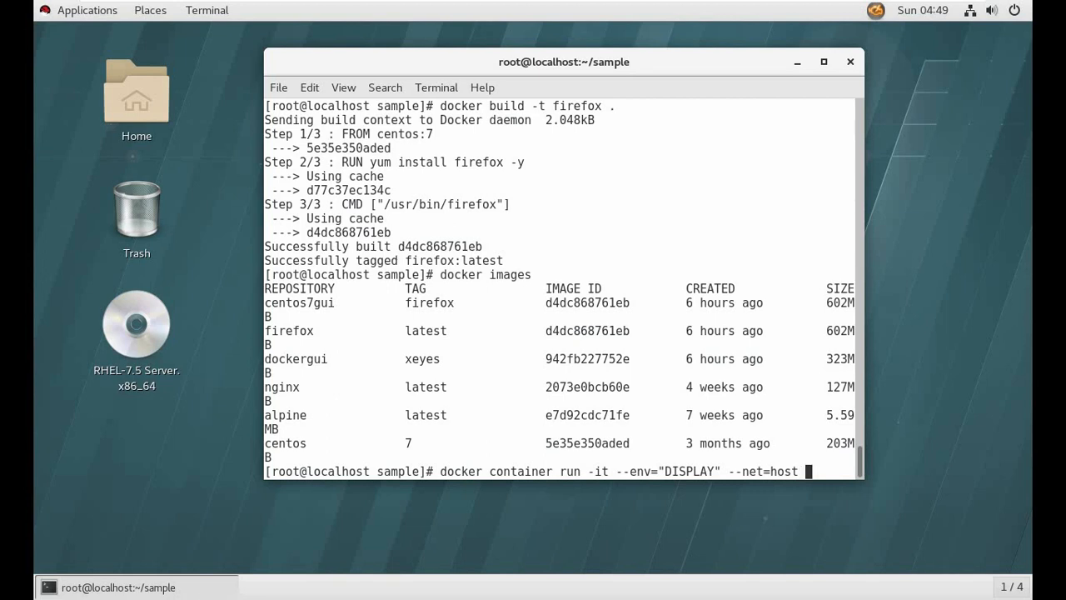
pyautogui.moveTo(578, 180)
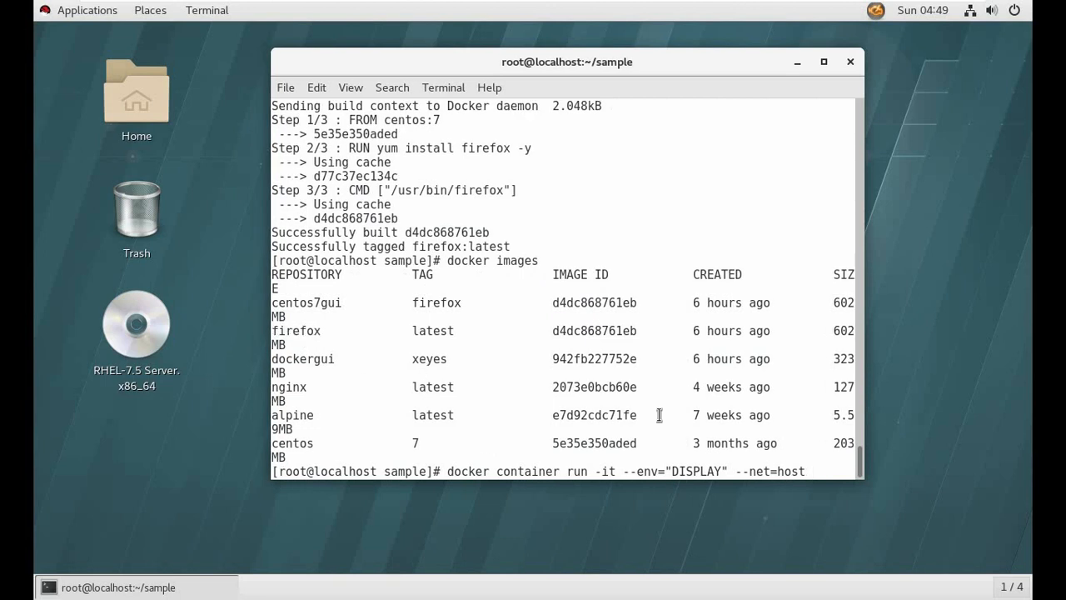
pyautogui.write('firefox')
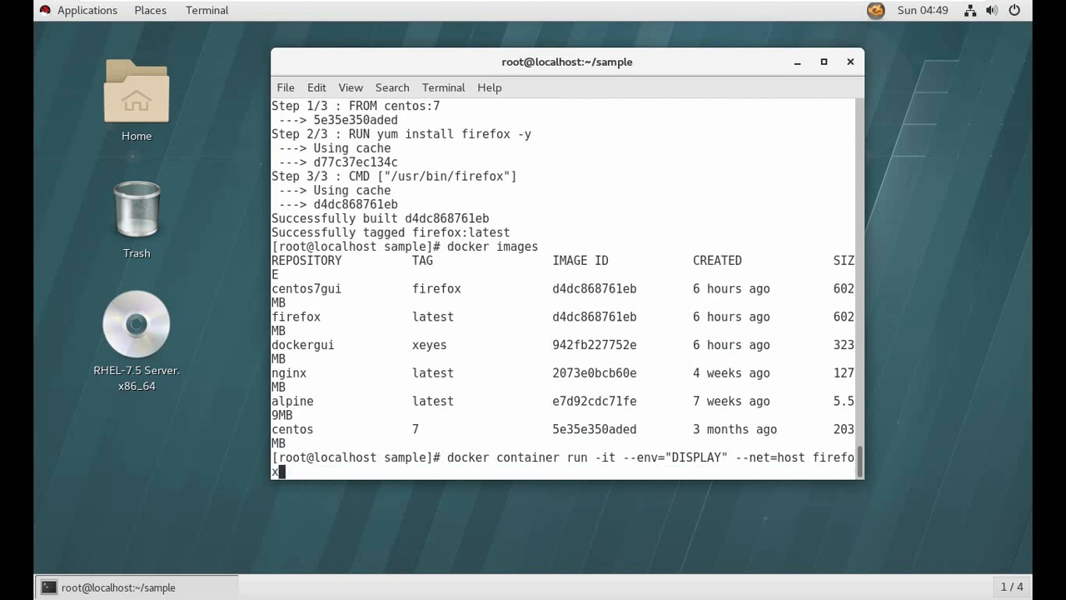
pyautogui.press('Return')
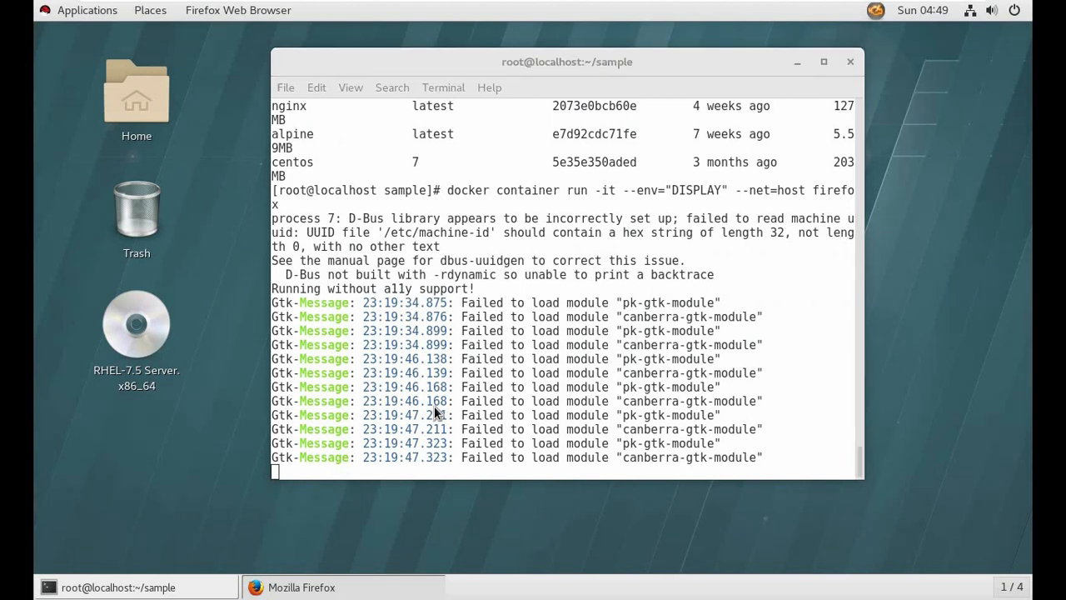
# Switch between Firefox and the terminal, minimizing Firefox and repositioning the terminal window.
pyautogui.click(301, 587)
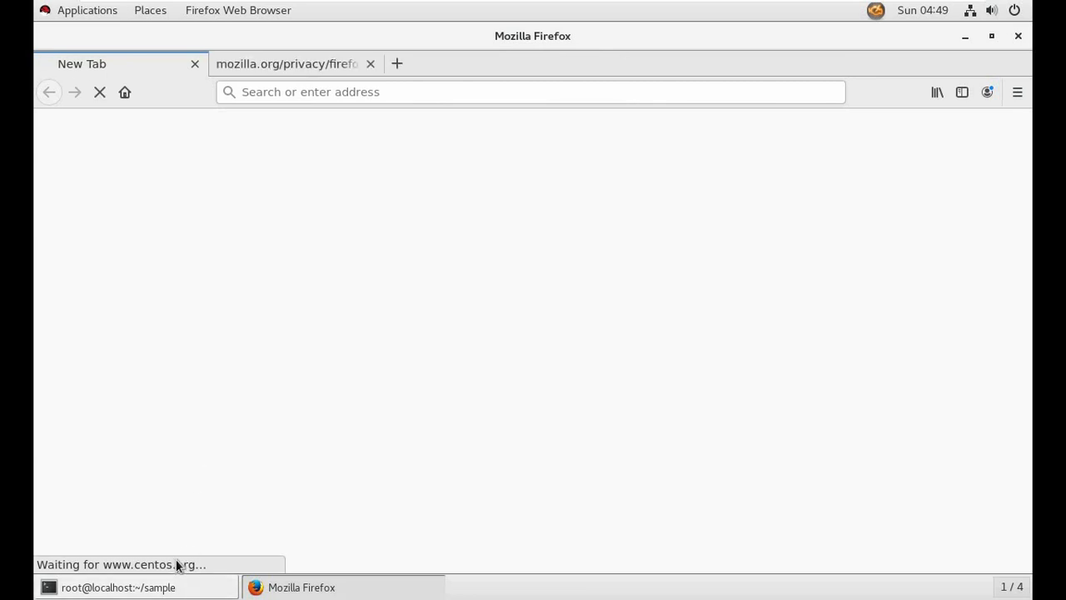
pyautogui.click(117, 588)
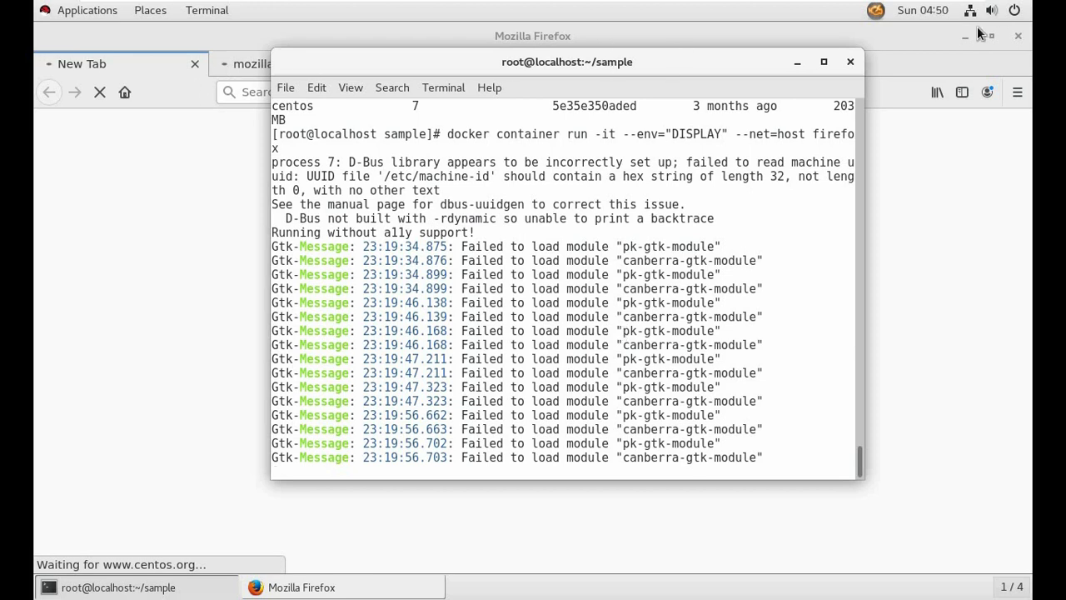
pyautogui.click(965, 36)
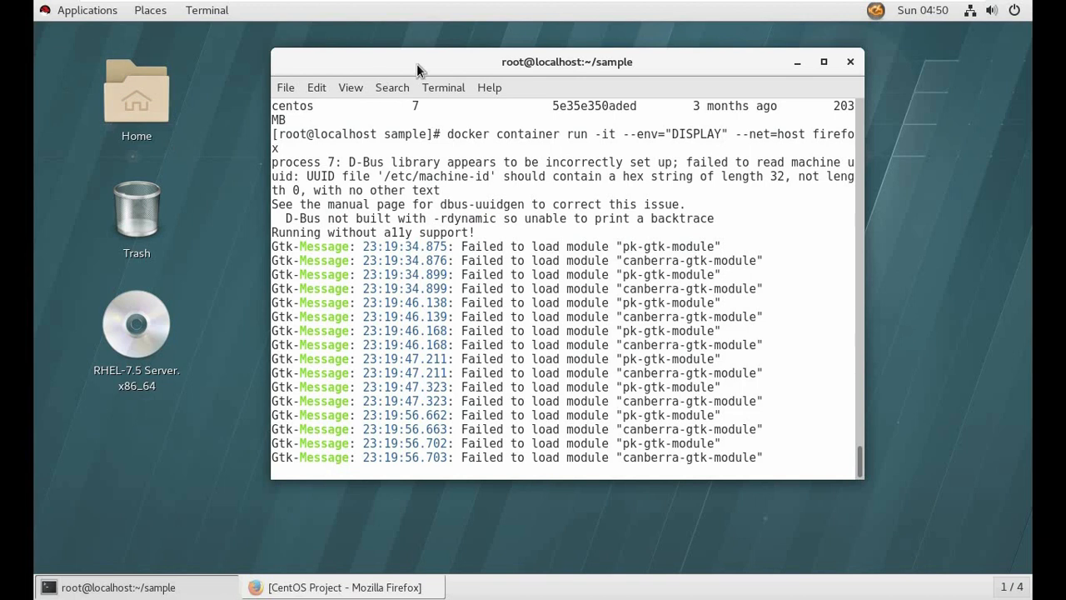
pyautogui.moveTo(568, 61); pyautogui.dragTo(617, 99)
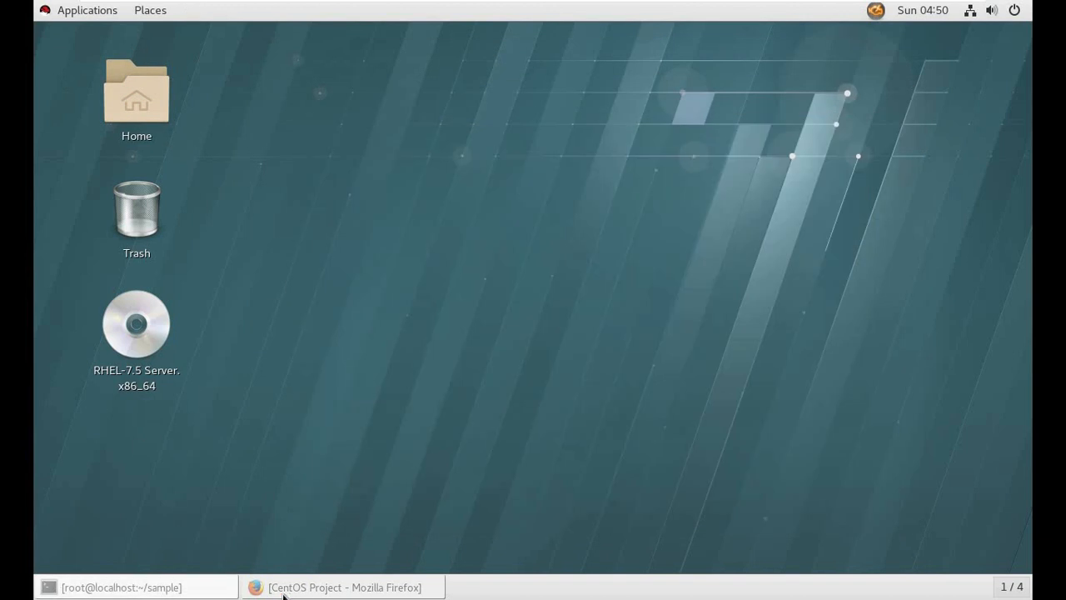
# Bring Firefox forward and close the CentOS Project and Privacy Notice tabs.
pyautogui.click(344, 588)
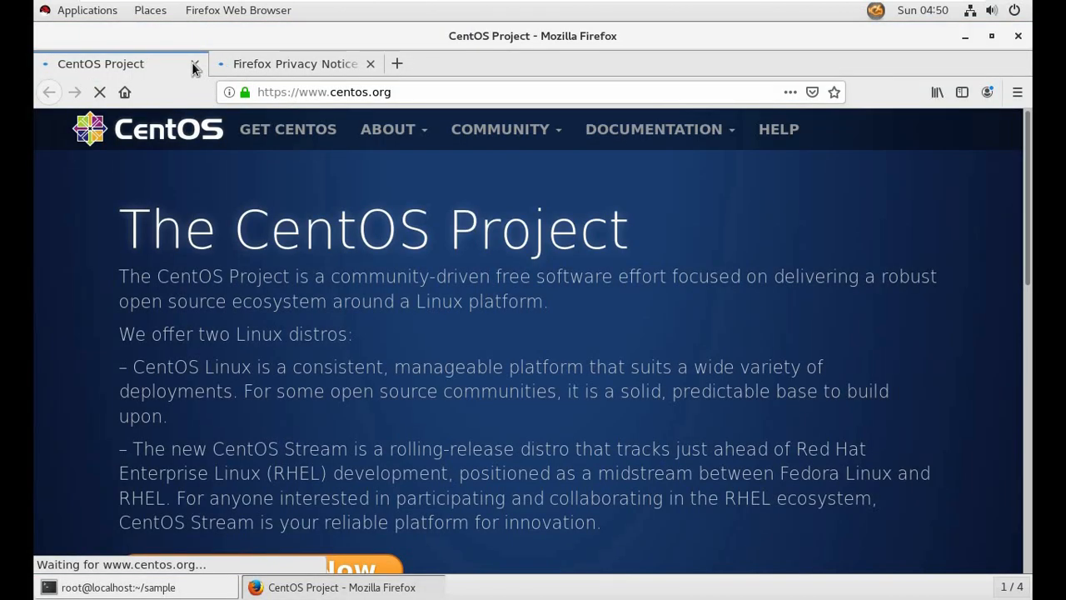
pyautogui.click(193, 63)
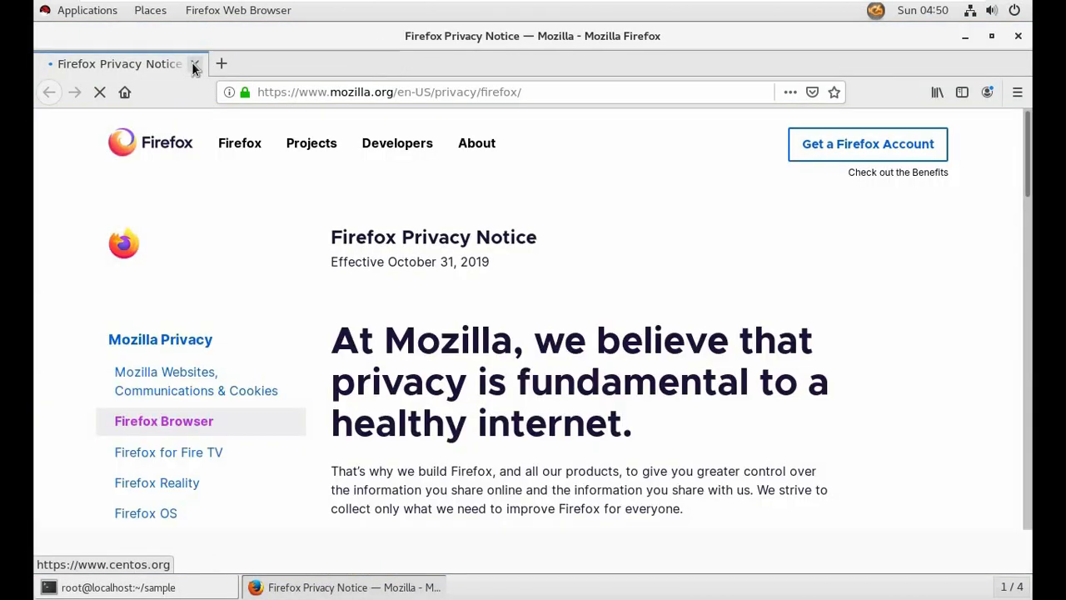
pyautogui.click(195, 63)
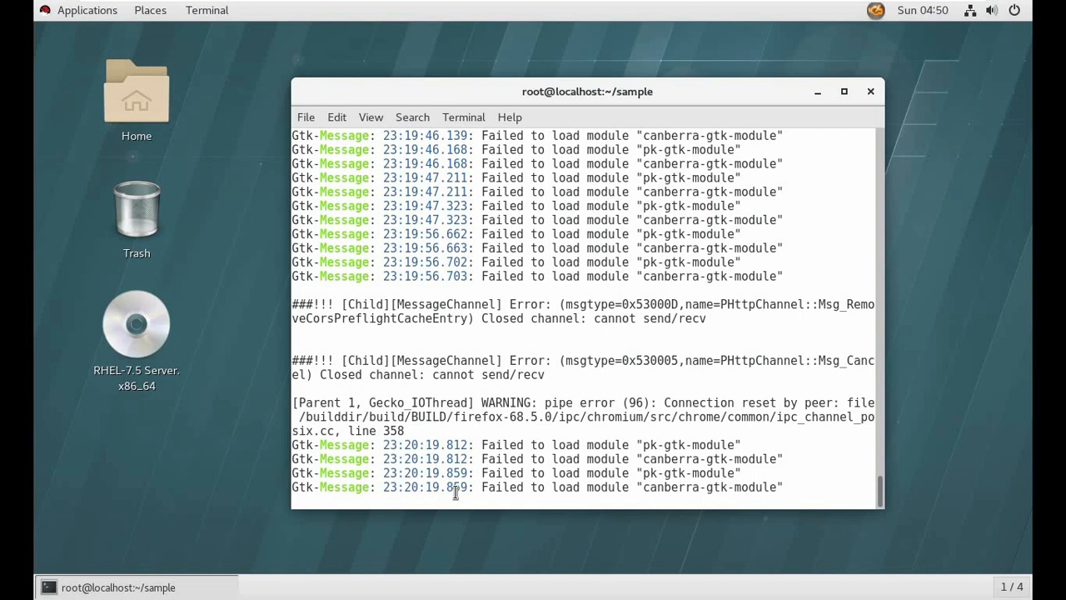
# Stop the Firefox container and open the Dockerfile in vim.
pyautogui.press('ctrl+c')
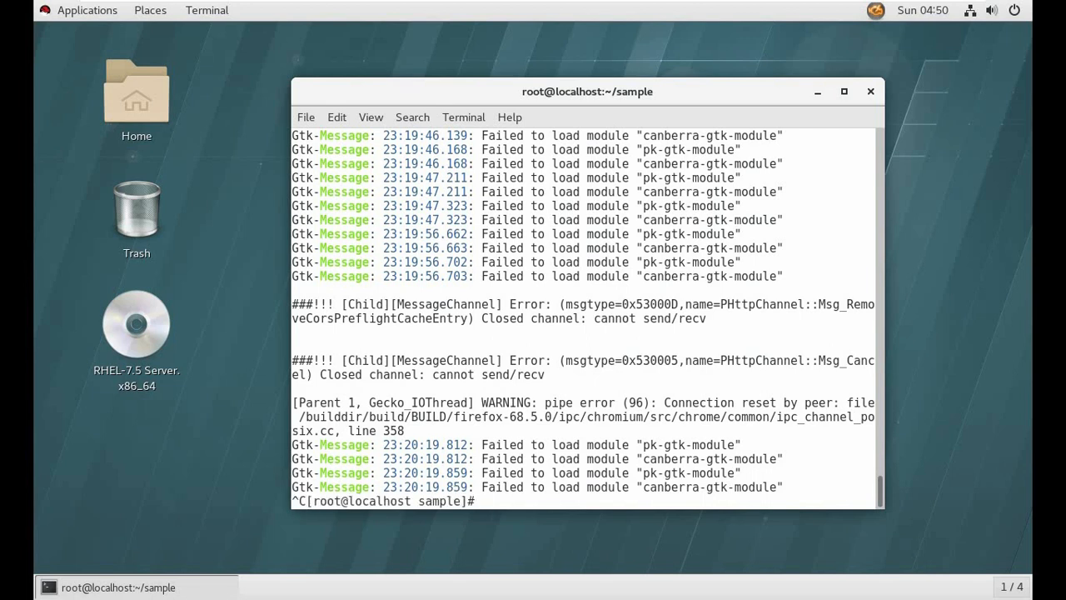
pyautogui.write('vim')
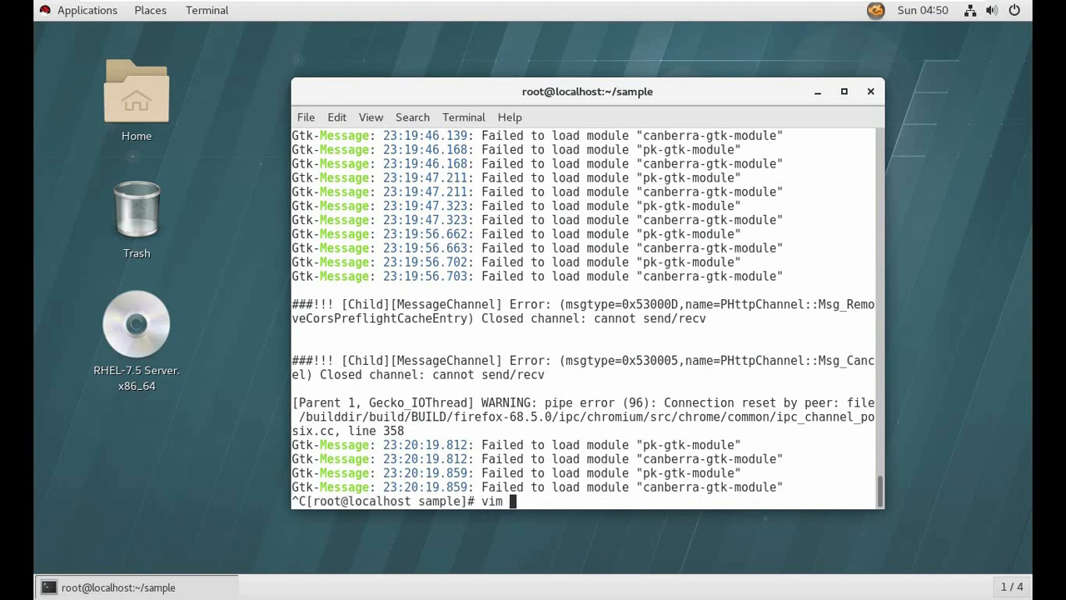
pyautogui.press('Return')
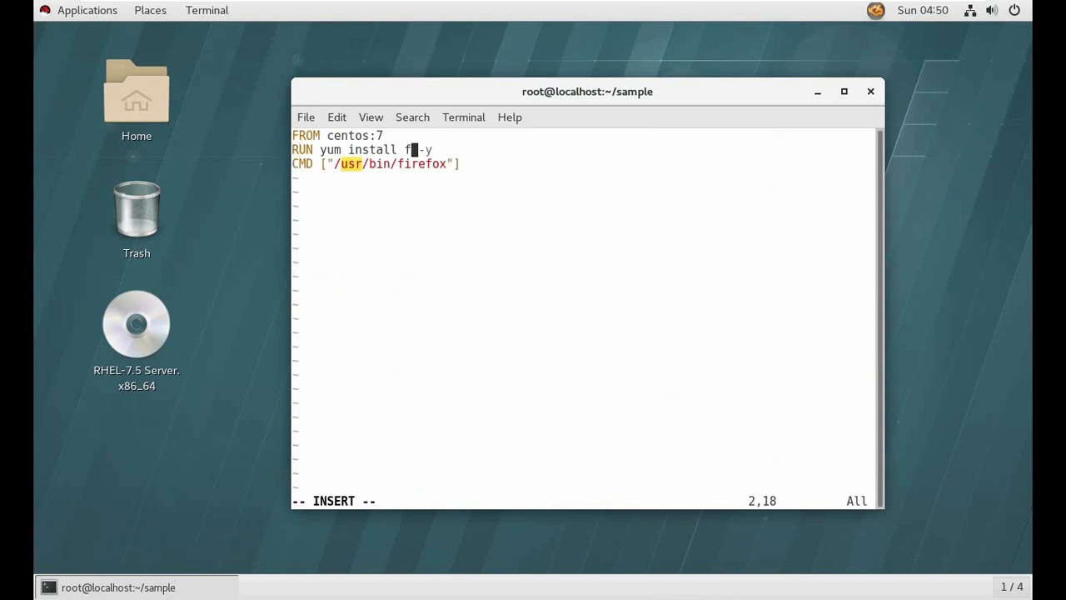
# Change the RUN yum install package from firefox to xeyes and exit vim.
pyautogui.write('x')
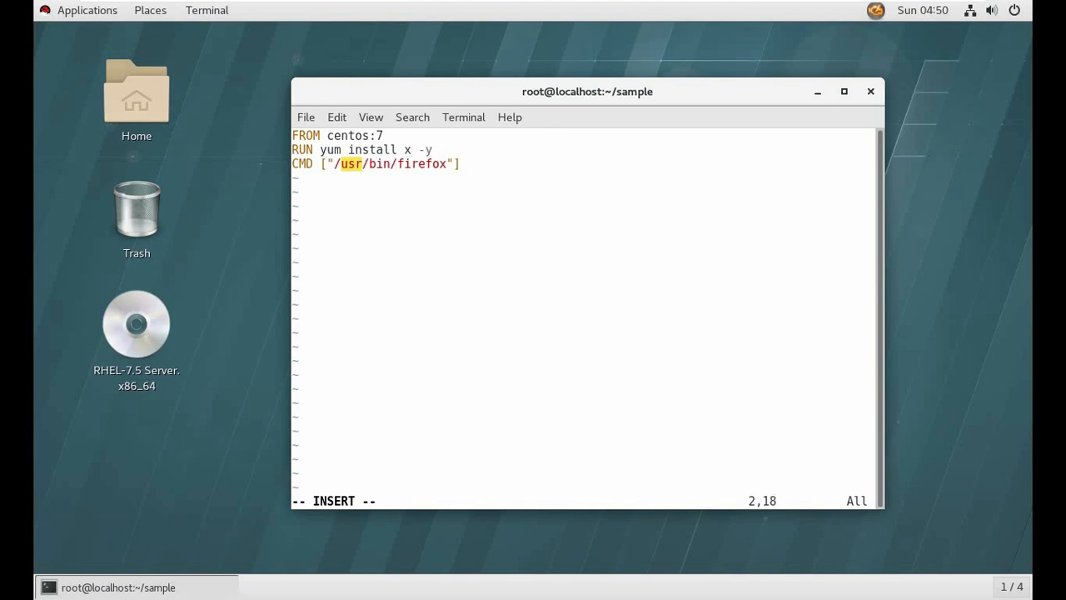
pyautogui.write('eyes')
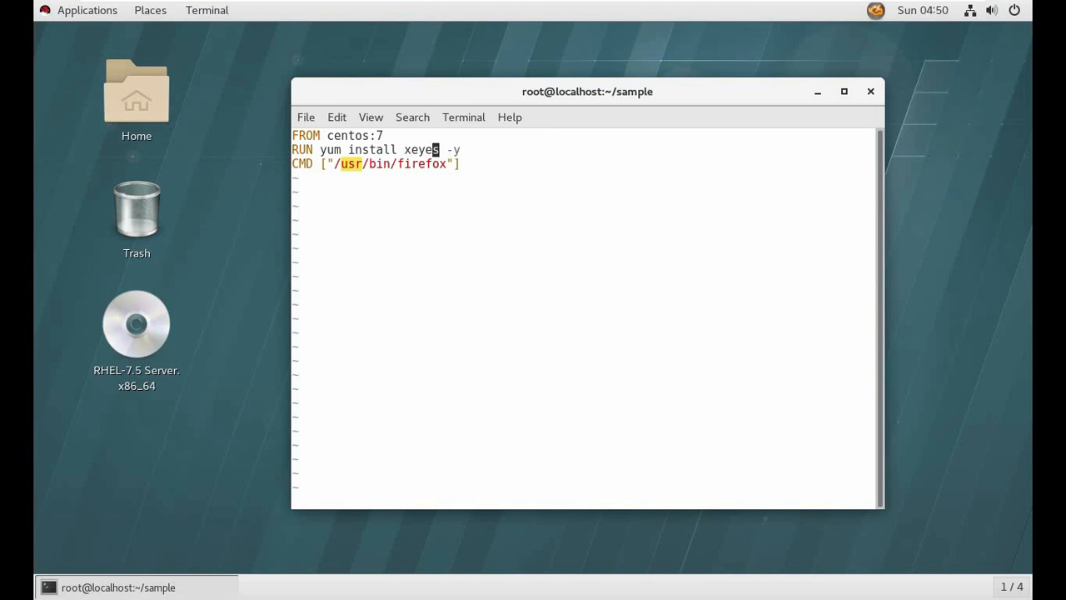
pyautogui.press('ctrl+c')
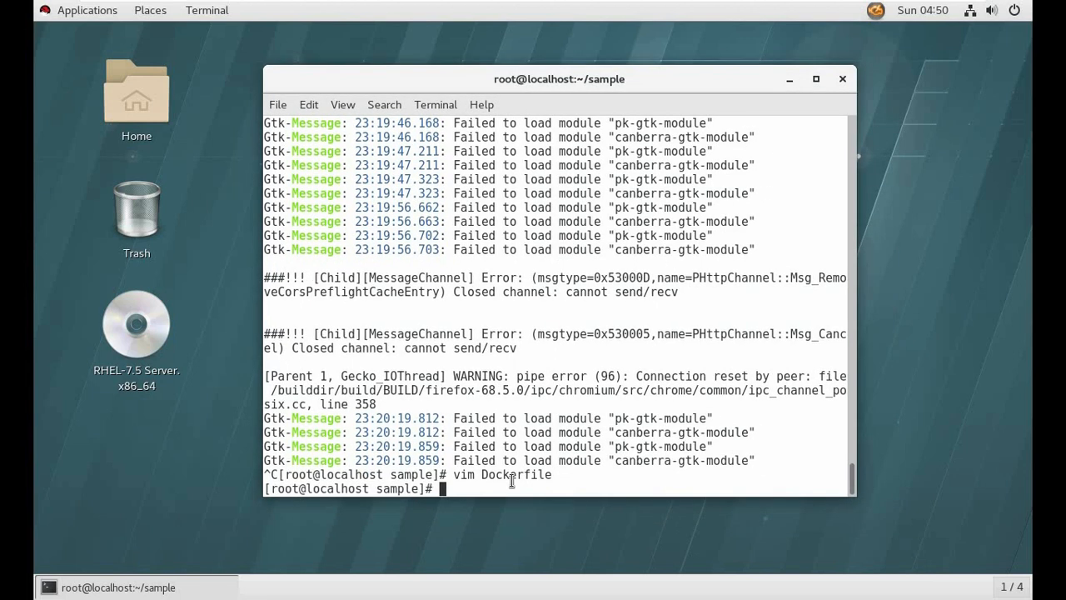
# Start docker build with the tag changed from firefox to xeyes.
pyautogui.write('docker container run -it --env="DISPLAY" --net=host firefox')
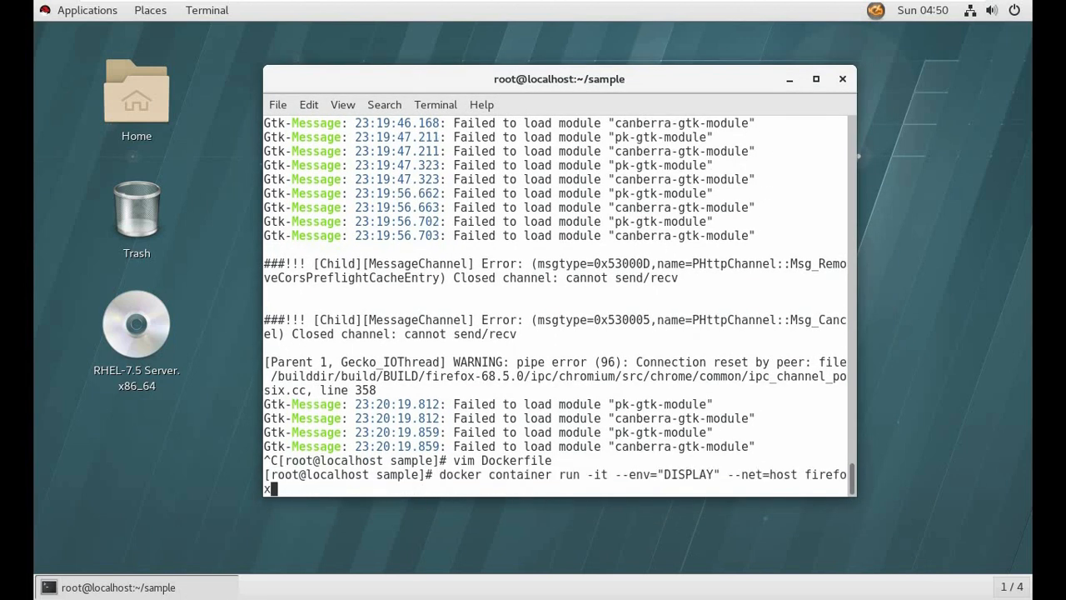
pyautogui.write('docker build -t firefox .')
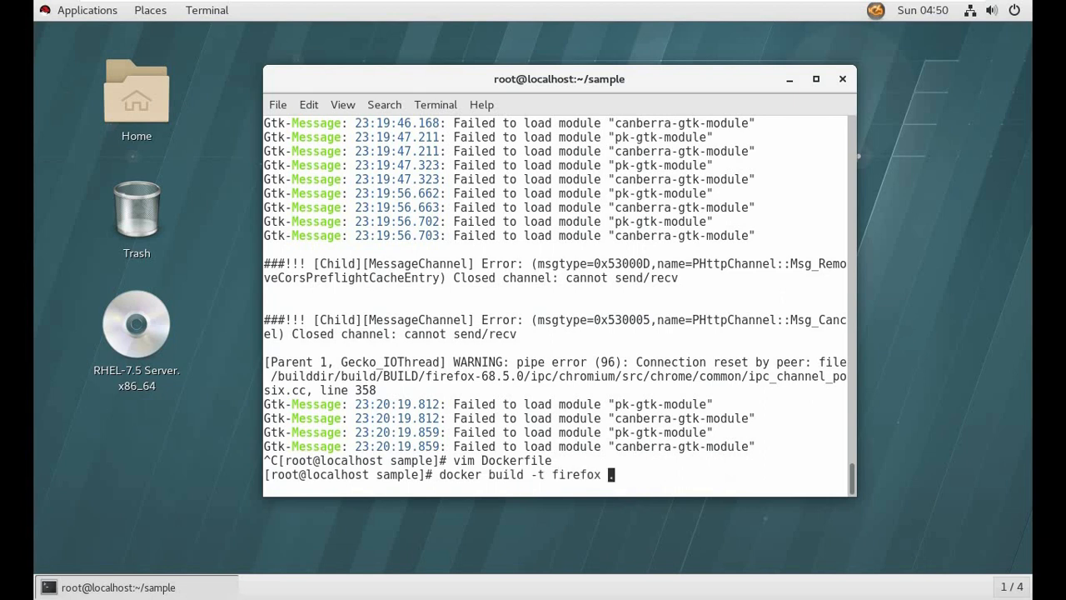
pyautogui.press('BackSpace')
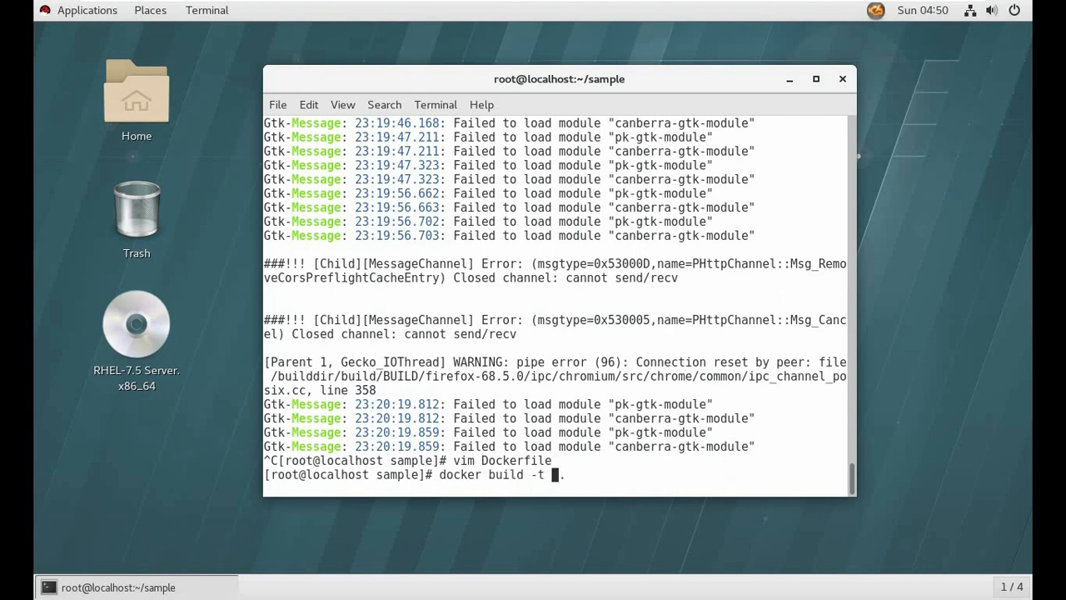
pyautogui.write('xeyes')
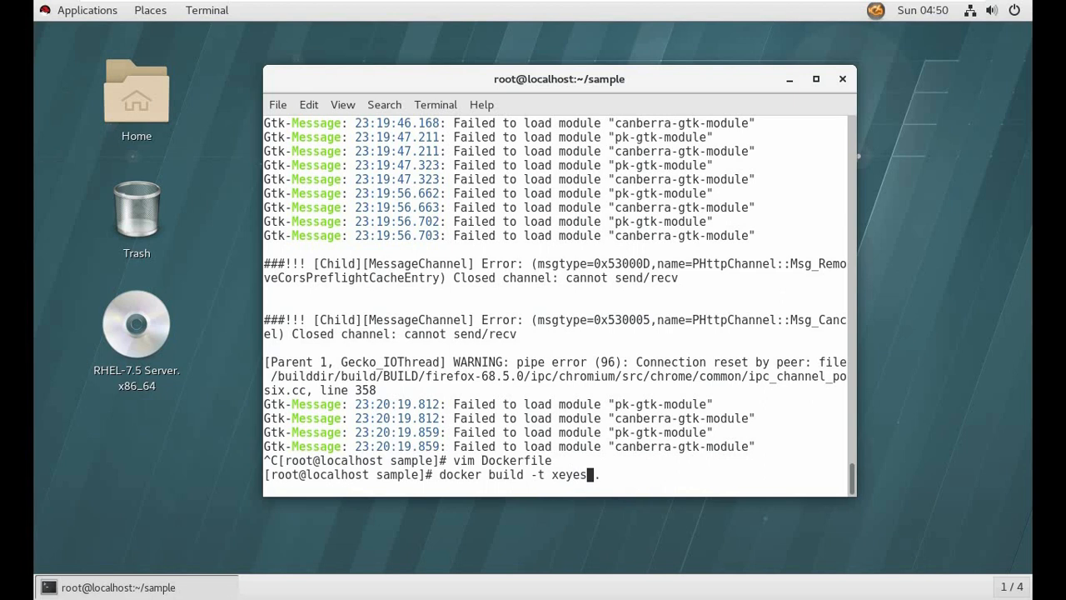
pyautogui.press('Return')
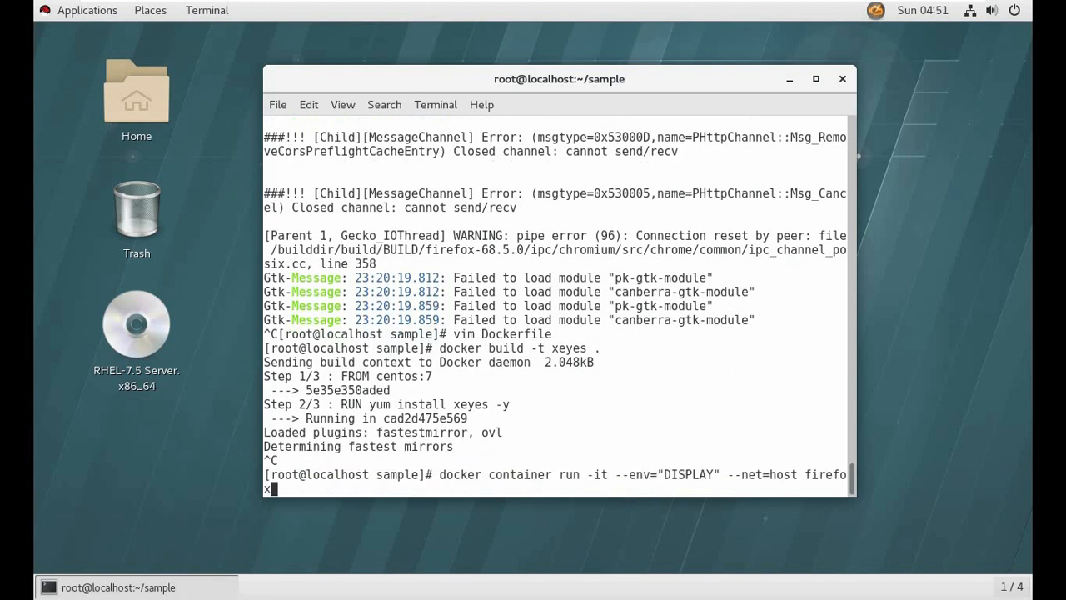
# Reopen the Dockerfile and change the CMD program from firefox to xeyes.
pyautogui.press('Return')
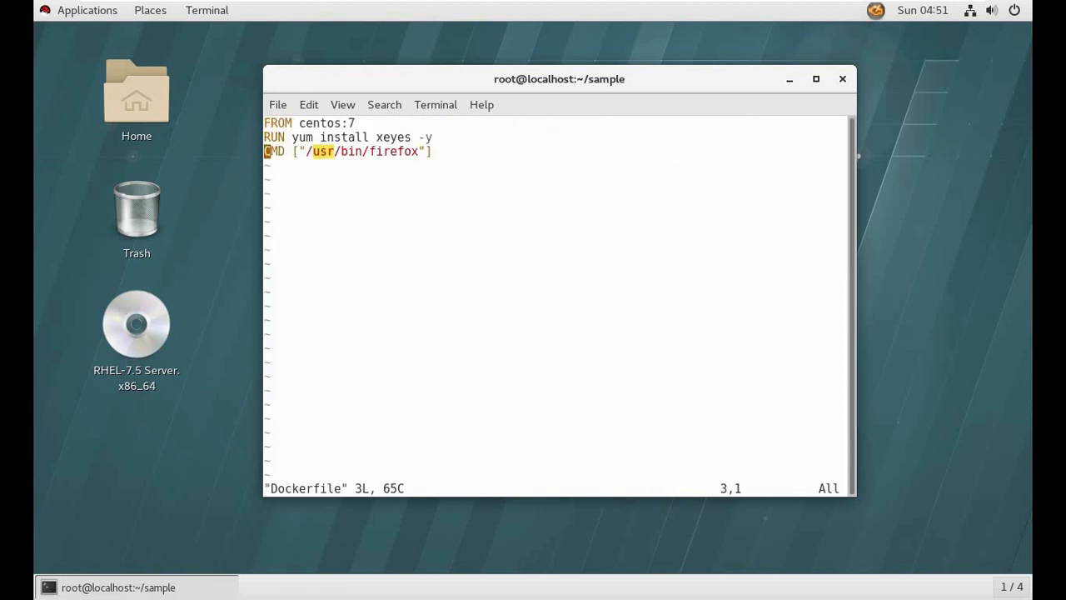
pyautogui.press('i')
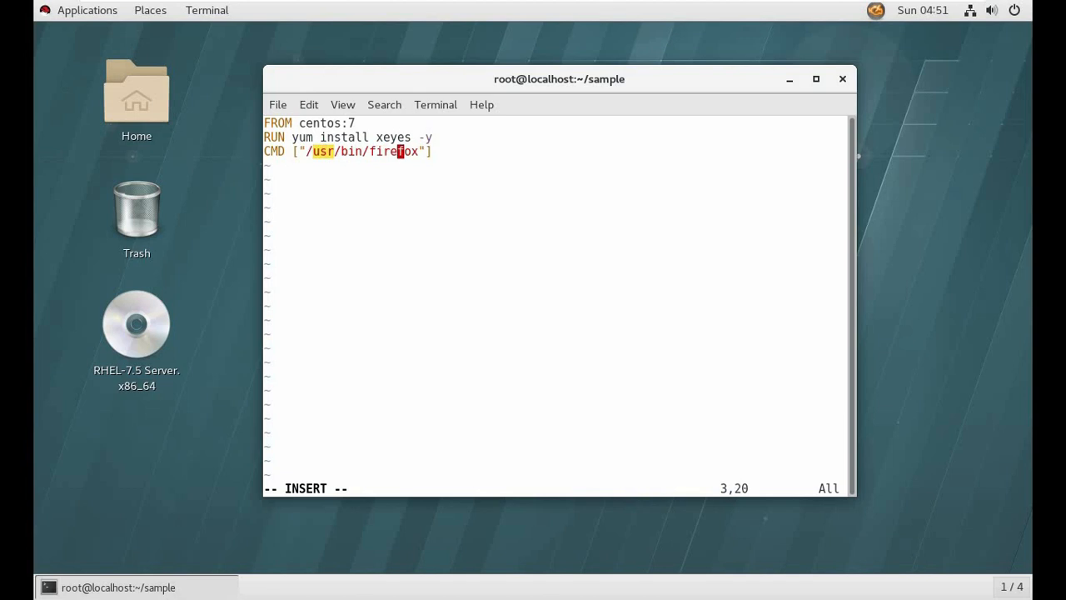
pyautogui.press('BackSpace')
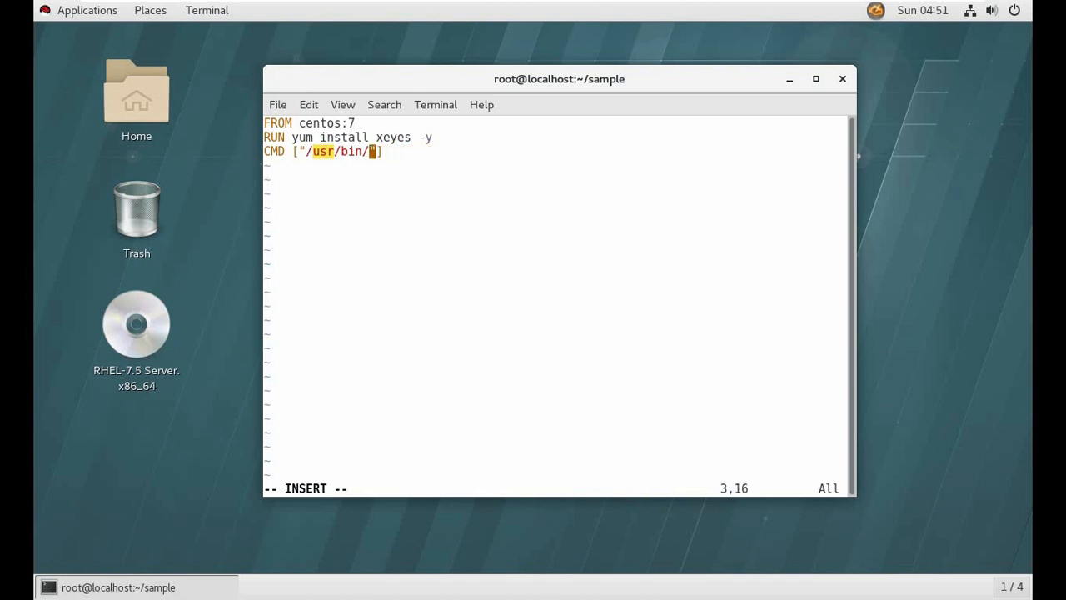
pyautogui.write('xeyes')
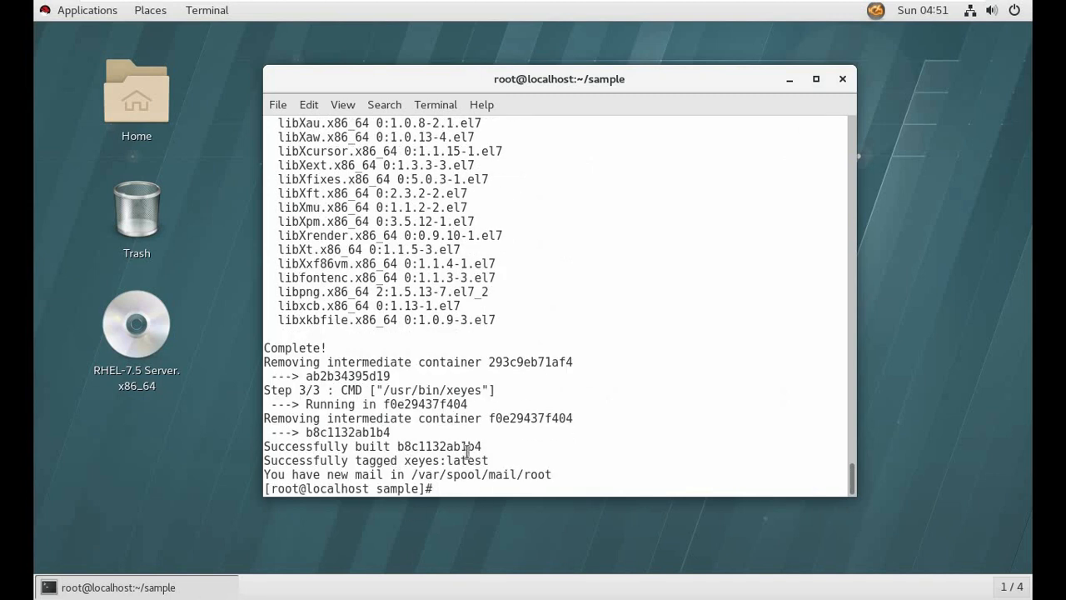
pyautogui.moveTo(512, 514)
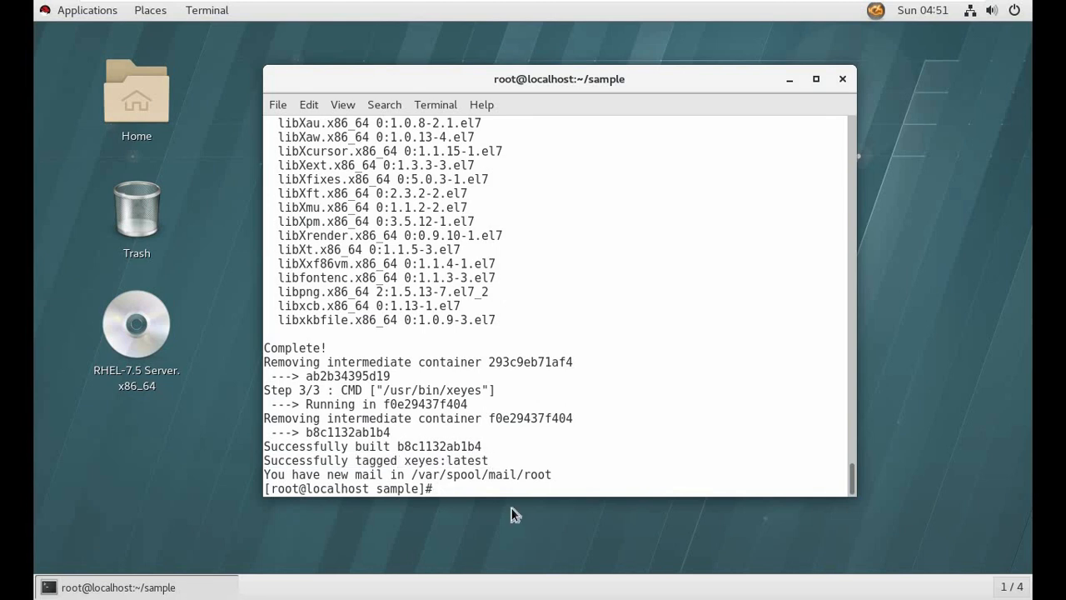
# Run docker images to confirm the xeyes:latest image exists.
pyautogui.write('docker c')
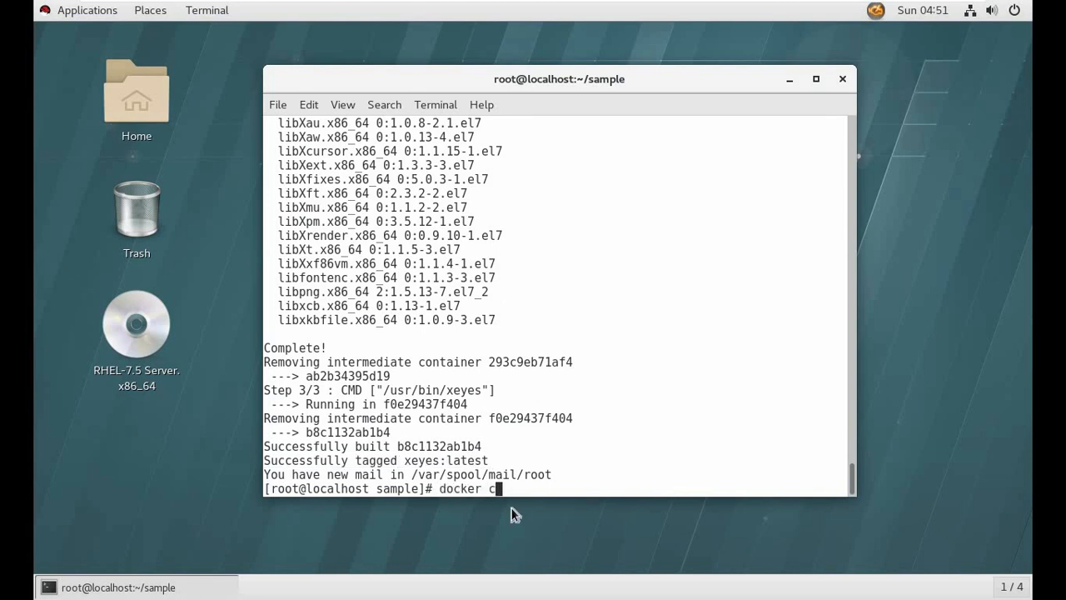
pyautogui.write('images')
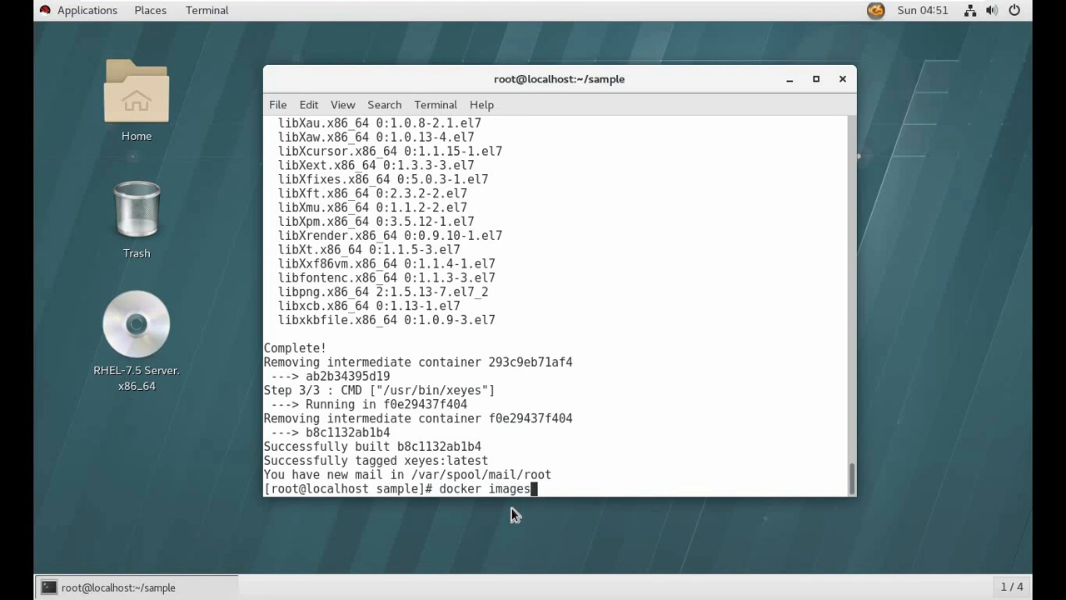
pyautogui.press('Return')
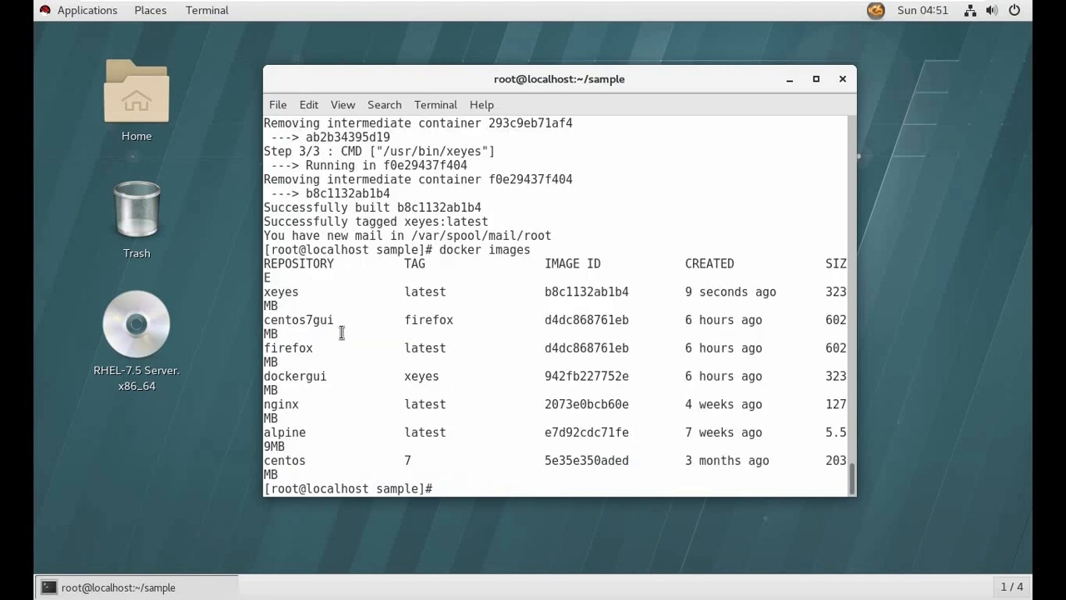
pyautogui.moveTo(481, 492)
pyautogui.write('docker container run -it --env="DISPLAY" --net=host firefox')
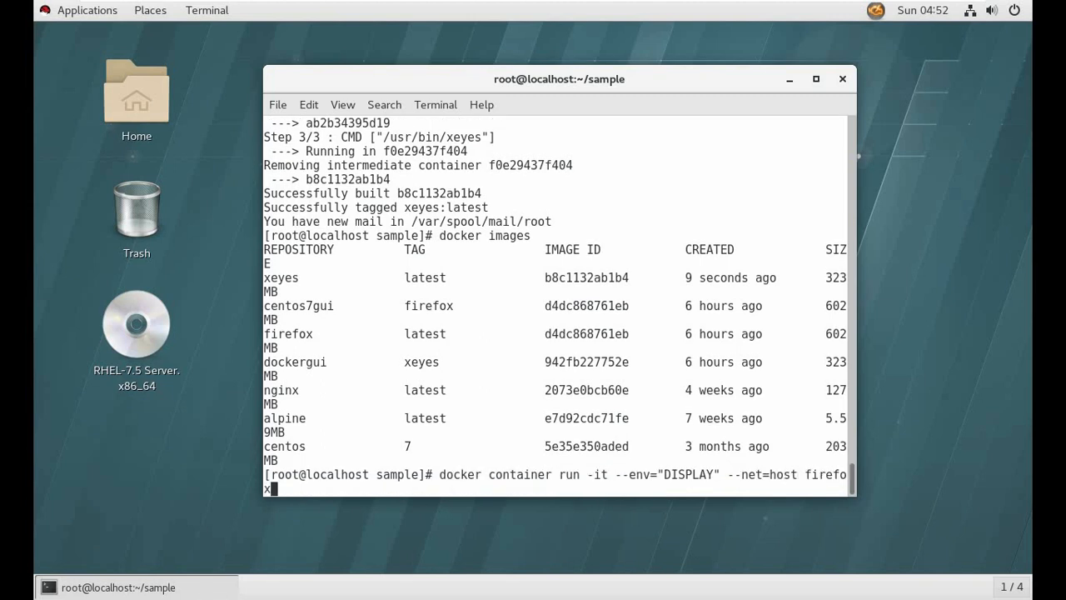
# Run the container with the xeyes image instead of firefox, then interrupt it.
pyautogui.press('BackSpace')
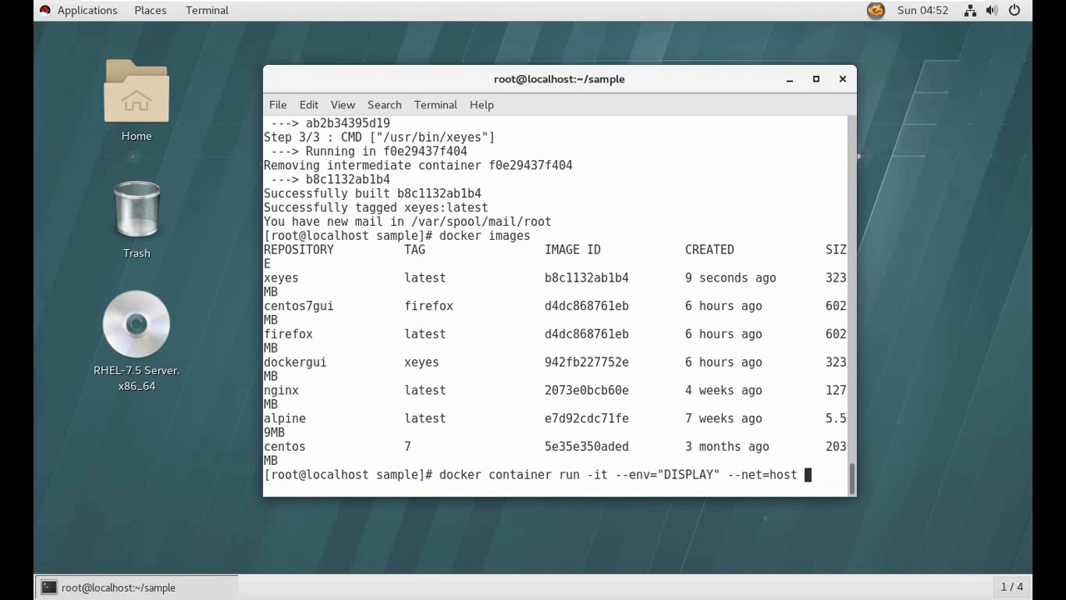
pyautogui.write('xeyes')
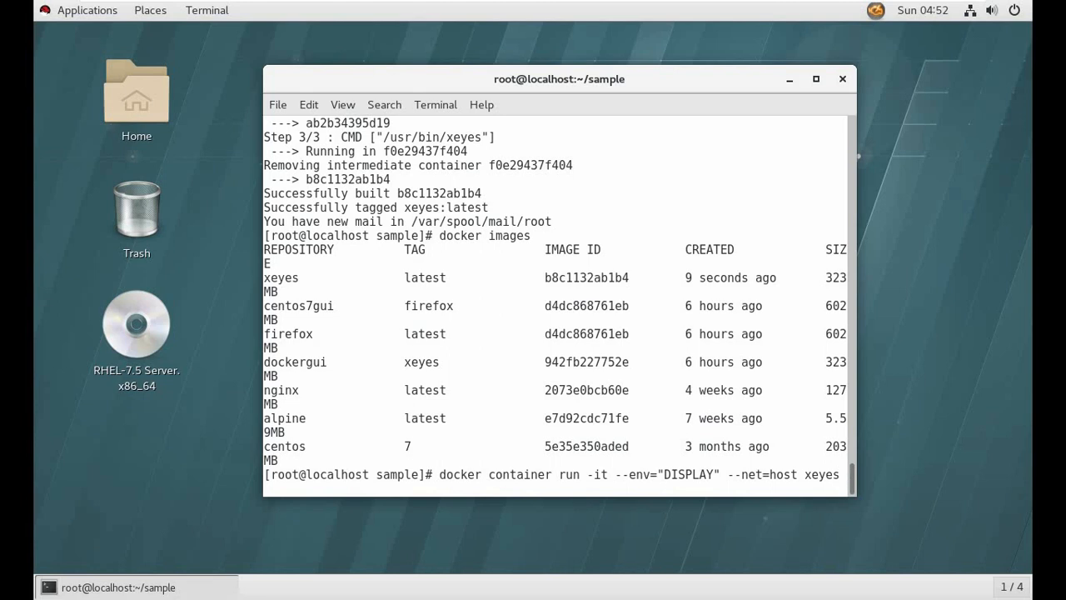
pyautogui.press('Return')
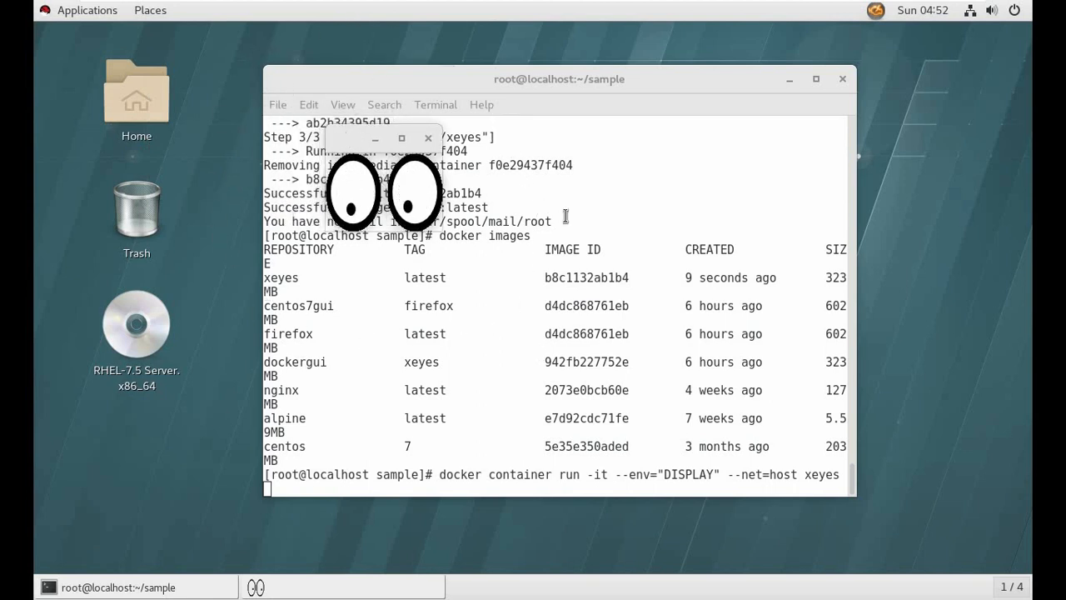
pyautogui.moveTo(362, 202)
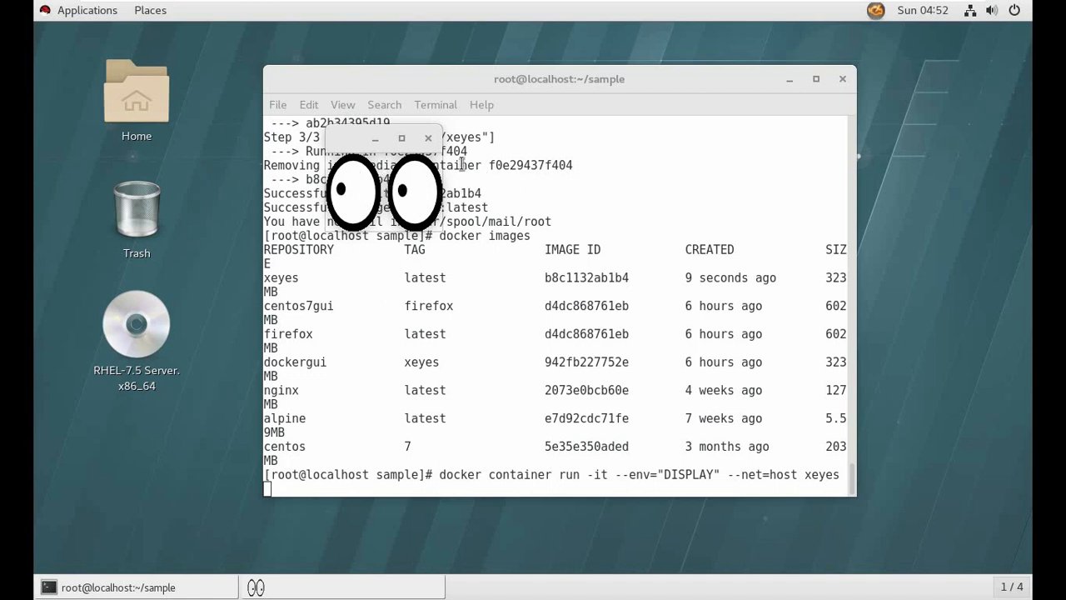
pyautogui.moveTo(408, 148)
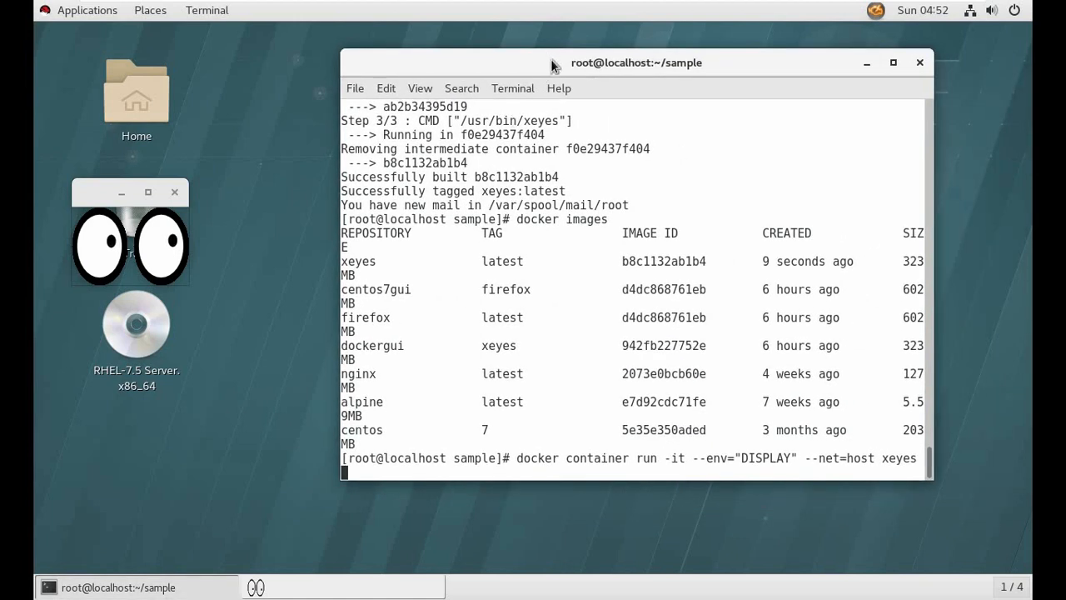
pyautogui.press('ctrl+c')
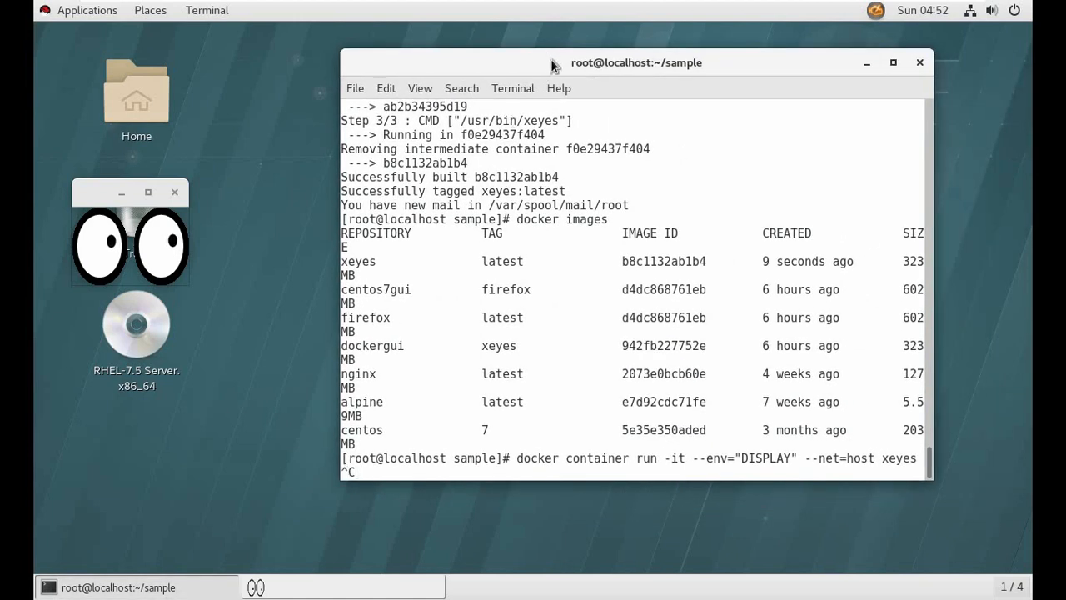